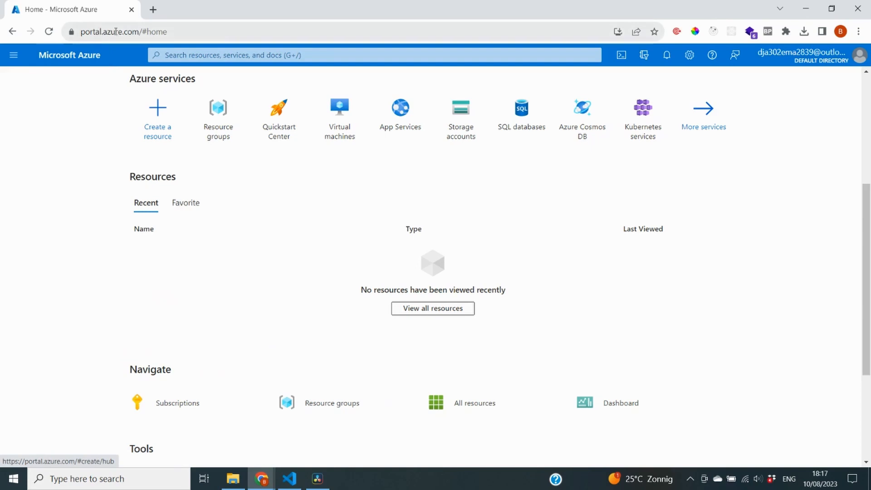
mouse_move(307, 197)
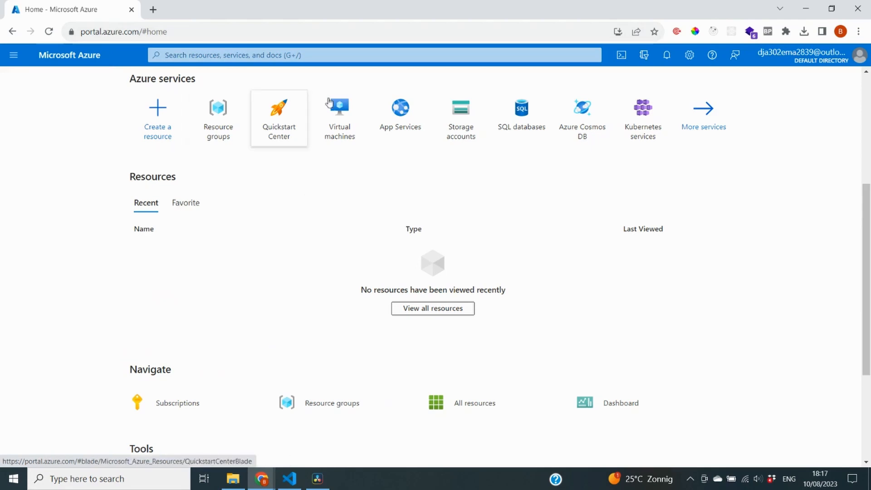
mouse_move(143, 250)
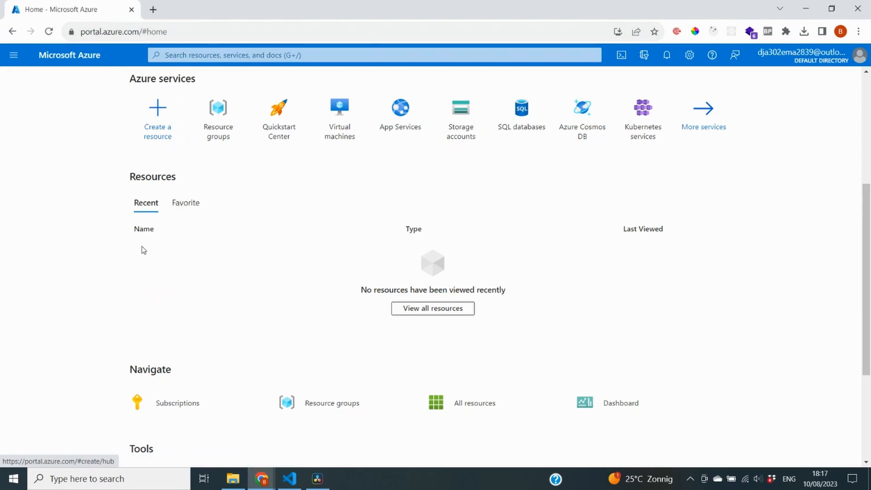
mouse_move(309, 207)
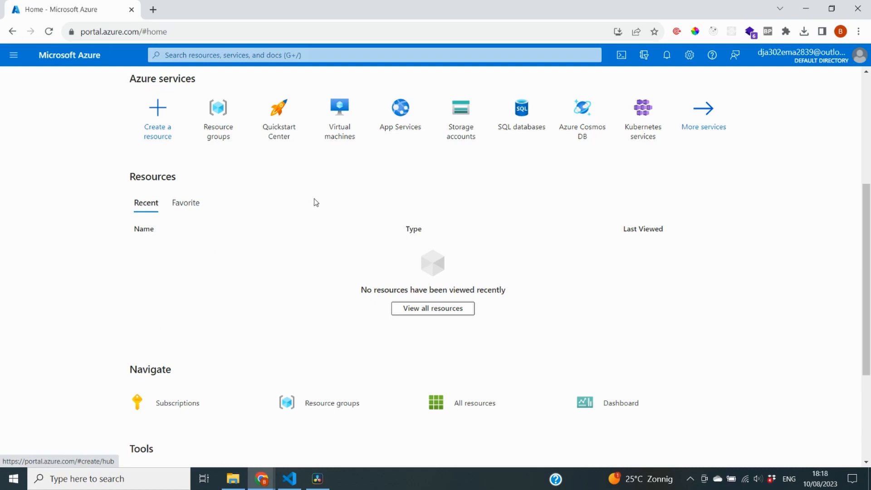
mouse_move(298, 202)
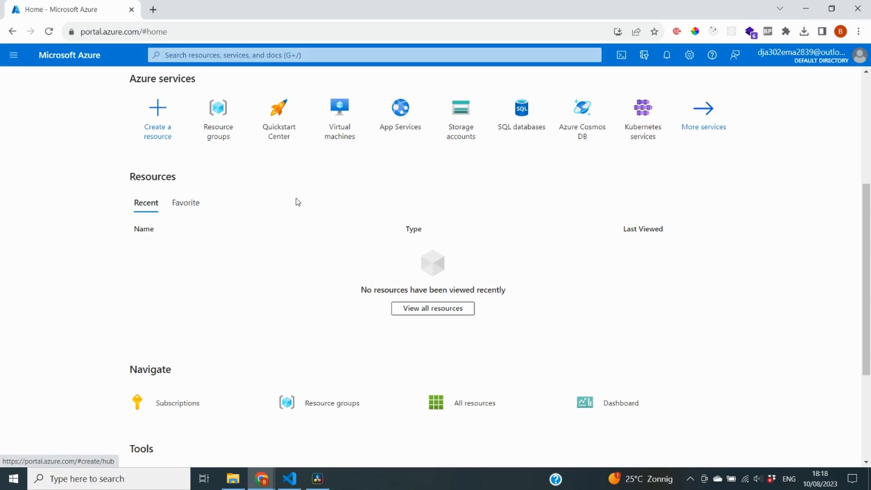
mouse_move(217, 117)
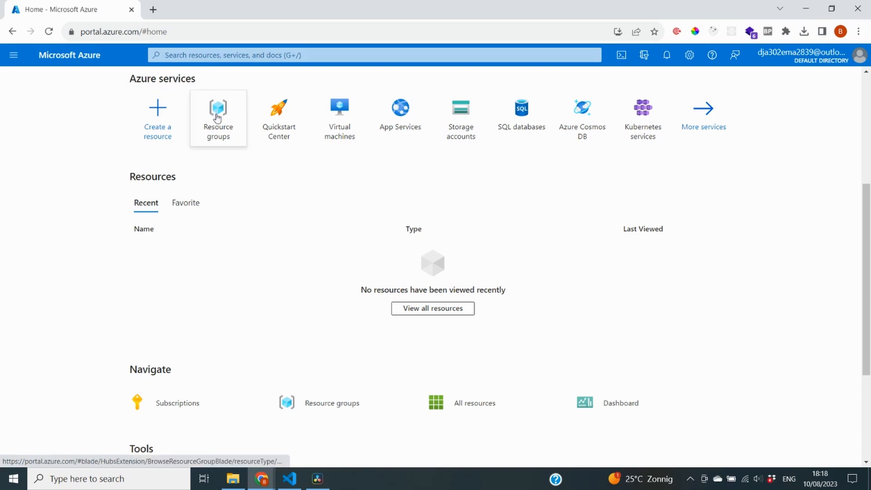
- Go to Resource groups, dismiss the tour tips and start creating a new resource group
click(218, 111)
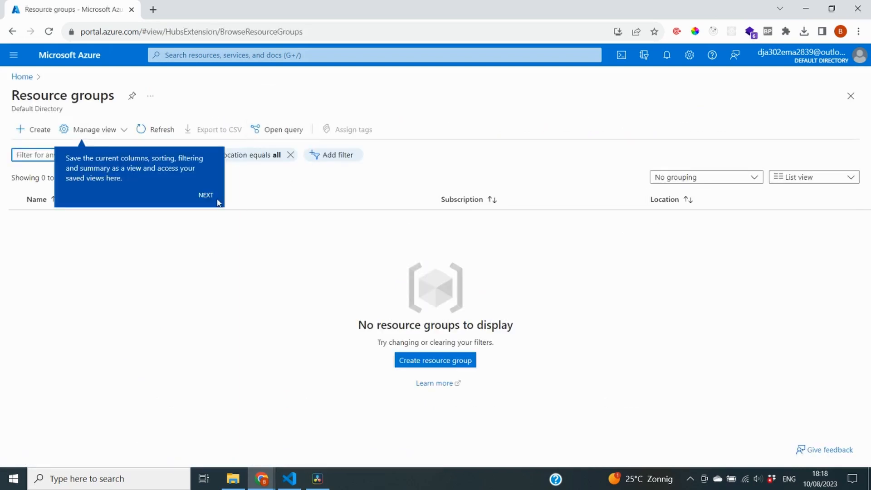
click(206, 195)
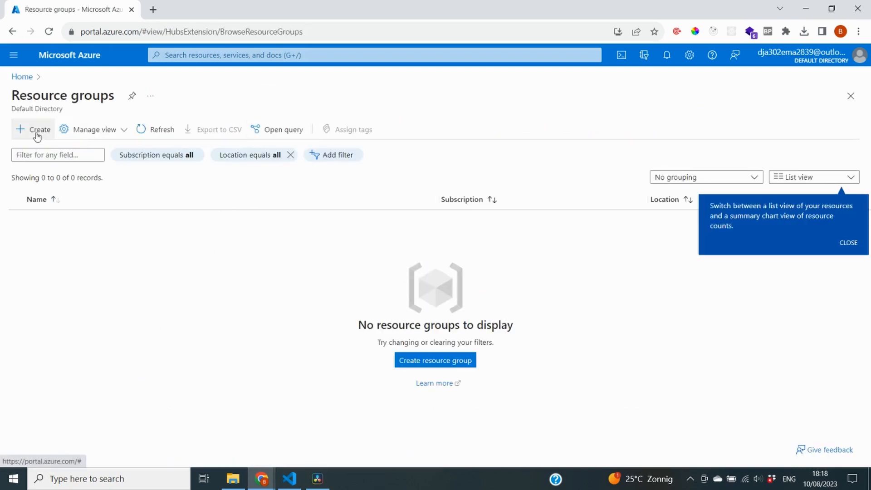
click(847, 242)
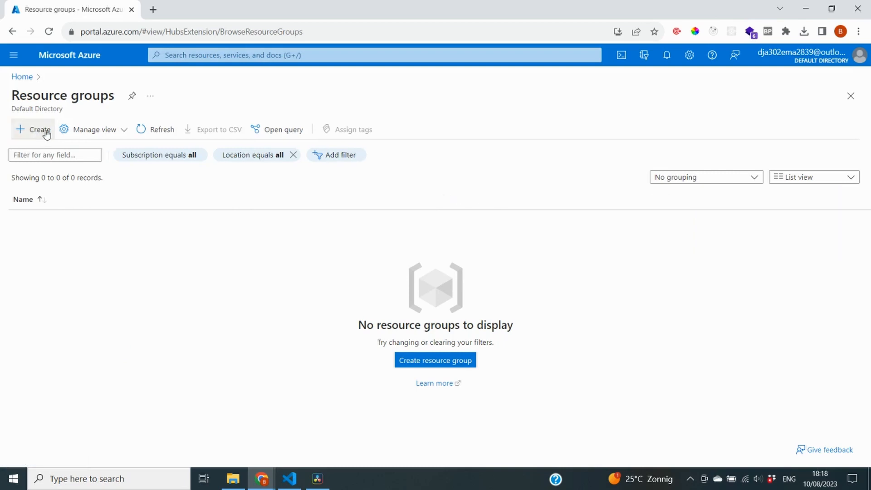
click(34, 129)
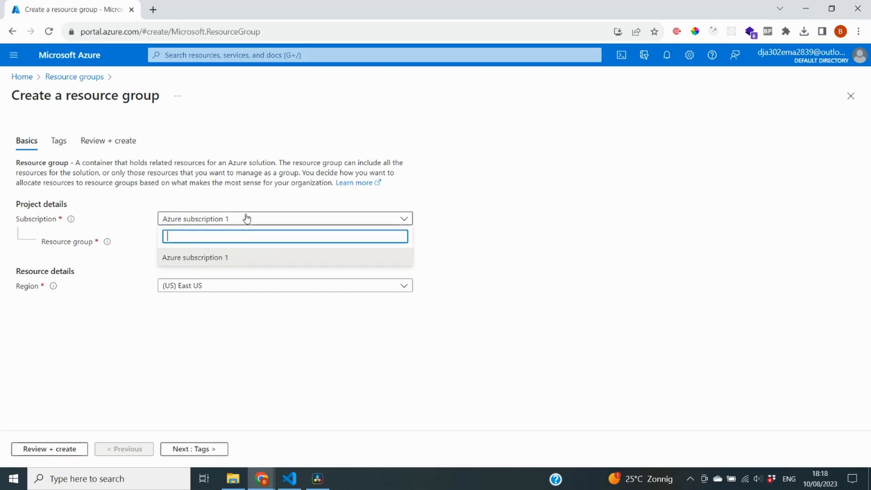
- Name the new resource group azure_django_deploy
click(194, 256)
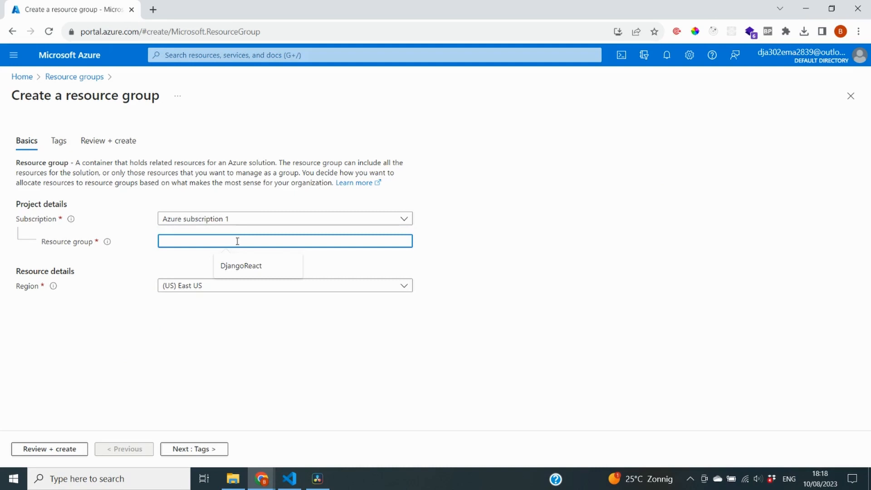
mouse_move(191, 261)
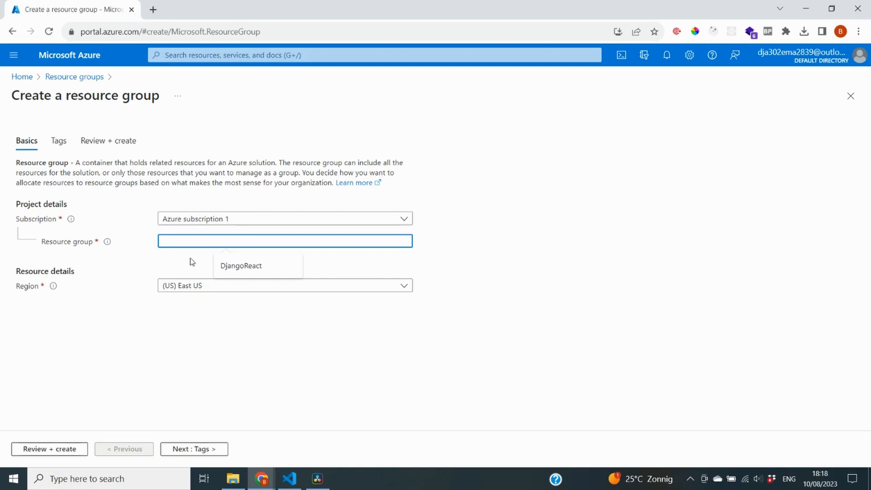
text(azur)
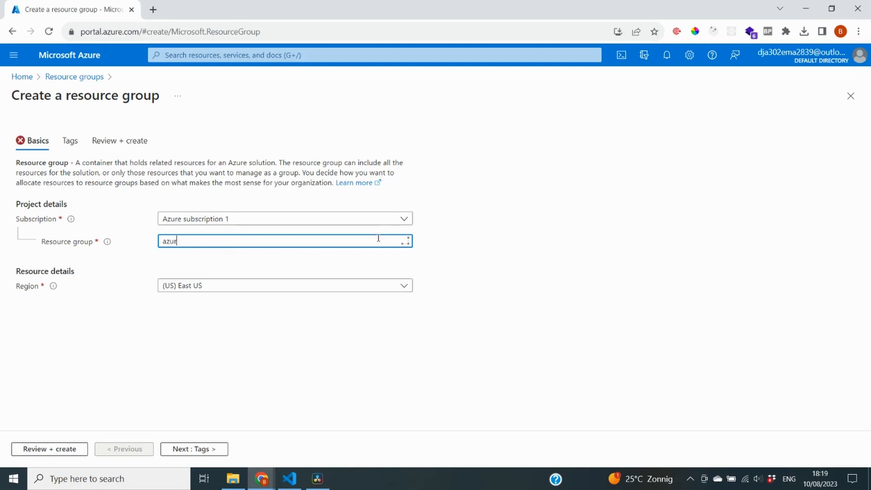
text(e_da)
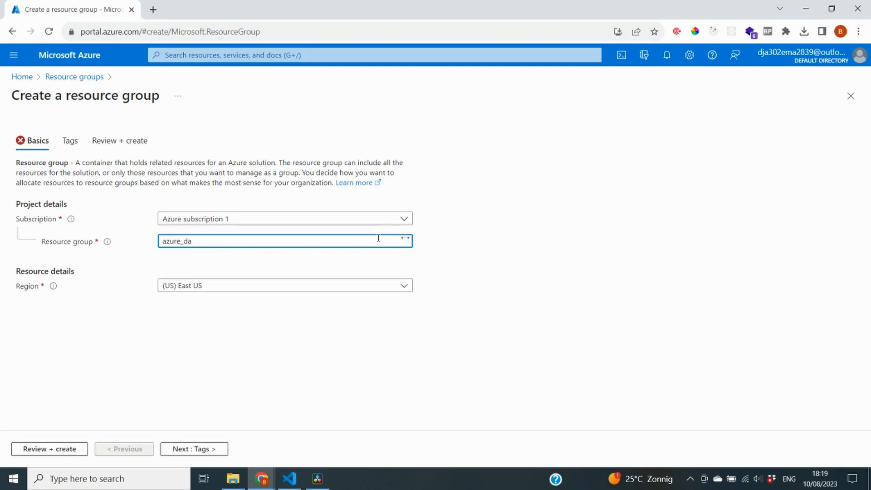
text(jango)
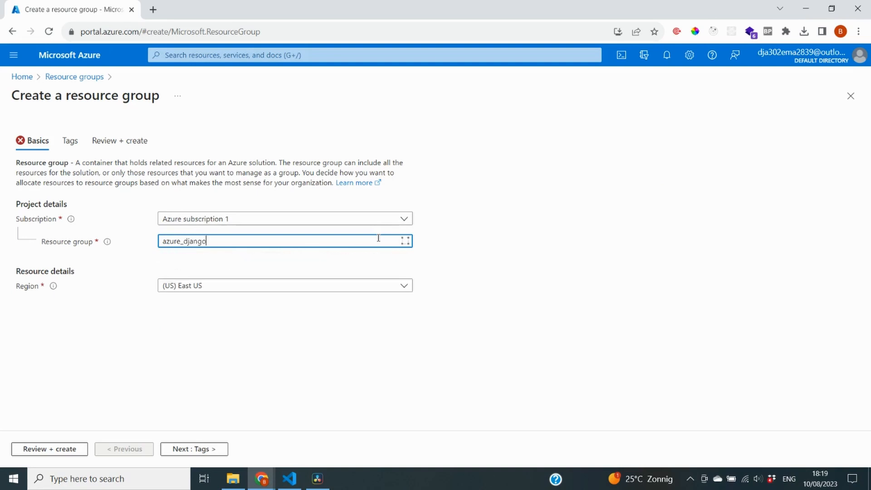
text(_deplo)
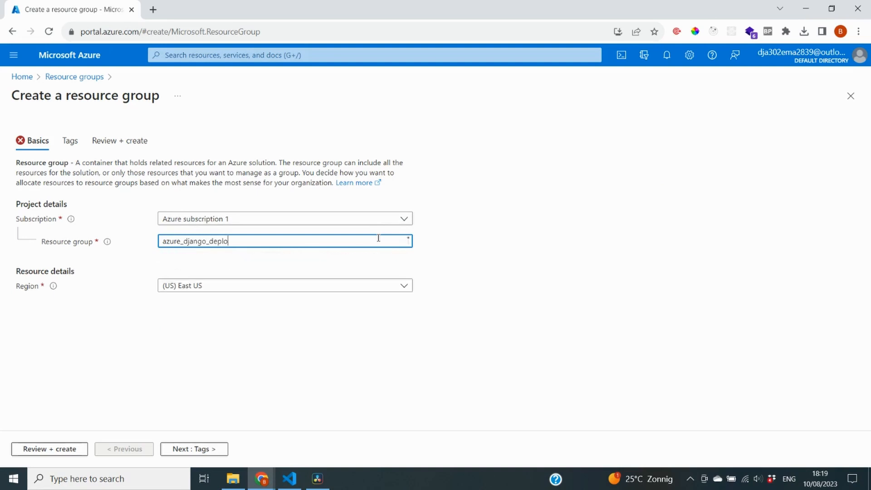
text(y)
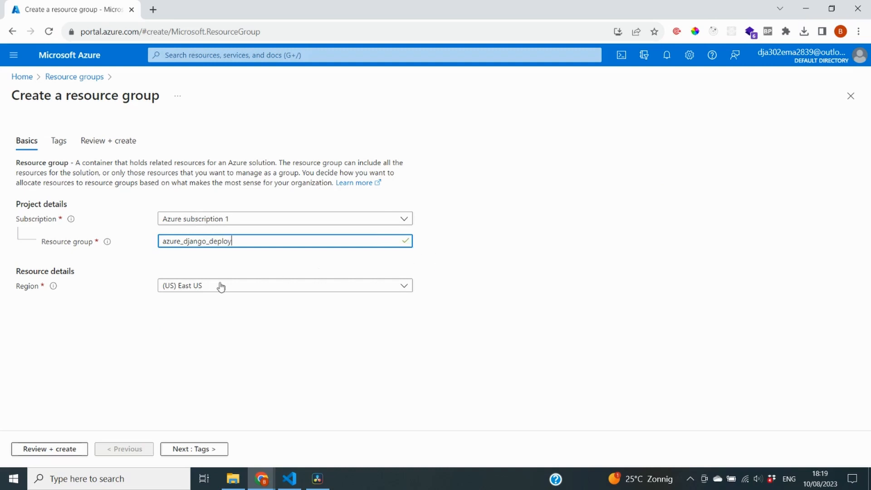
mouse_move(39, 320)
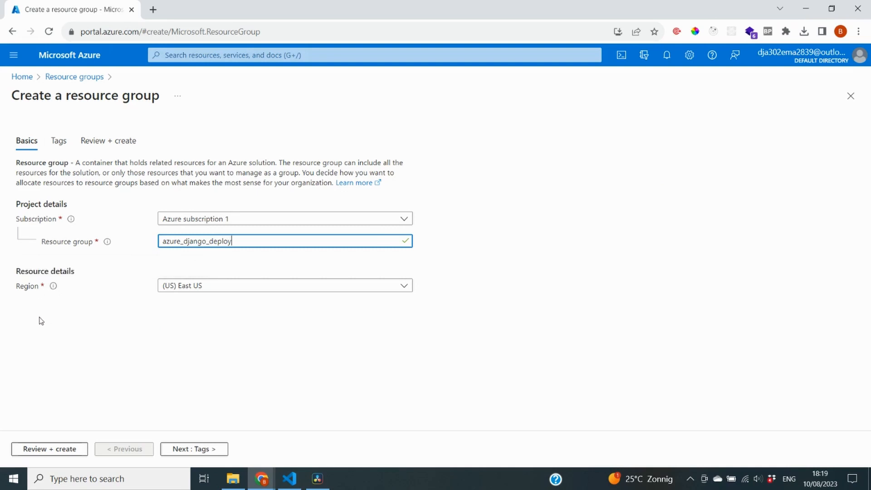
mouse_move(157, 331)
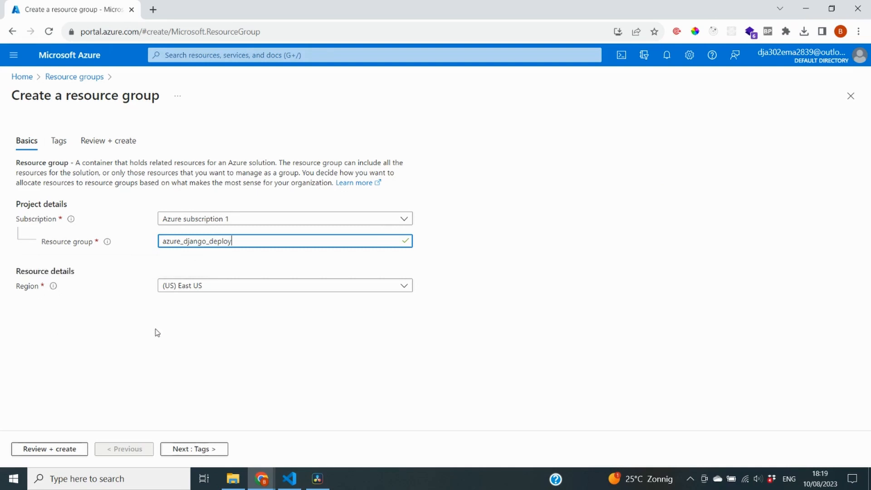
mouse_move(179, 316)
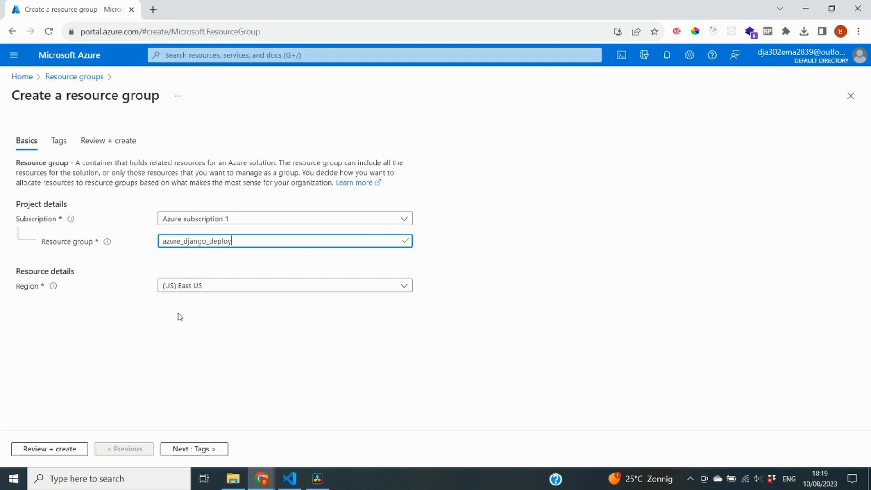
- Set the resource group's region to (Europe) West Europe
click(284, 285)
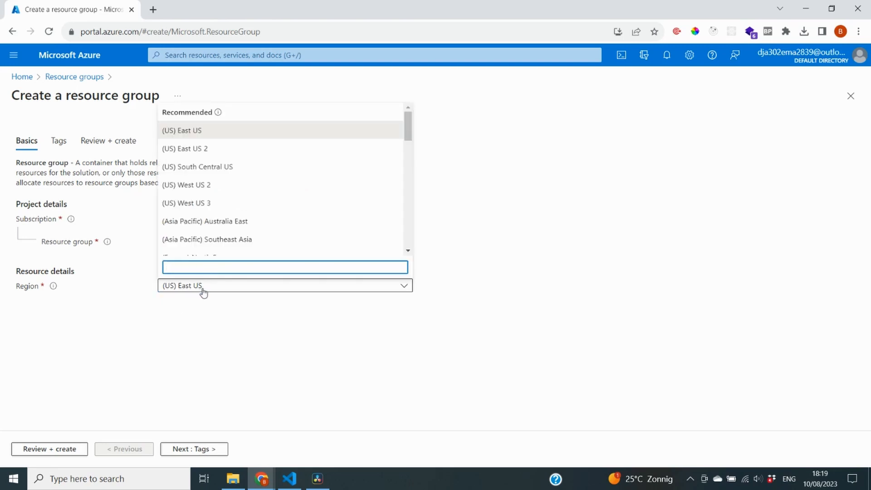
text(w)
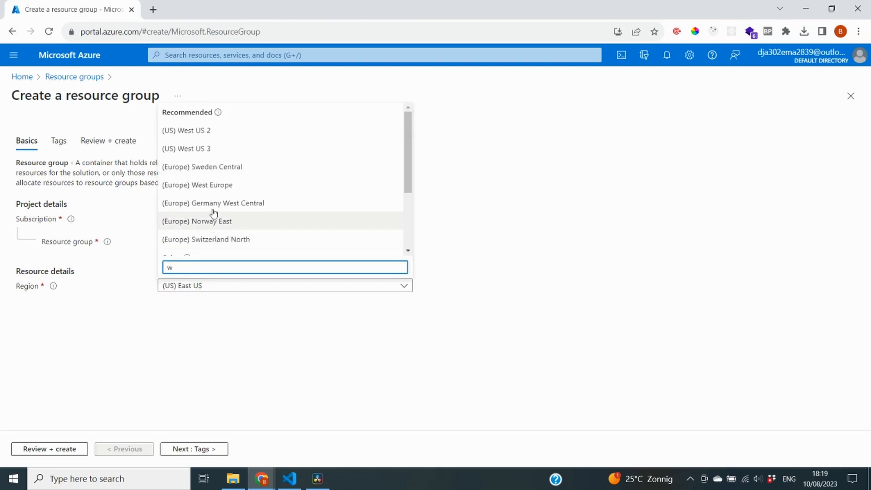
mouse_move(202, 188)
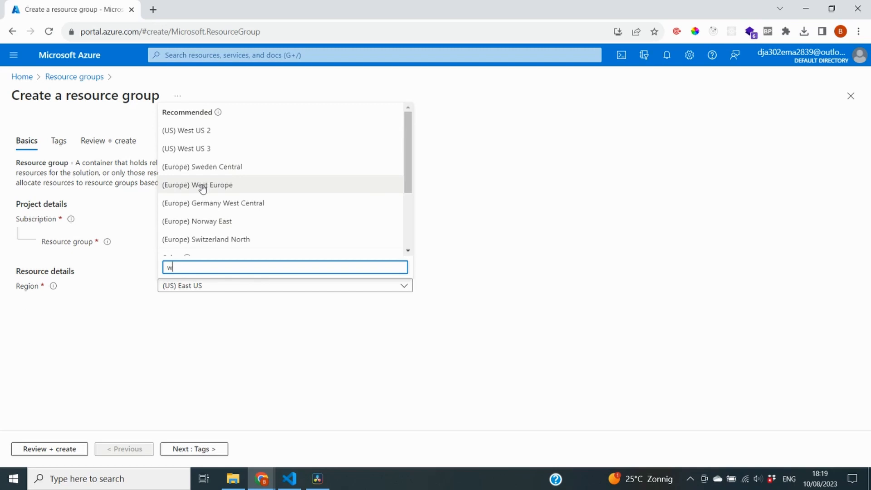
click(197, 185)
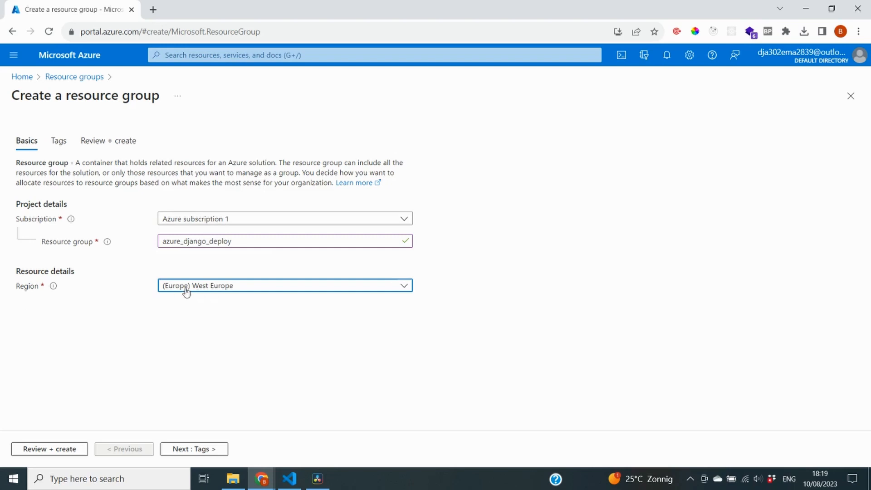
mouse_move(73, 339)
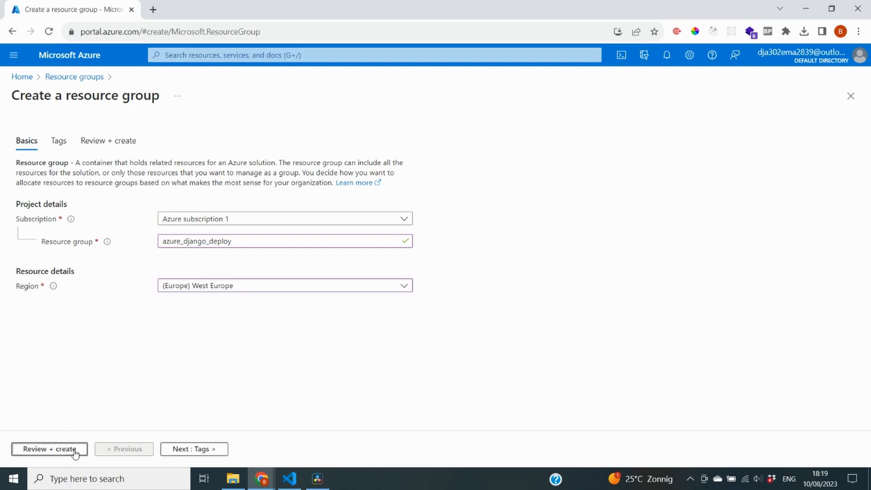
- Review and create the azure_django_deploy resource group, then dismiss the creation notification
click(49, 448)
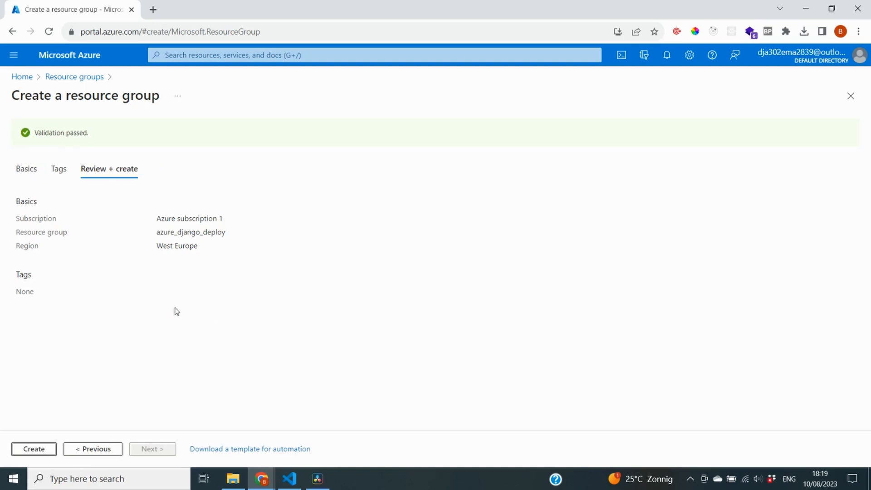
mouse_move(139, 196)
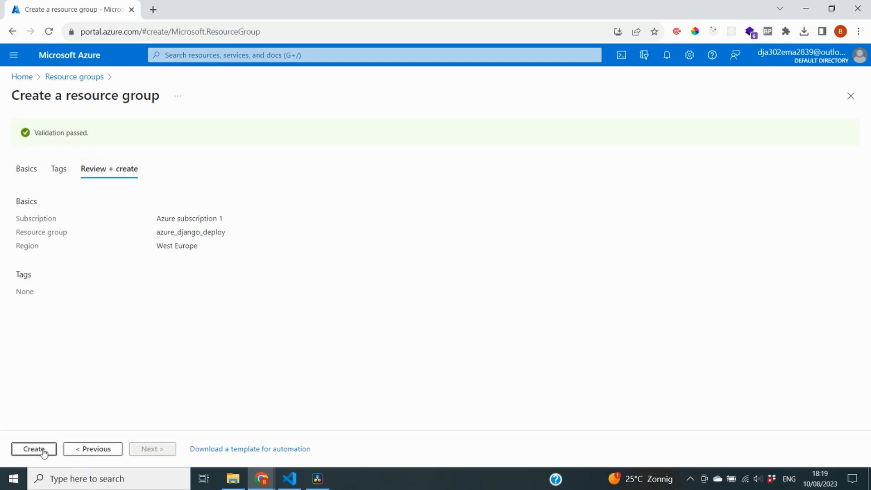
click(33, 449)
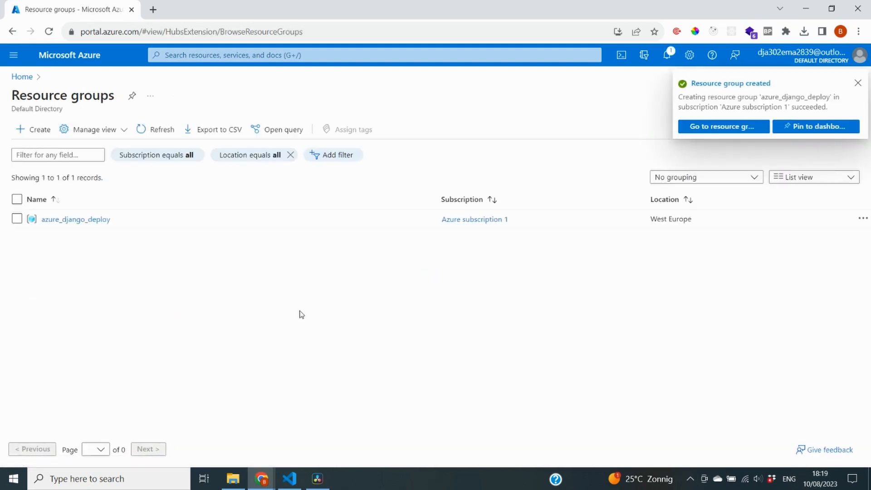
click(857, 83)
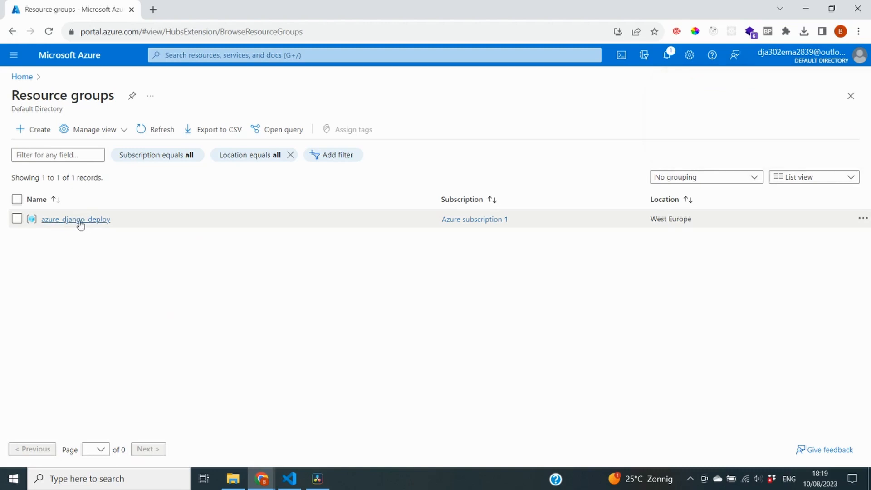
mouse_move(75, 219)
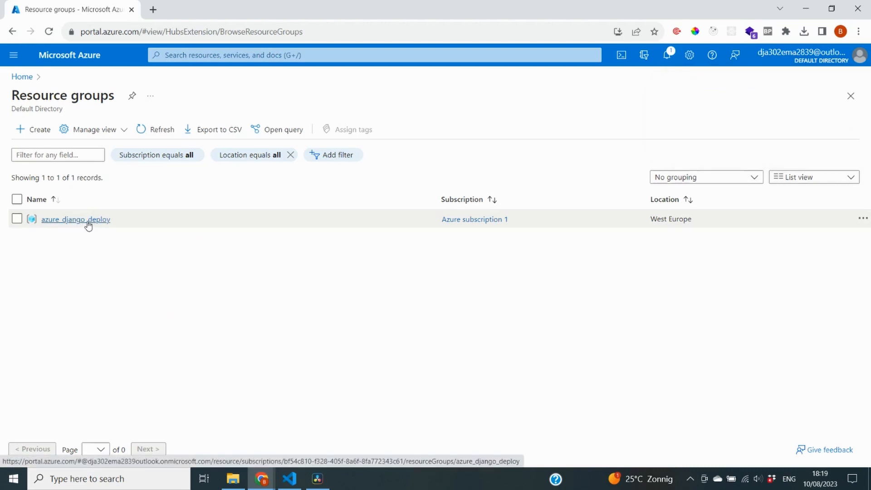
mouse_move(47, 238)
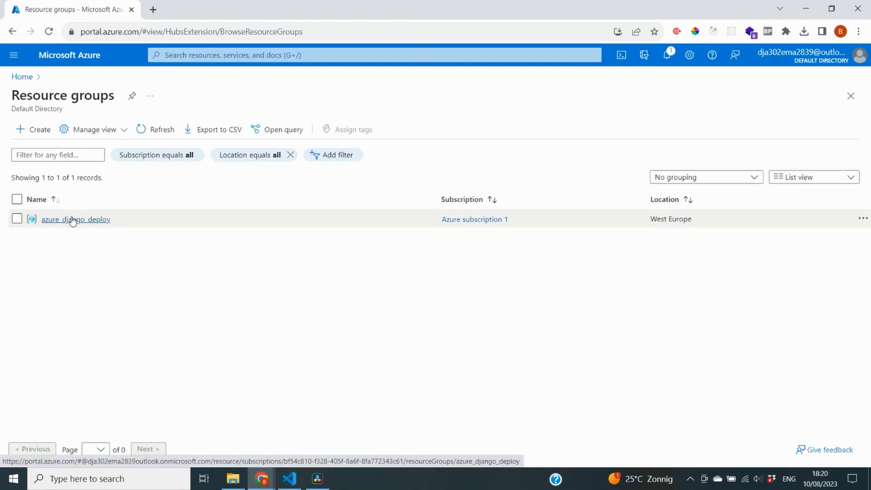
mouse_move(229, 84)
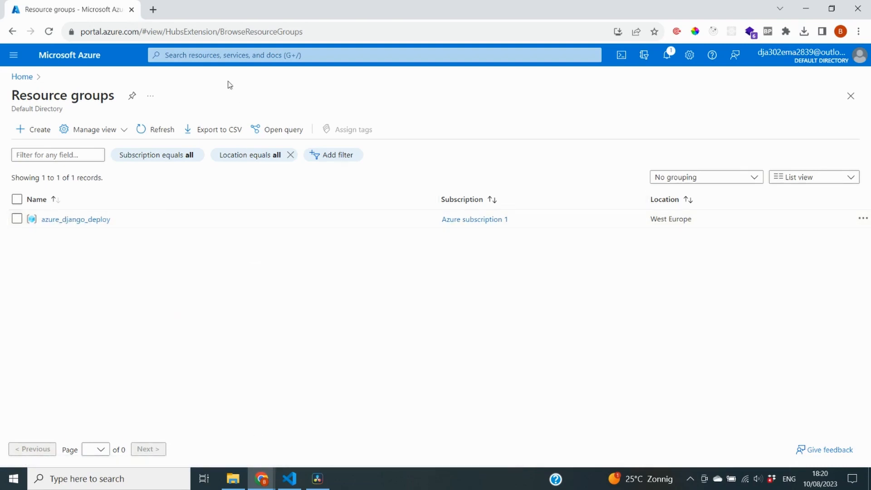
mouse_move(276, 93)
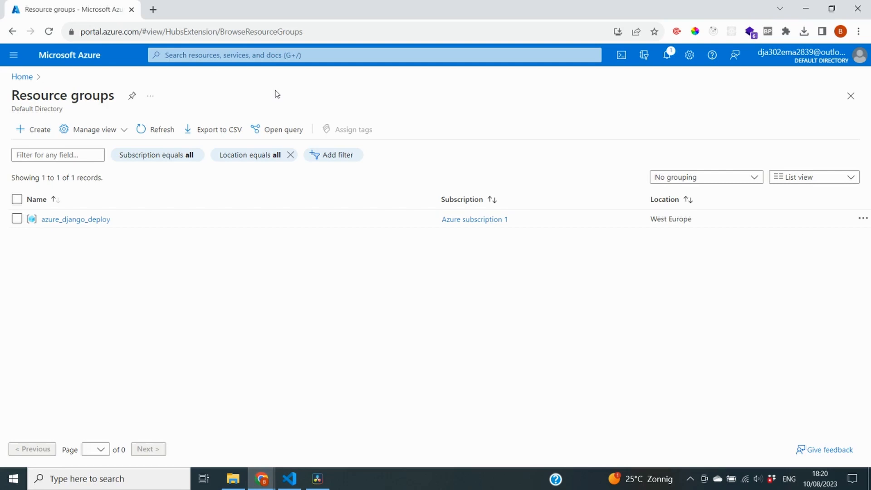
mouse_move(234, 96)
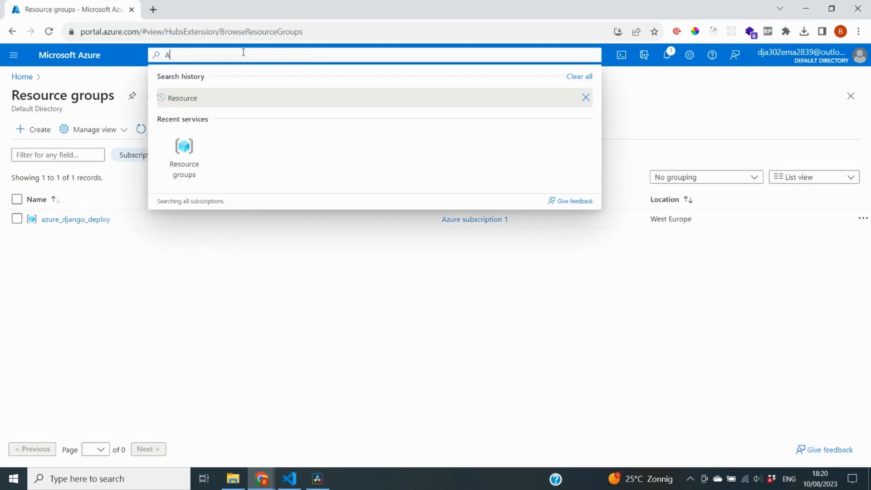
- Find App Services via portal search and show its Create options
text(pp)
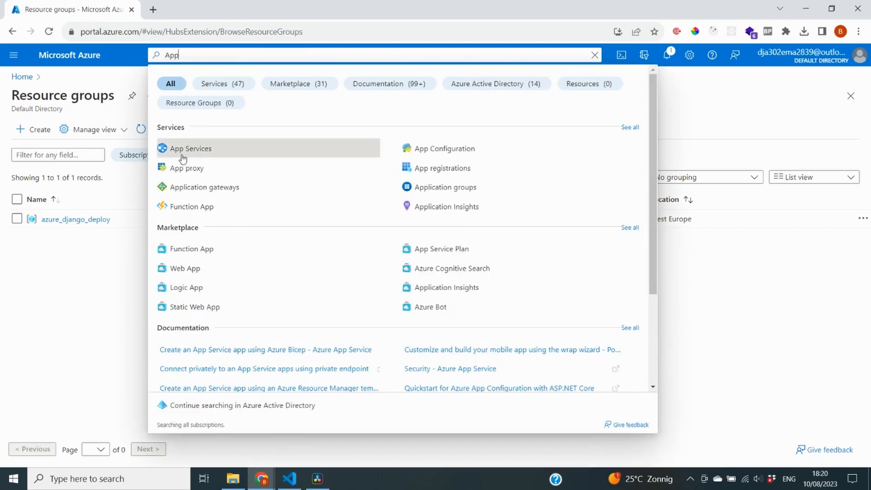
click(190, 148)
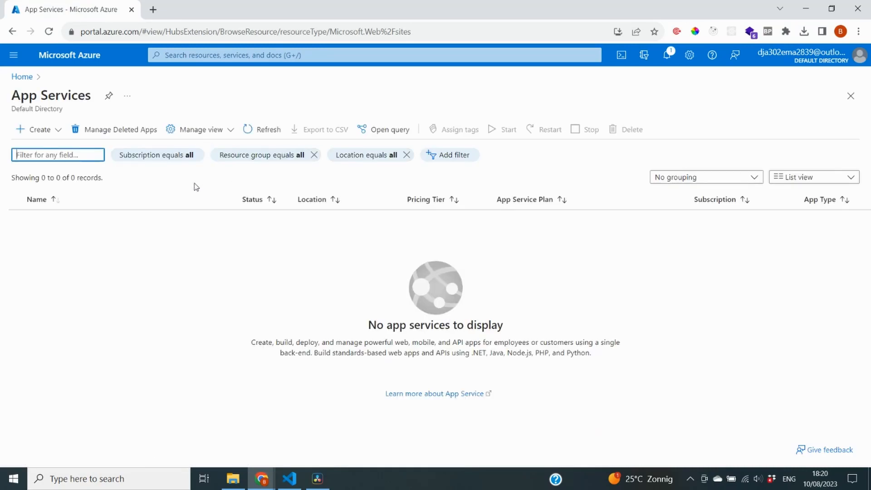
click(38, 129)
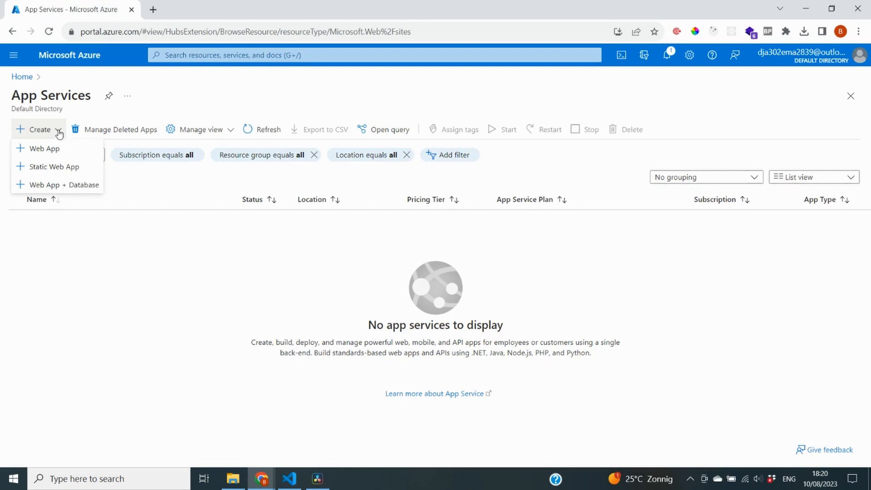
mouse_move(54, 167)
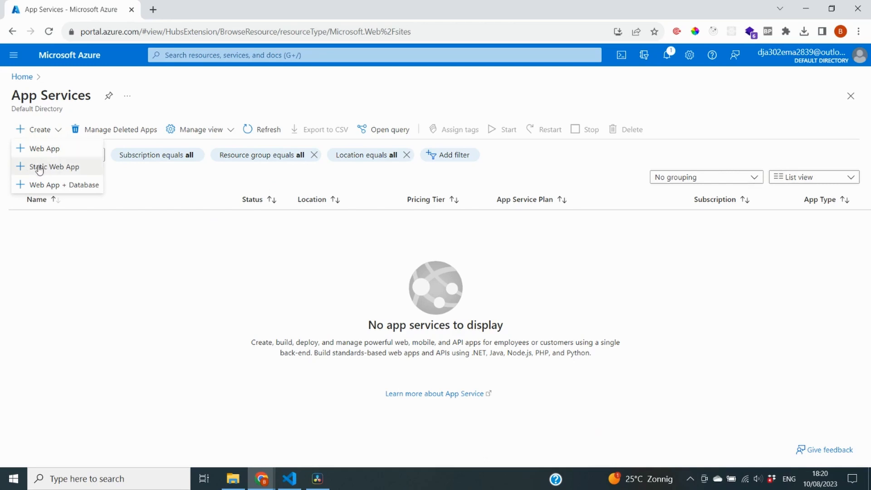
mouse_move(65, 189)
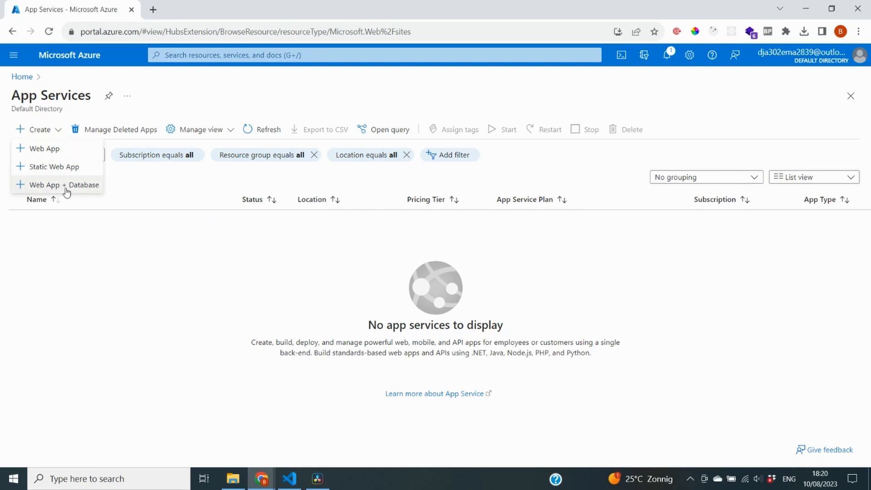
mouse_move(47, 191)
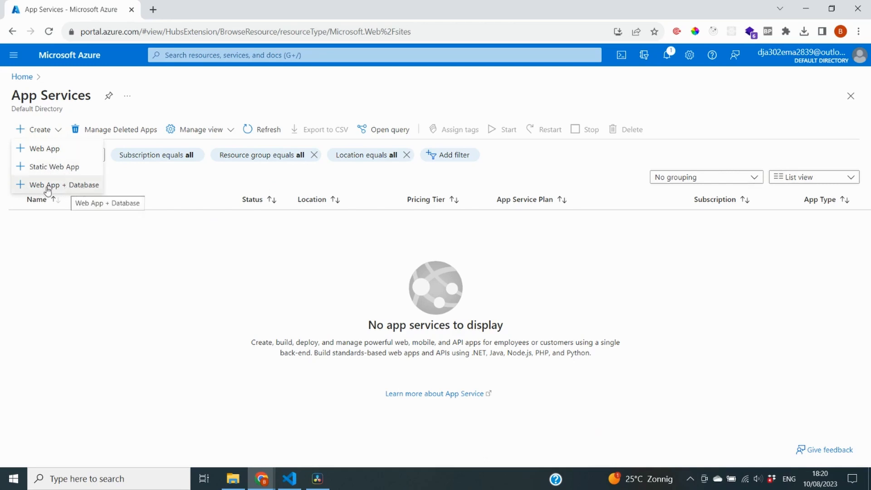
mouse_move(66, 189)
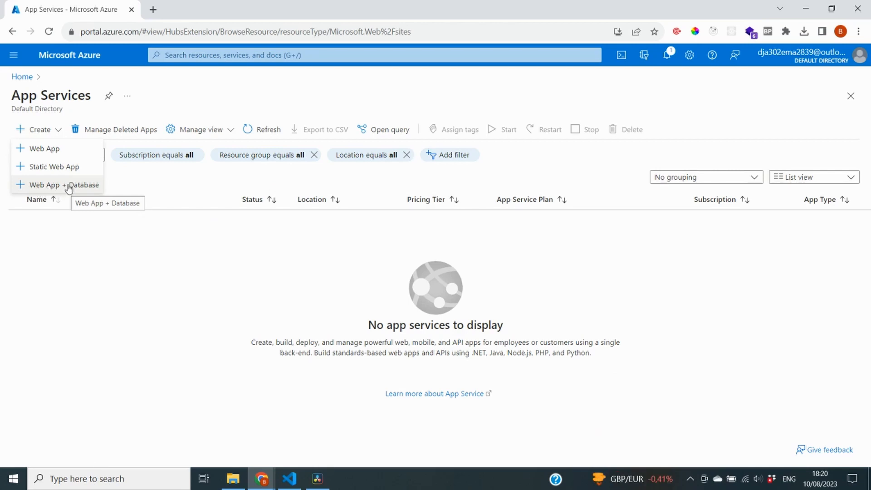
mouse_move(76, 185)
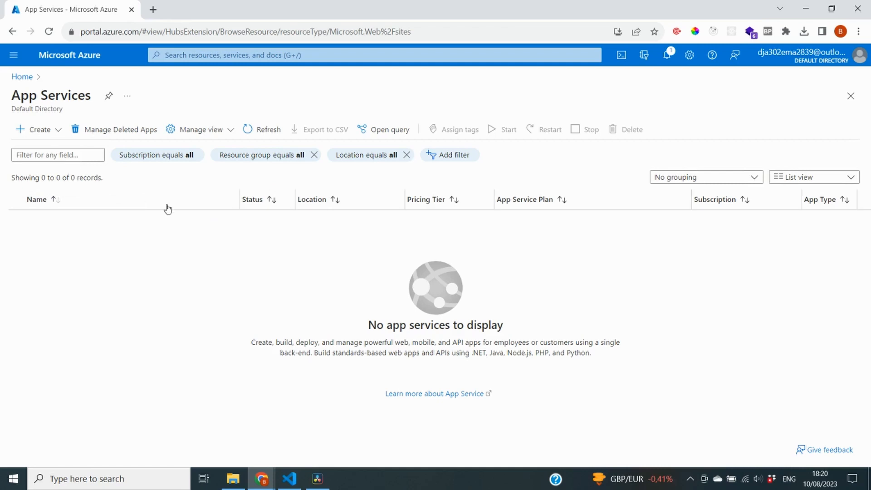
mouse_move(169, 247)
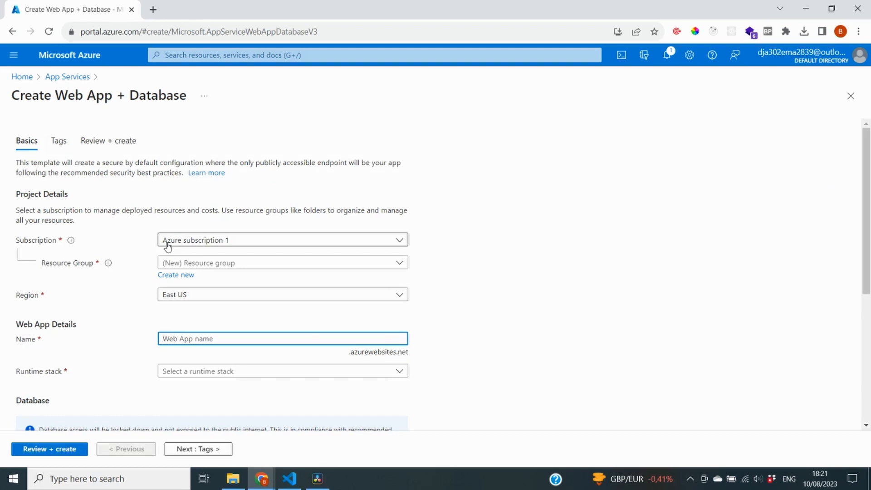
mouse_move(224, 251)
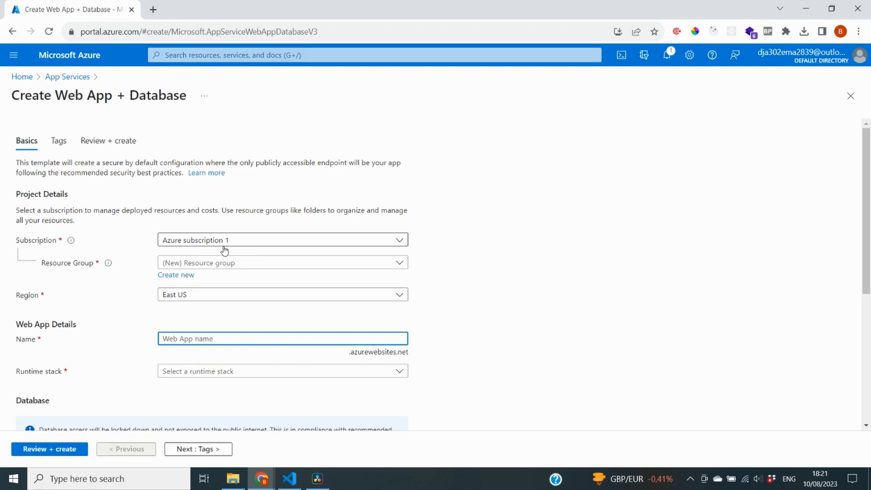
mouse_move(201, 244)
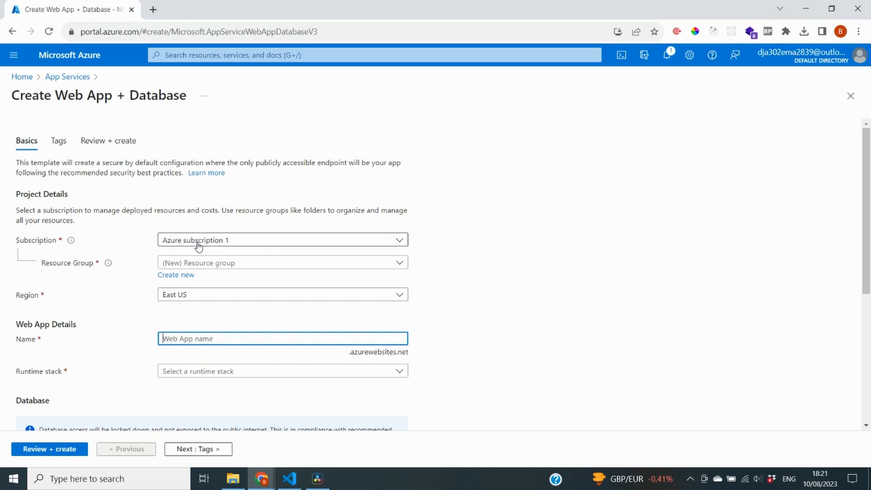
mouse_move(201, 264)
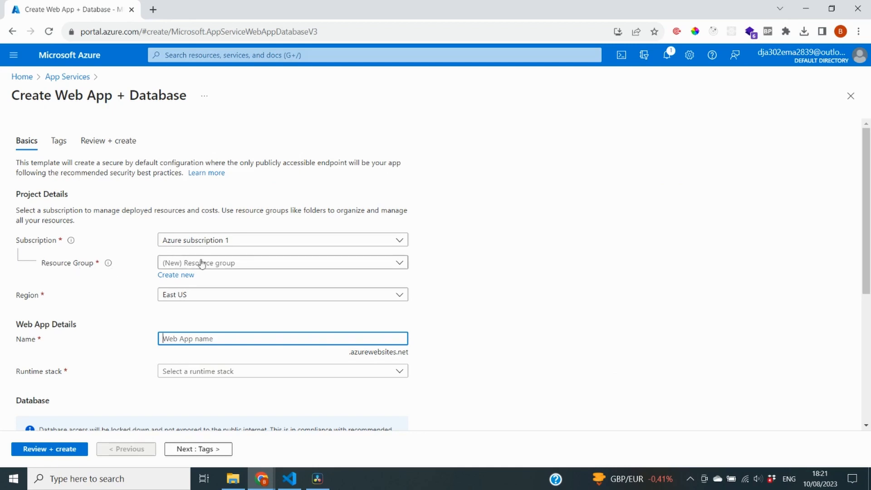
- Use resource group azure_django_deploy and region West Europe for the new web app
click(282, 263)
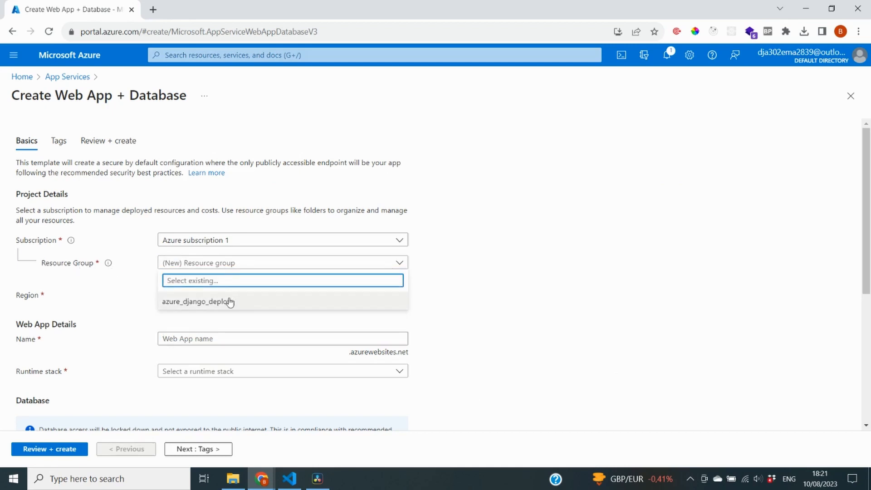
mouse_move(207, 314)
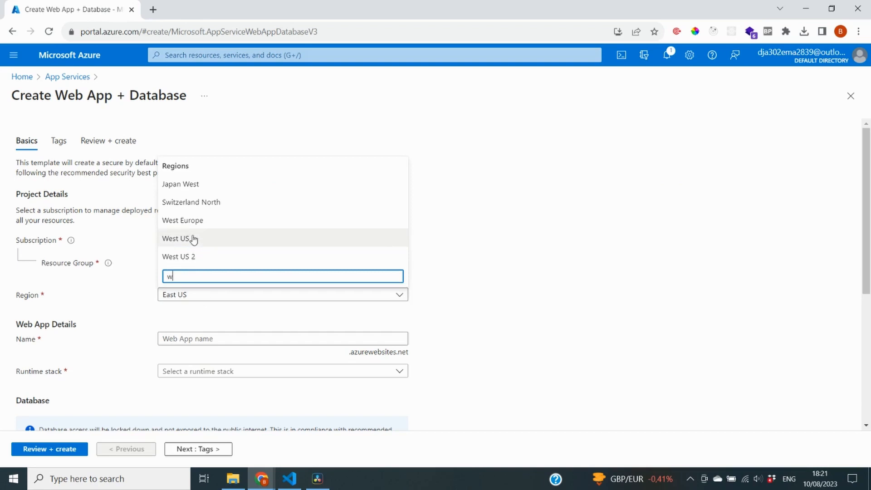
click(182, 220)
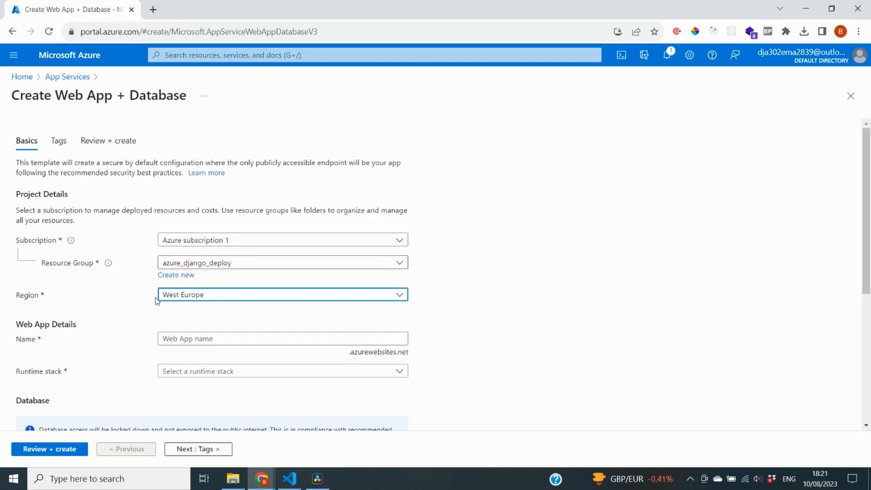
scroll(down, 3)
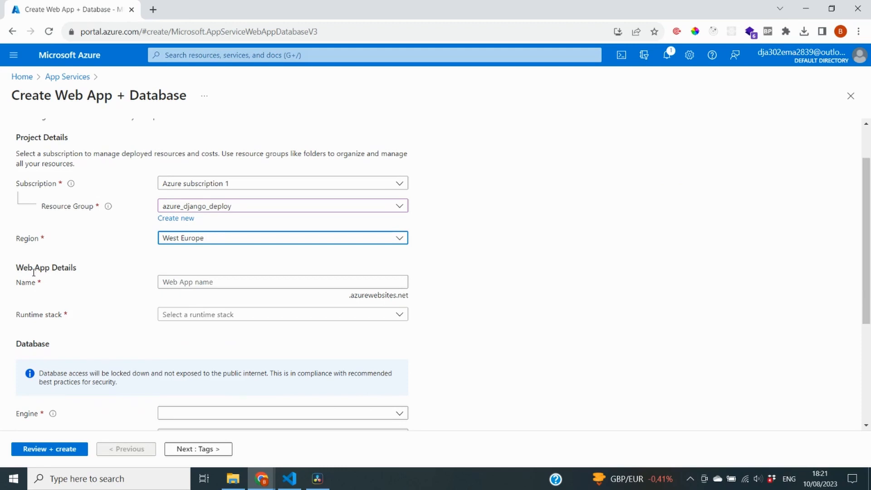
mouse_move(46, 288)
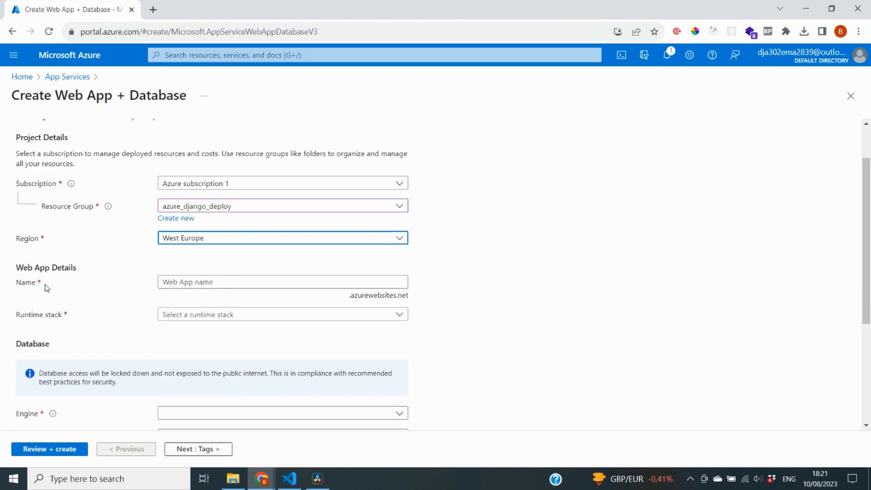
click(281, 281)
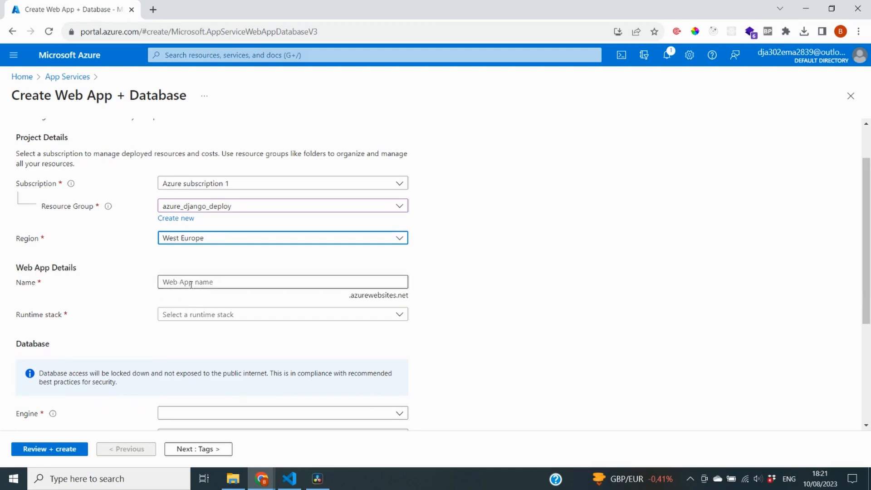
mouse_move(276, 281)
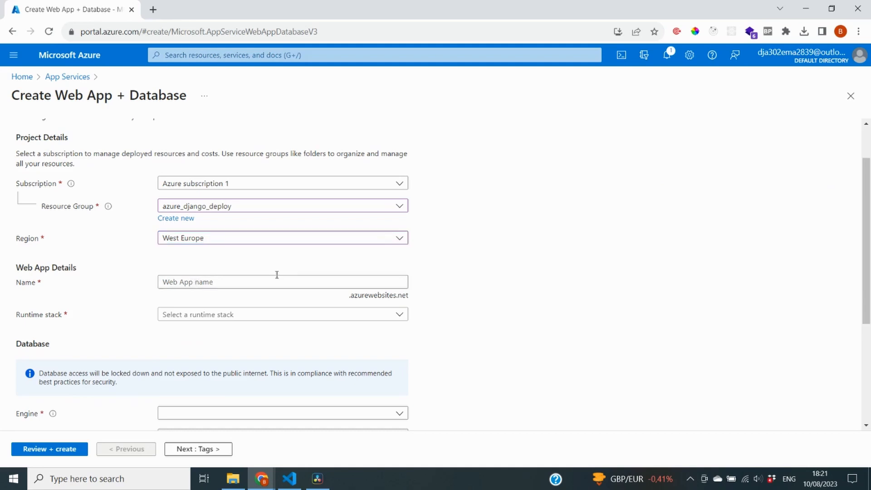
- Name the web app azuredjangotutorial
click(282, 281)
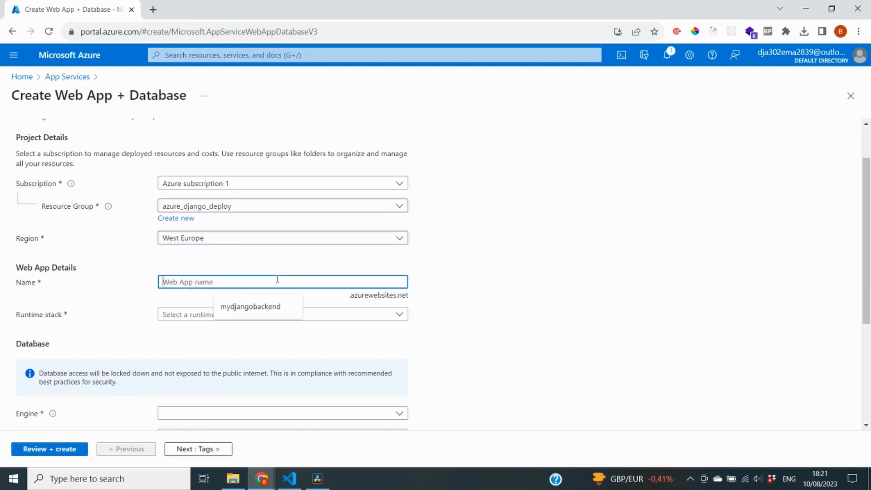
text(azu)
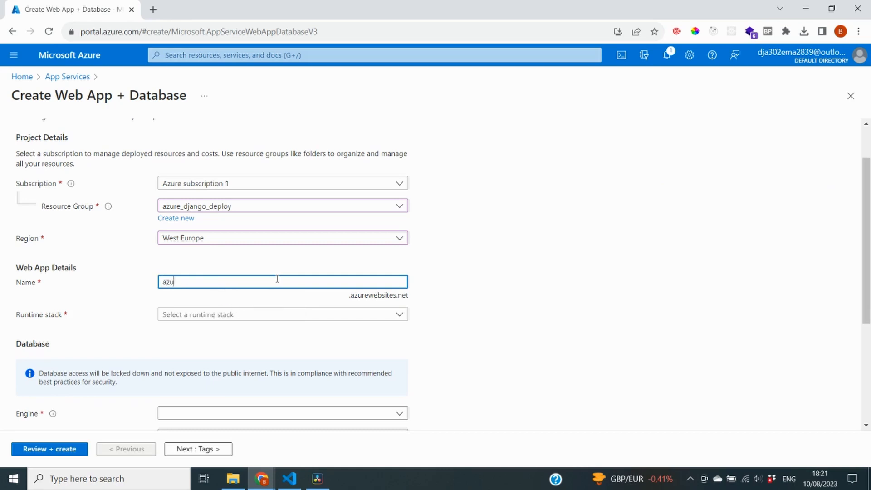
text(redjango)
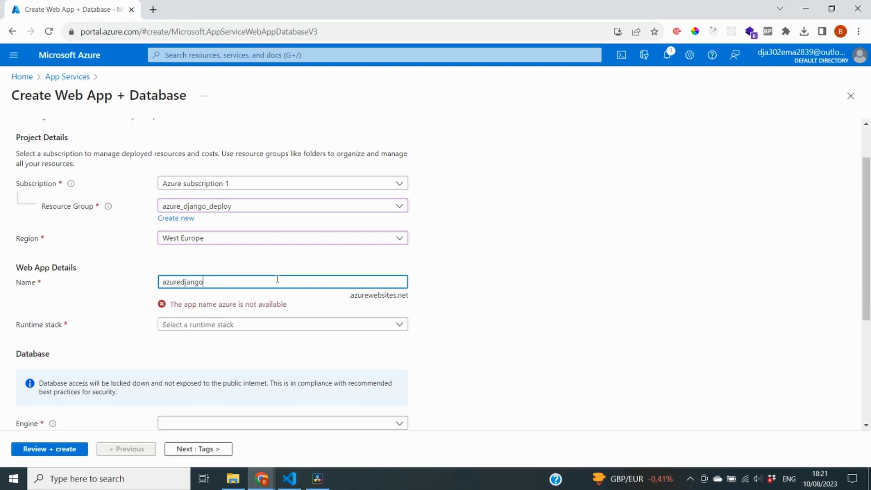
text(tutorial)
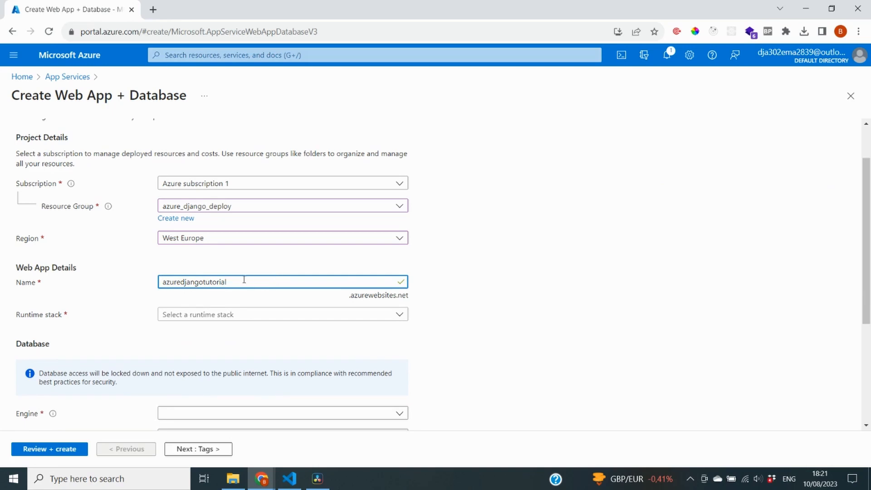
mouse_move(156, 331)
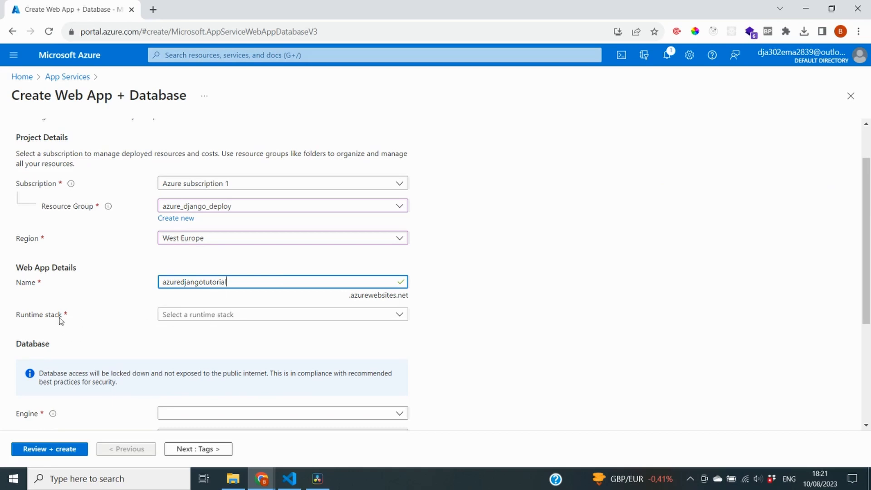
click(282, 314)
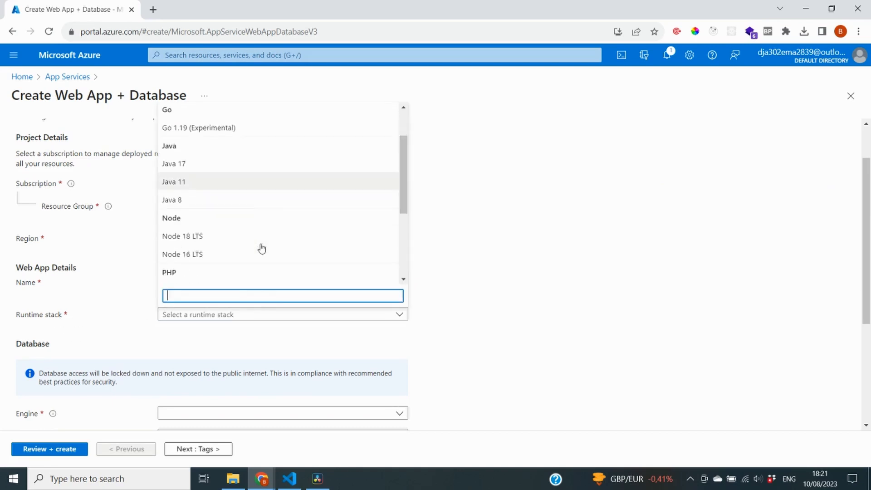
scroll(down, 3)
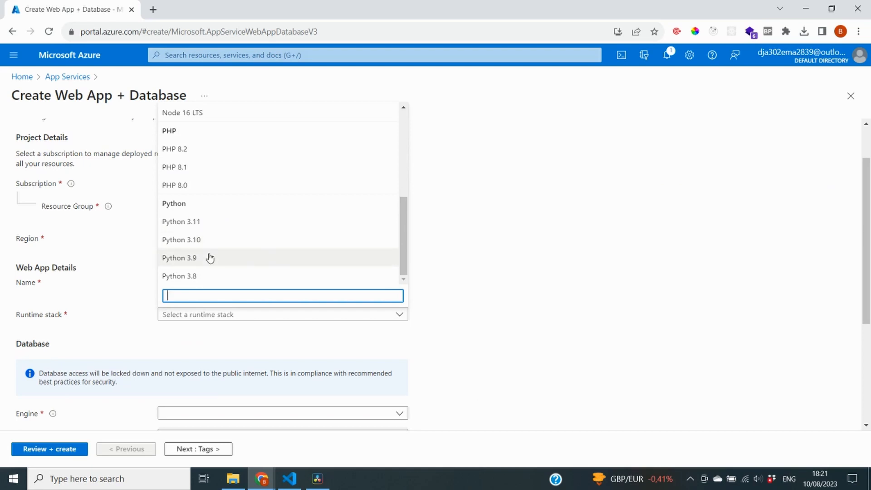
mouse_move(211, 239)
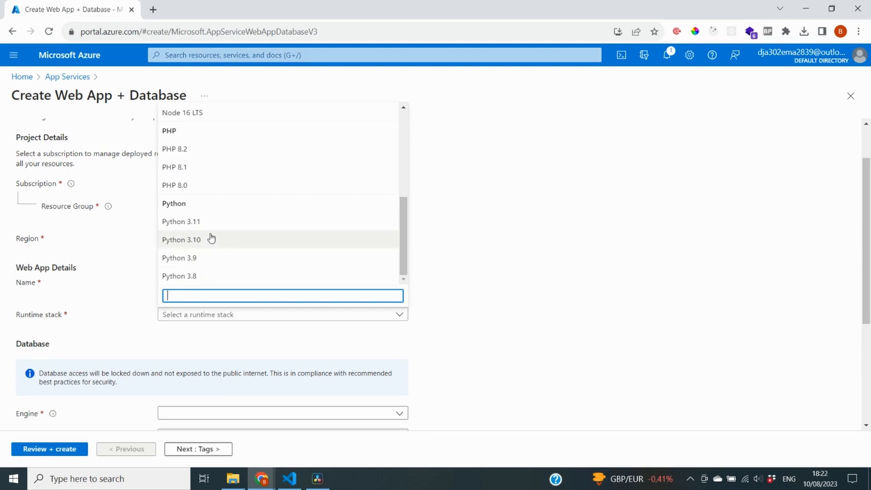
mouse_move(208, 257)
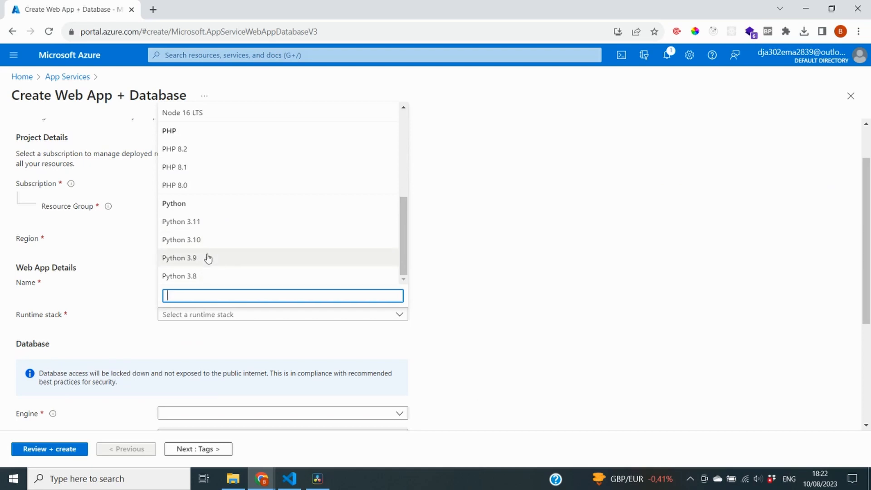
mouse_move(237, 272)
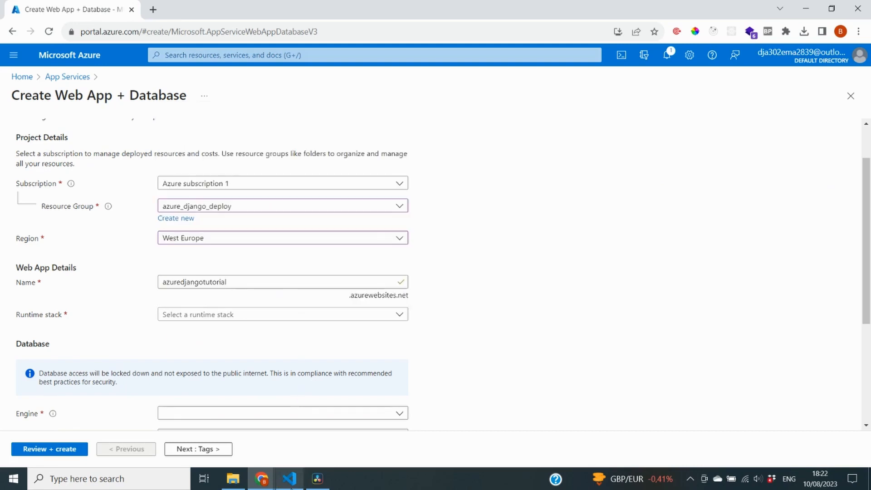
- In the VS Code terminal, run python --version to check the local Python version (3.8.10)
click(288, 477)
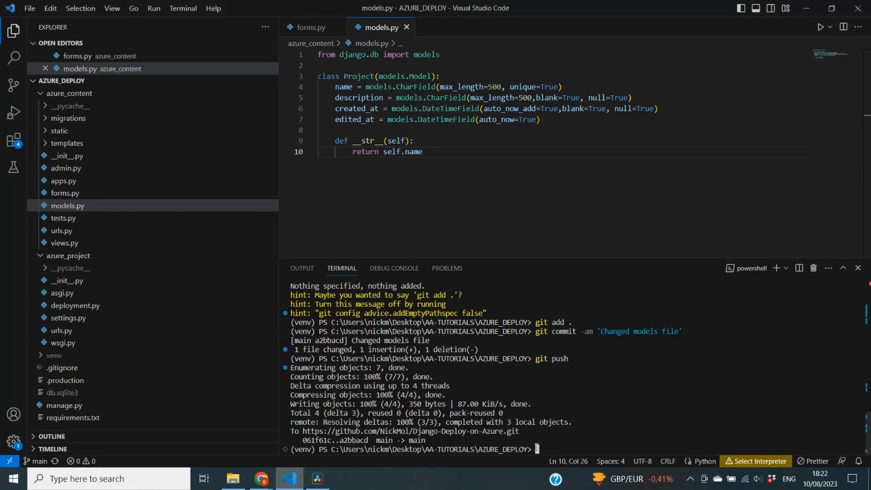
text(python)
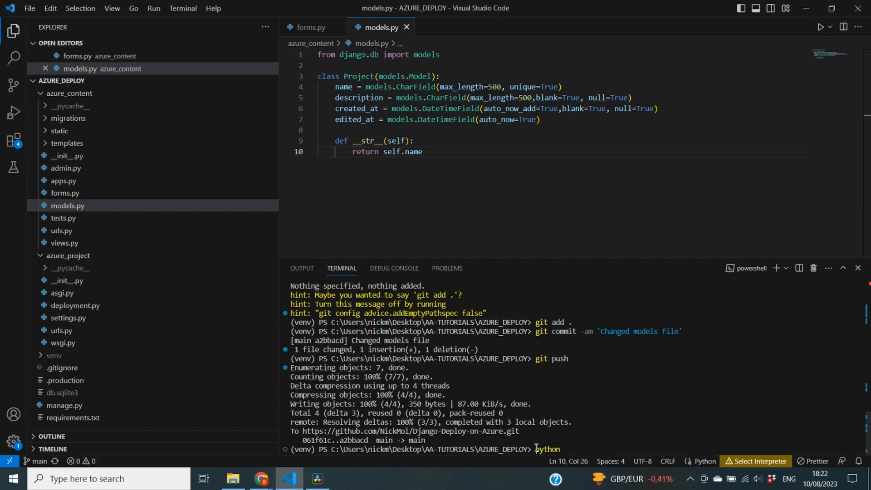
text(--version)
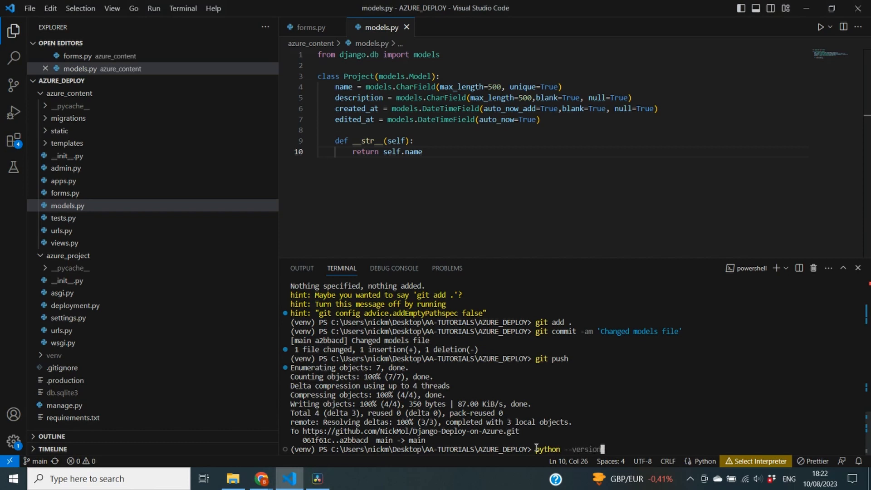
key(Return)
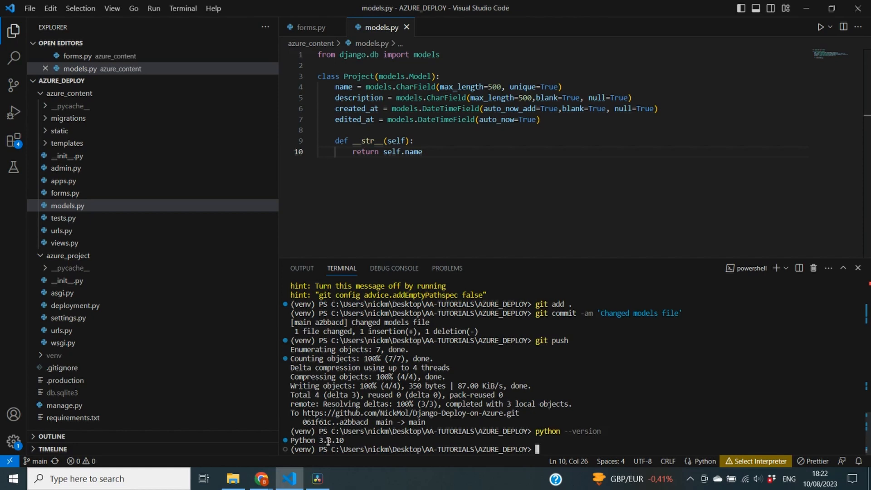
- Back in the web app form, choose Python 3.8 as the runtime stack
click(260, 477)
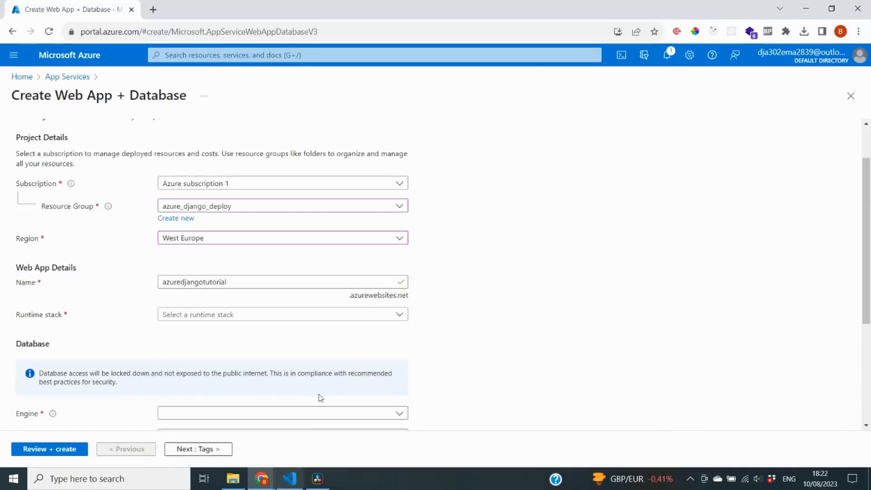
click(283, 313)
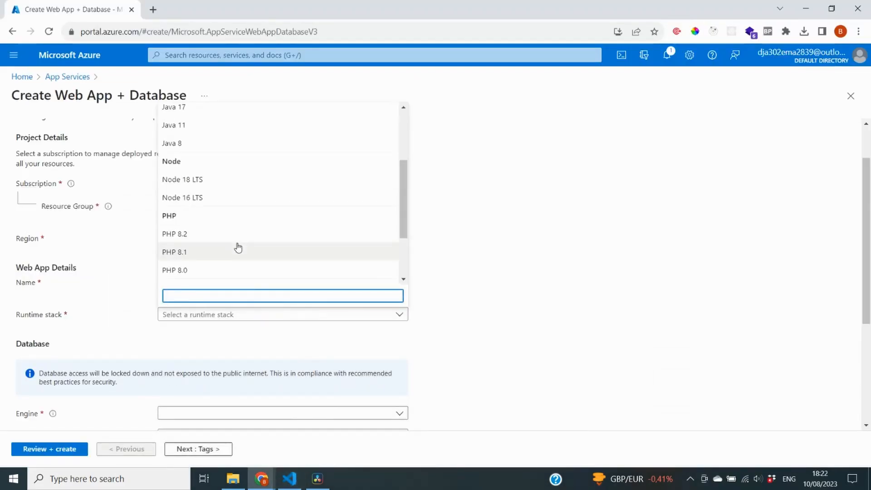
scroll(down, 3)
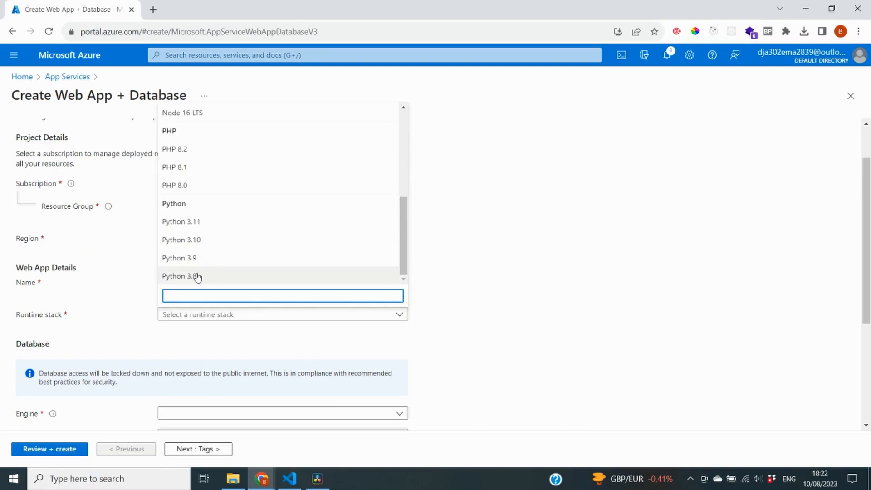
click(179, 276)
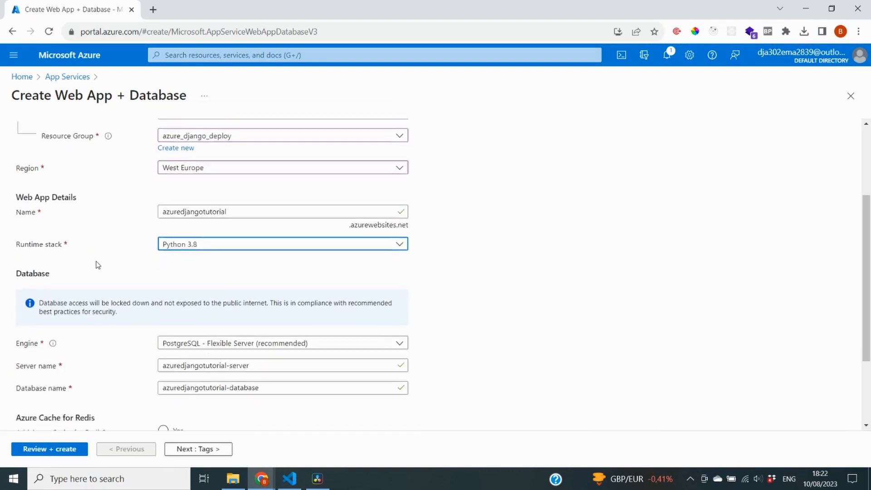
scroll(down, 3)
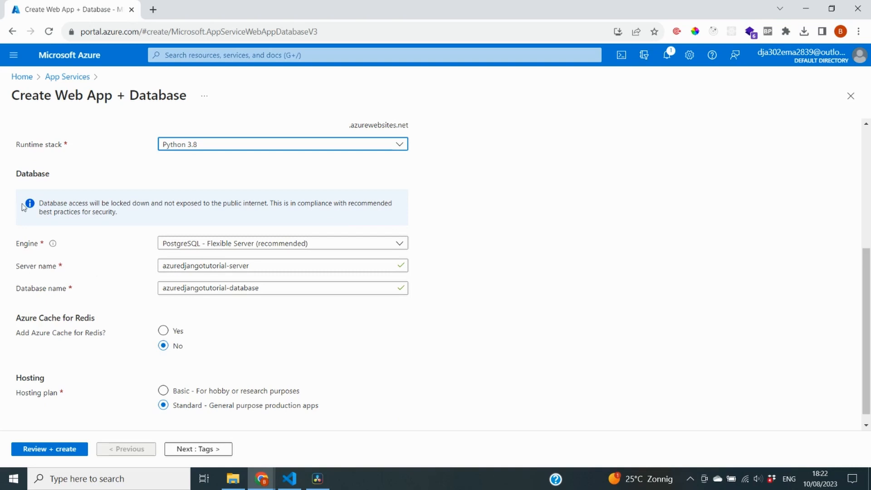
mouse_move(76, 202)
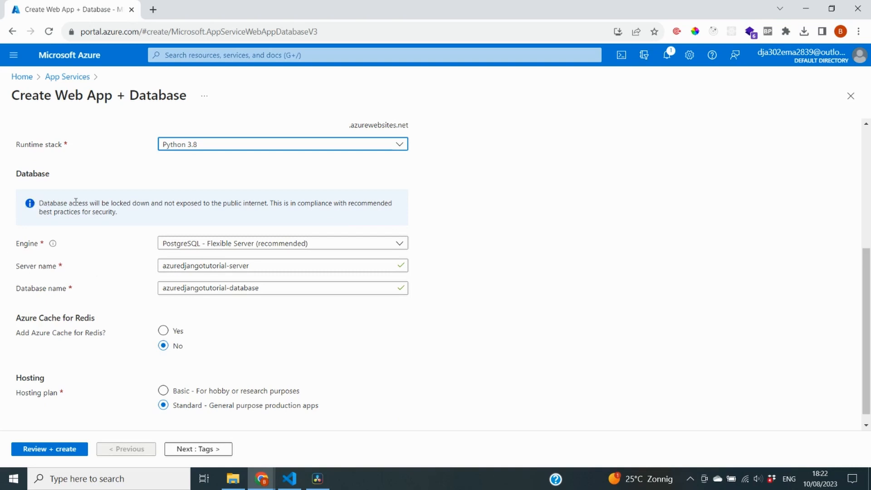
mouse_move(199, 203)
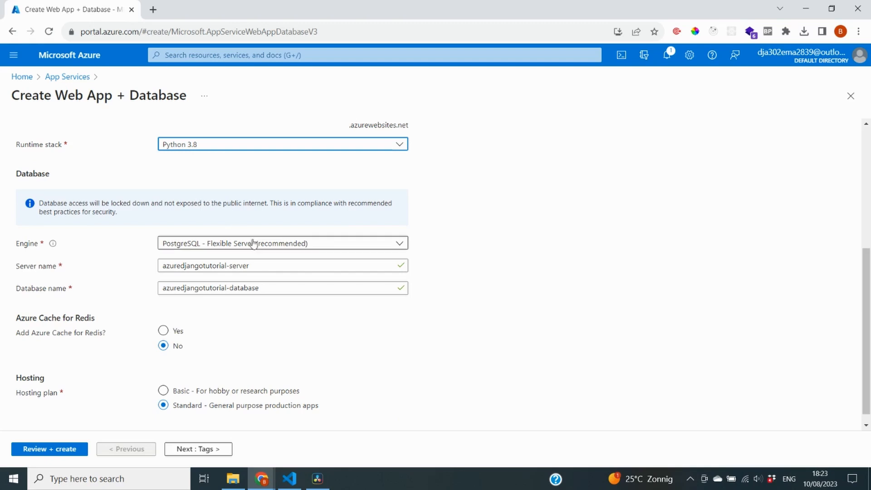
click(282, 243)
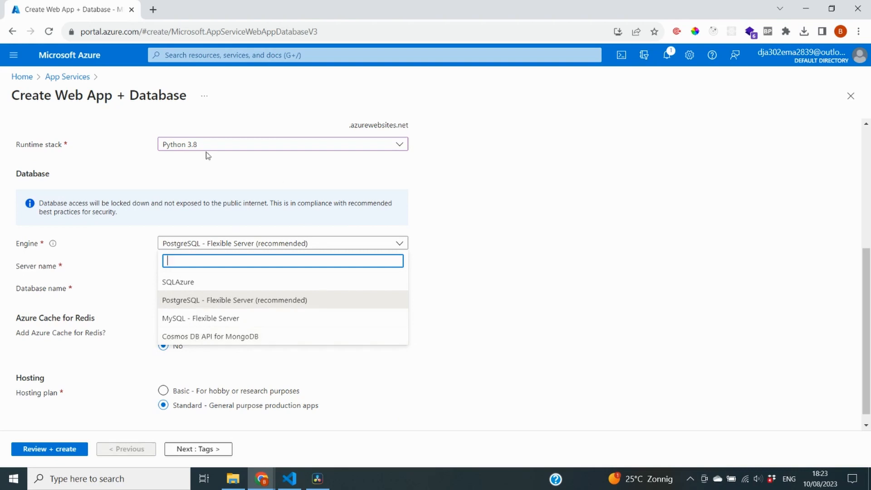
mouse_move(140, 229)
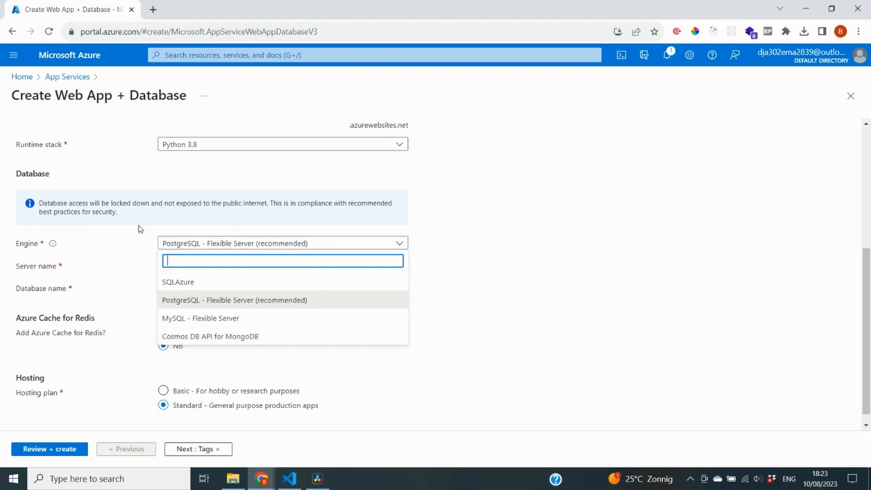
mouse_move(183, 306)
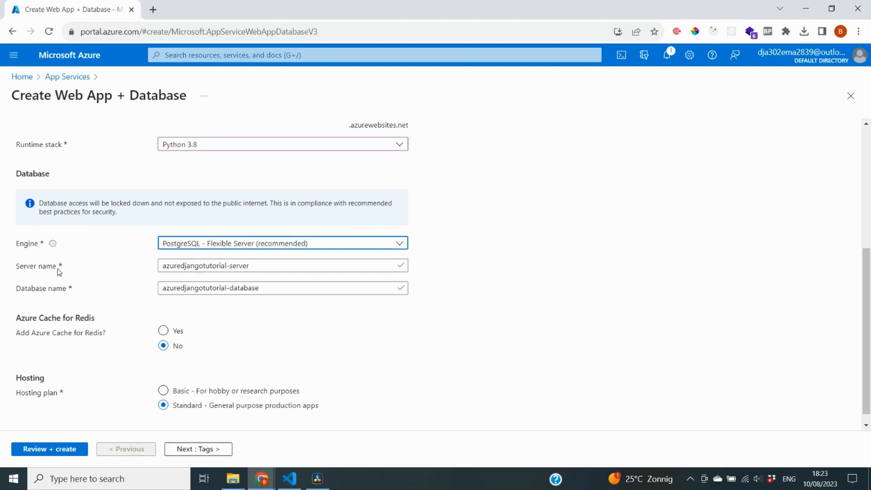
mouse_move(252, 306)
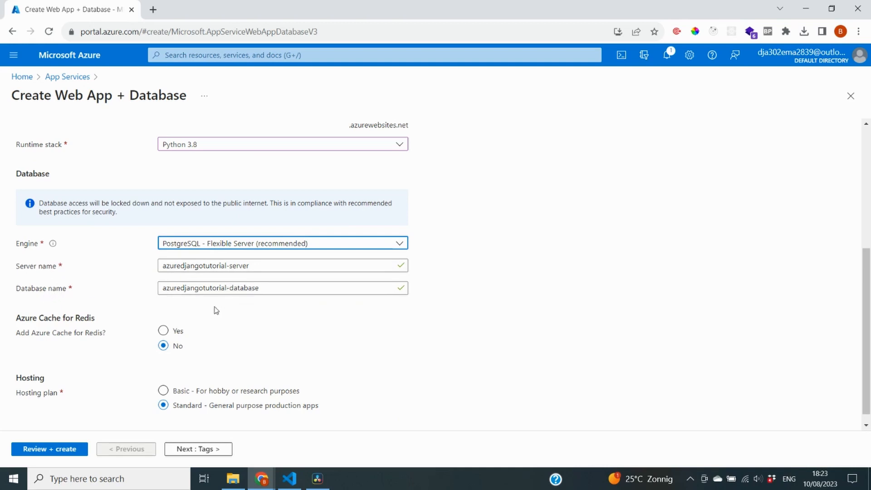
mouse_move(122, 319)
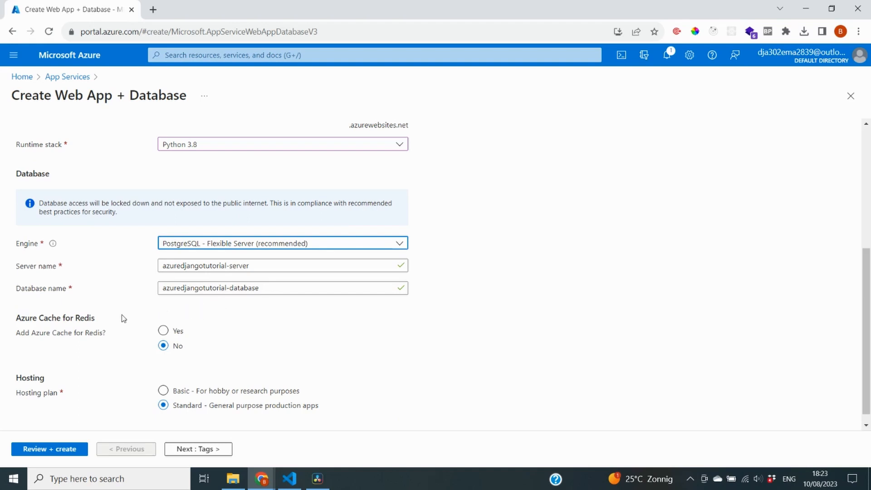
mouse_move(64, 338)
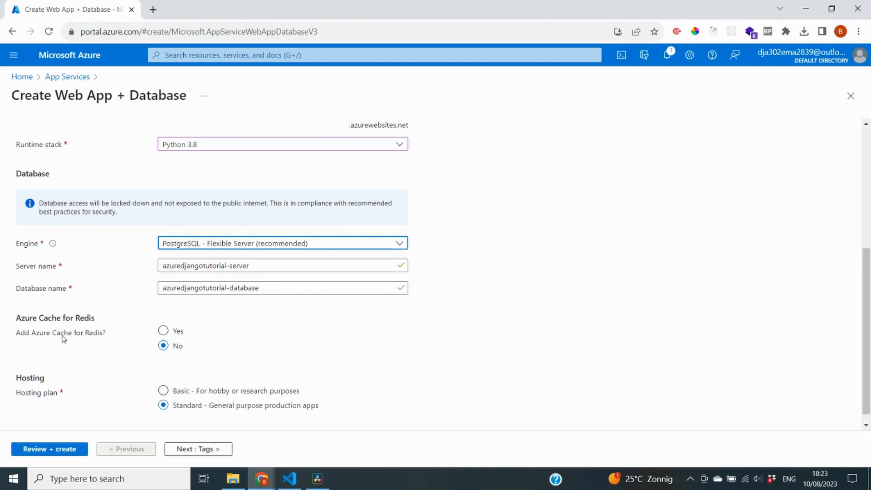
mouse_move(224, 344)
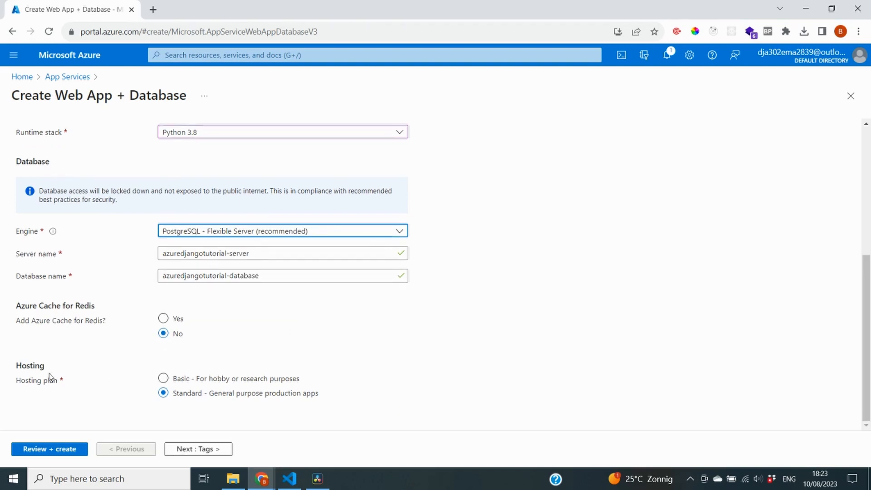
- Switch the hosting plan to Basic for hobby or research purposes and review the form
click(163, 378)
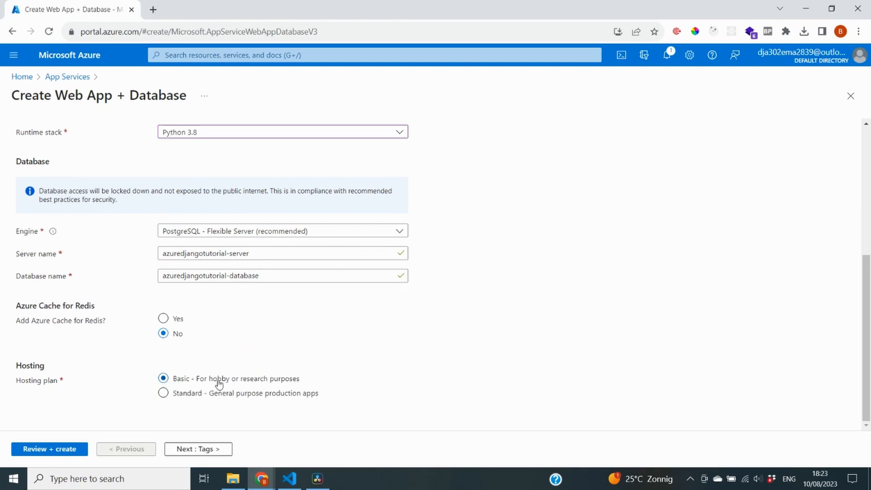
click(164, 393)
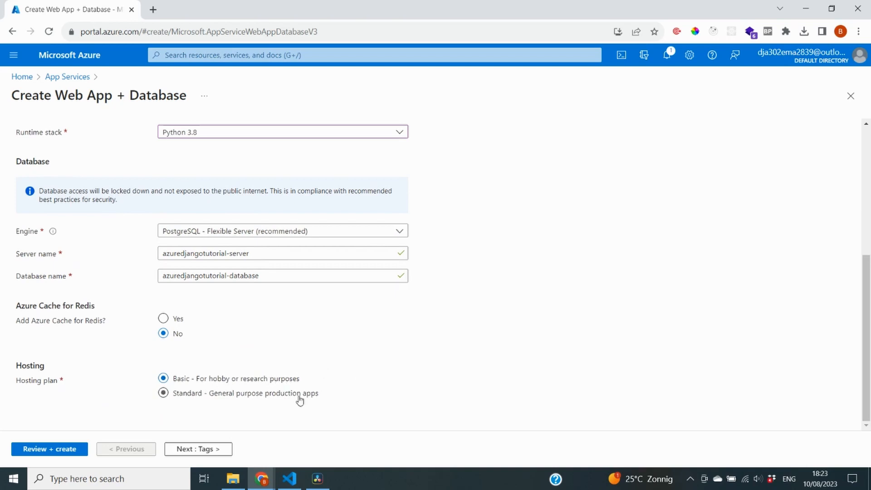
mouse_move(196, 401)
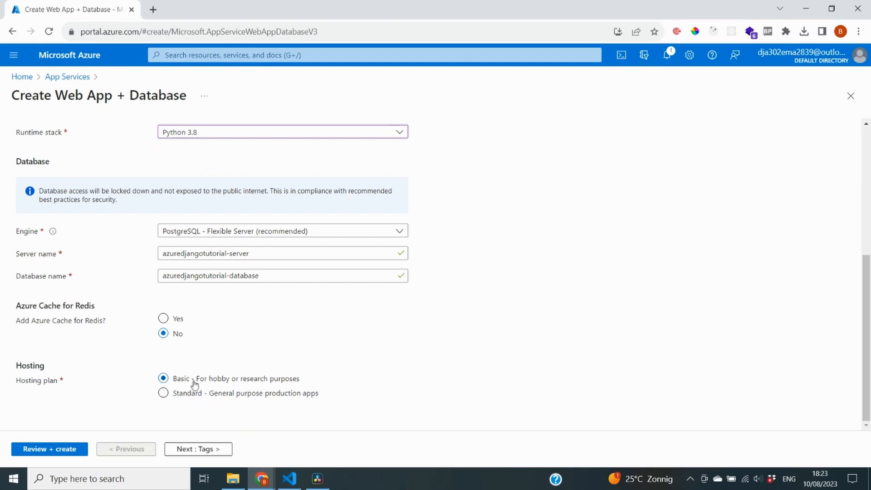
scroll(up, 3)
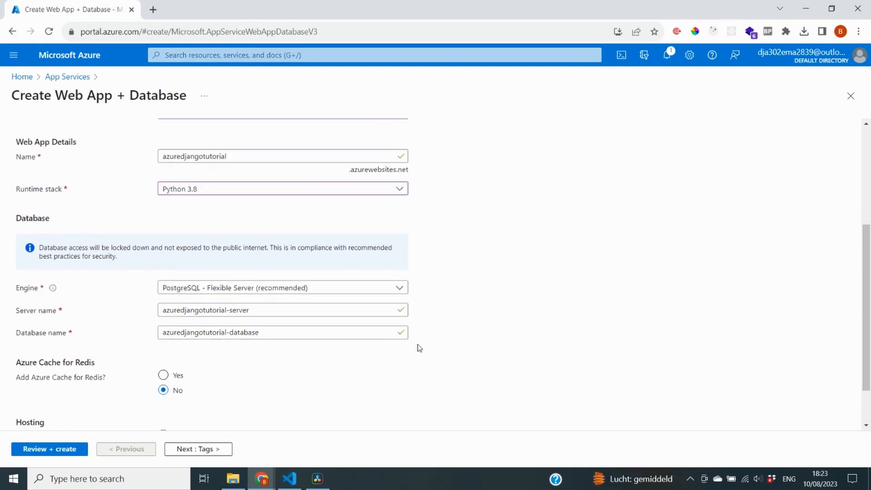
scroll(up, 3)
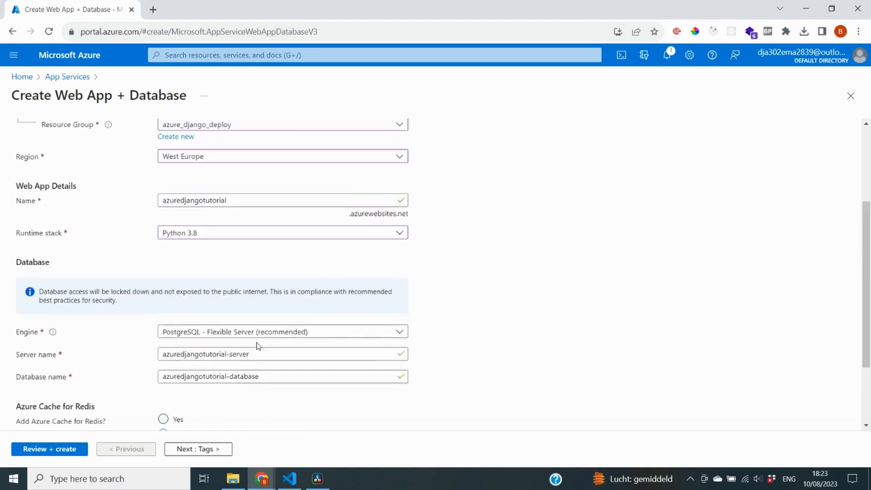
scroll(up, 3)
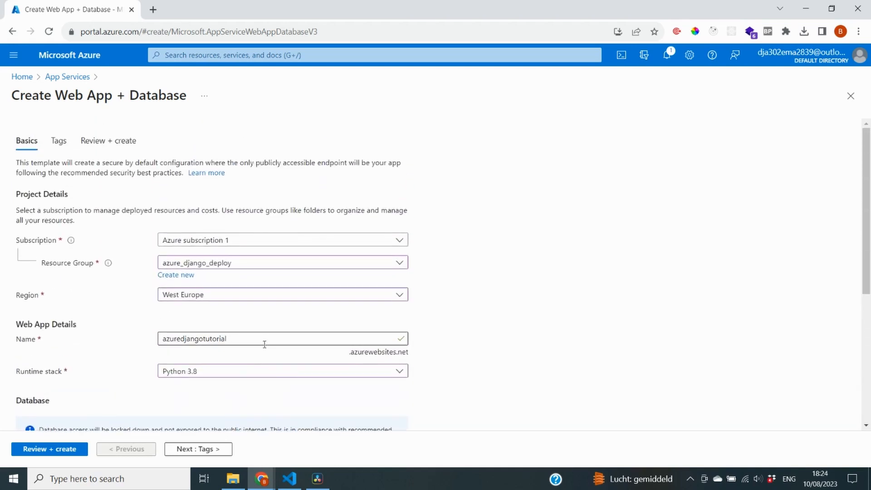
scroll(down, 3)
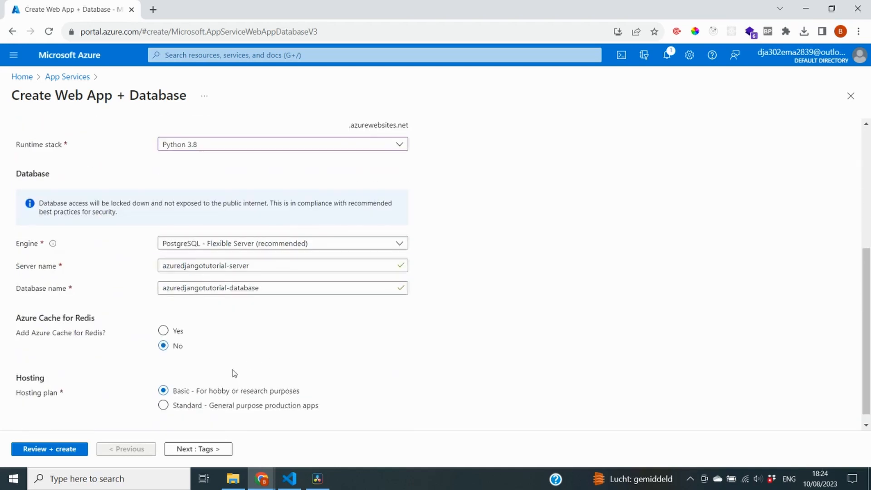
- Run Review + create and look through the validated summary of web app, plan, database and networking
click(49, 448)
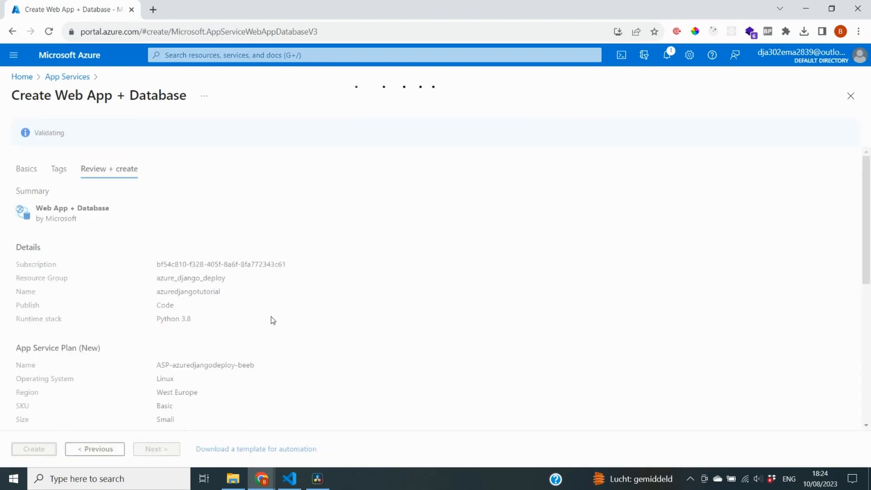
mouse_move(402, 256)
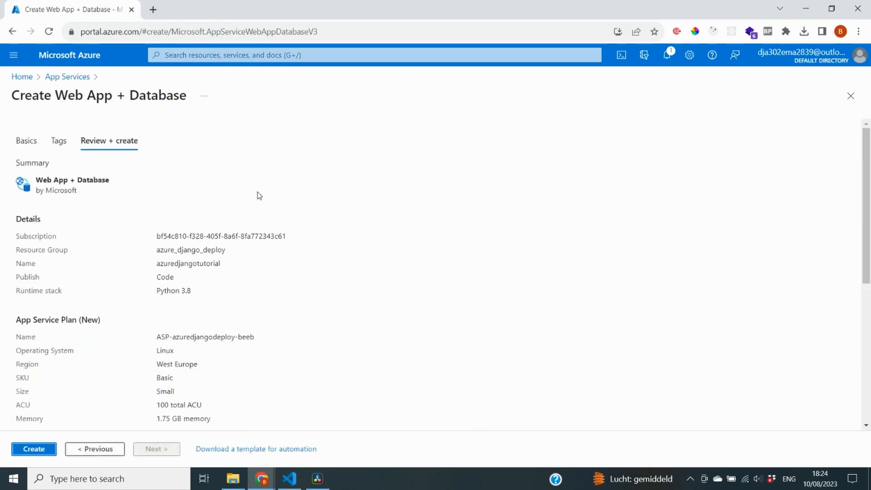
scroll(down, 3)
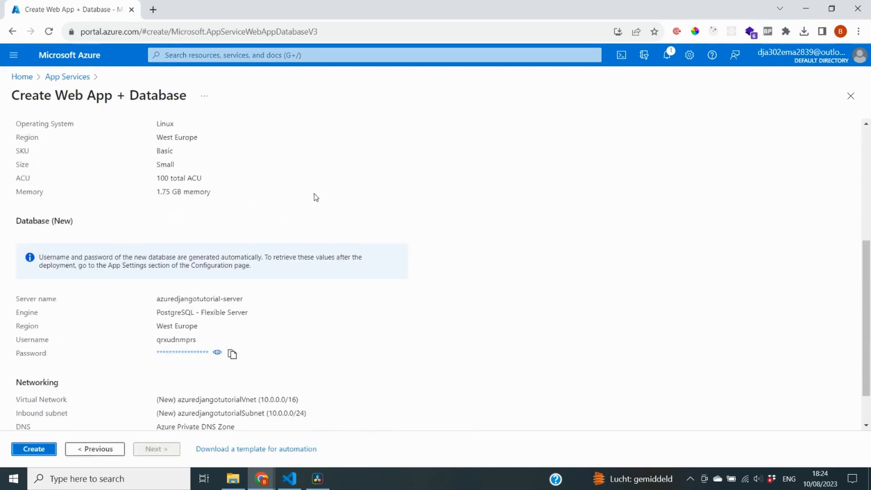
mouse_move(383, 286)
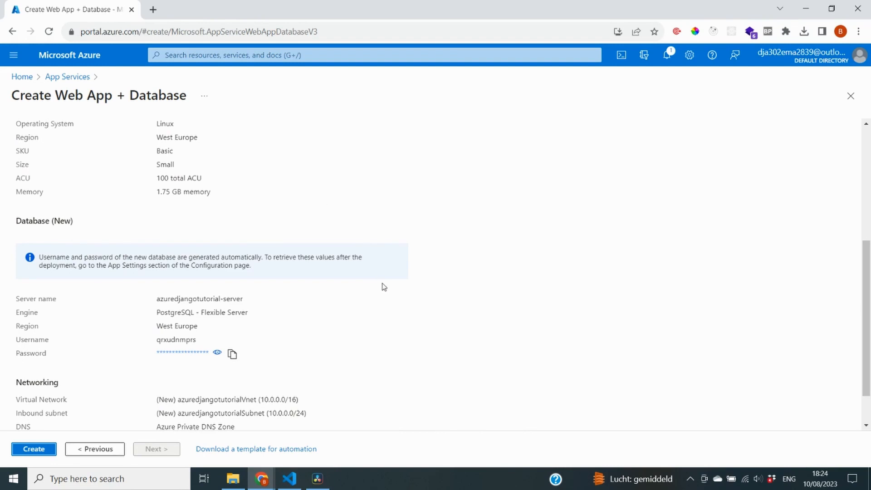
scroll(up, 3)
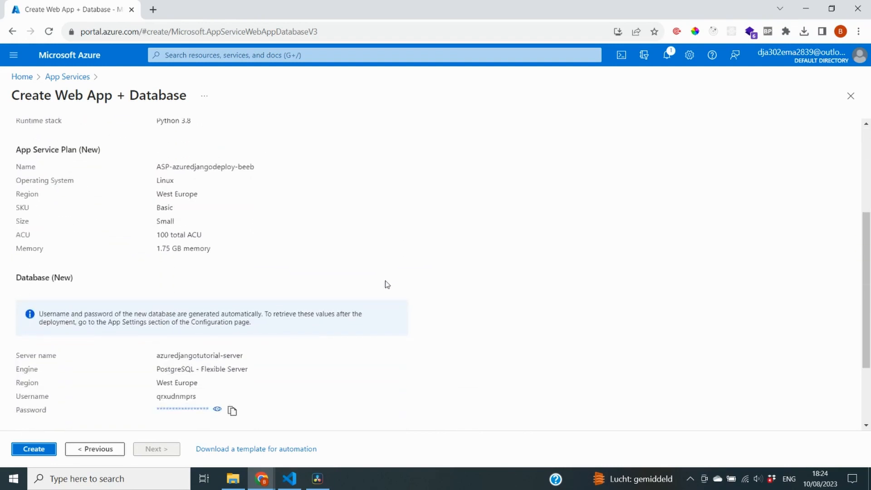
scroll(down, 3)
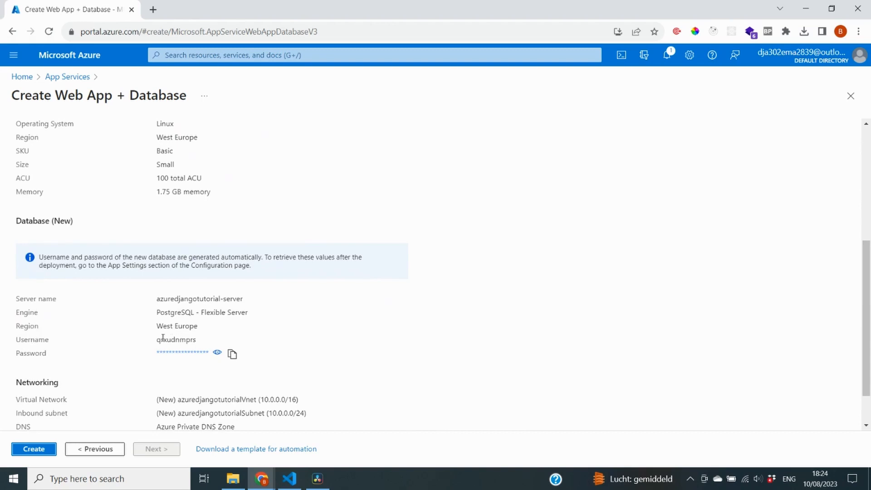
scroll(down, 3)
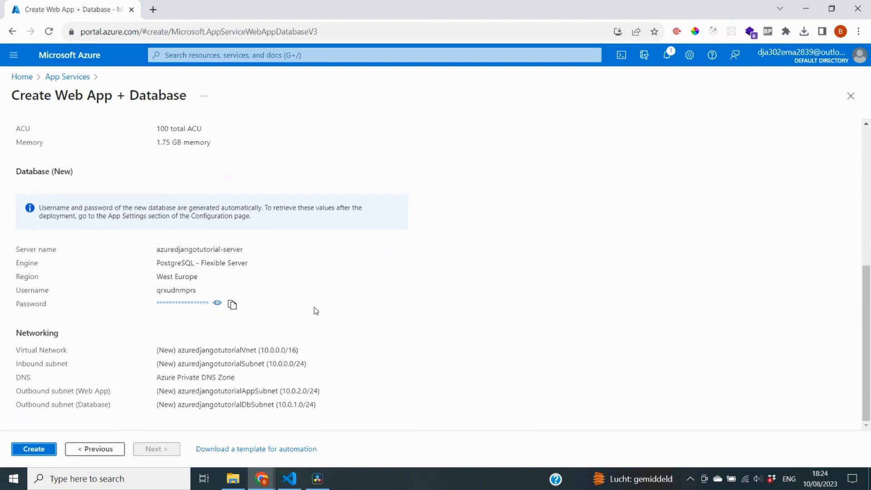
mouse_move(288, 367)
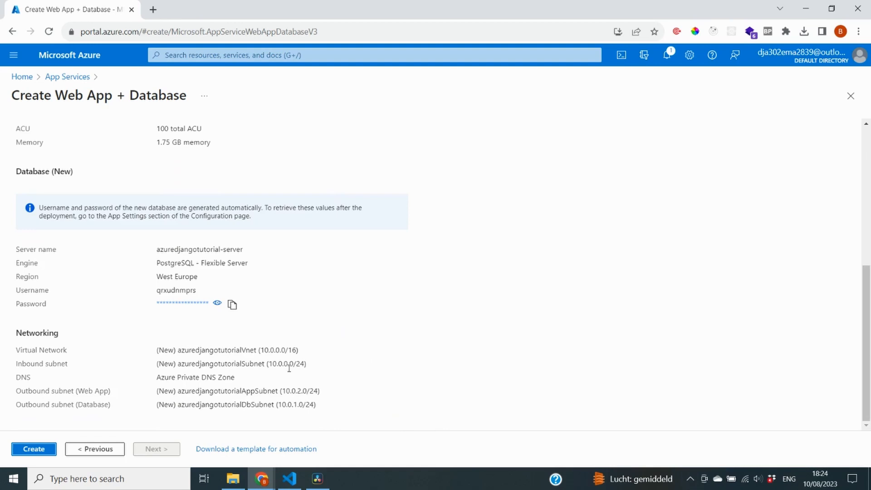
- Create the web app and database and follow the deployment's progress from the notification
click(33, 449)
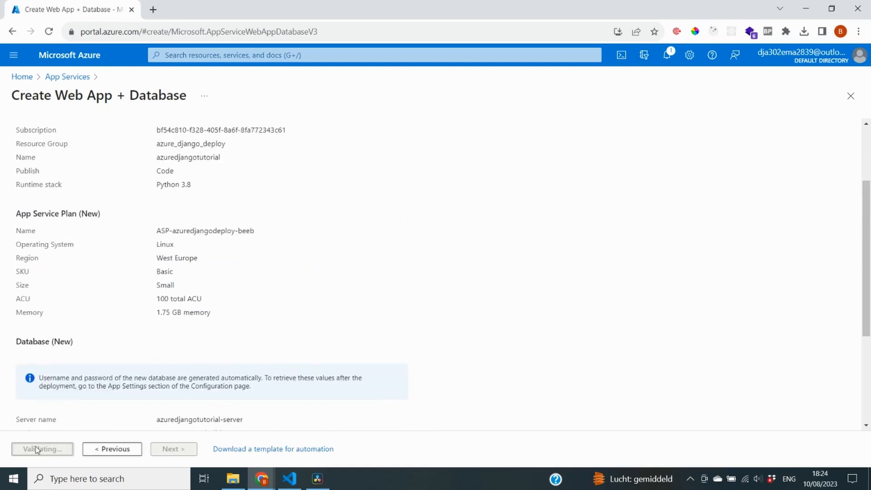
mouse_move(416, 316)
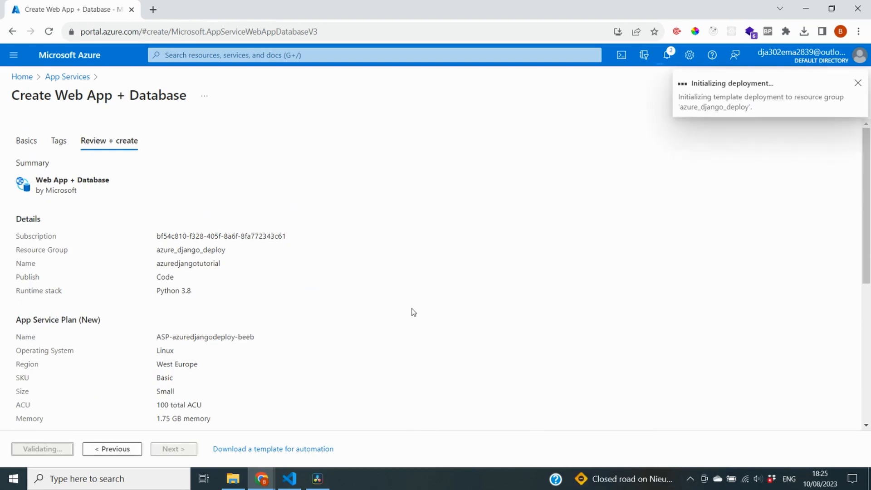
click(858, 83)
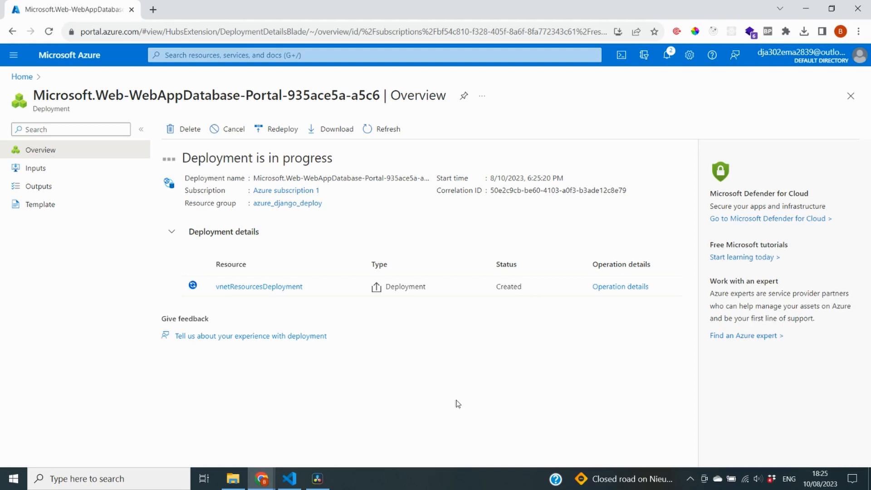
mouse_move(372, 421)
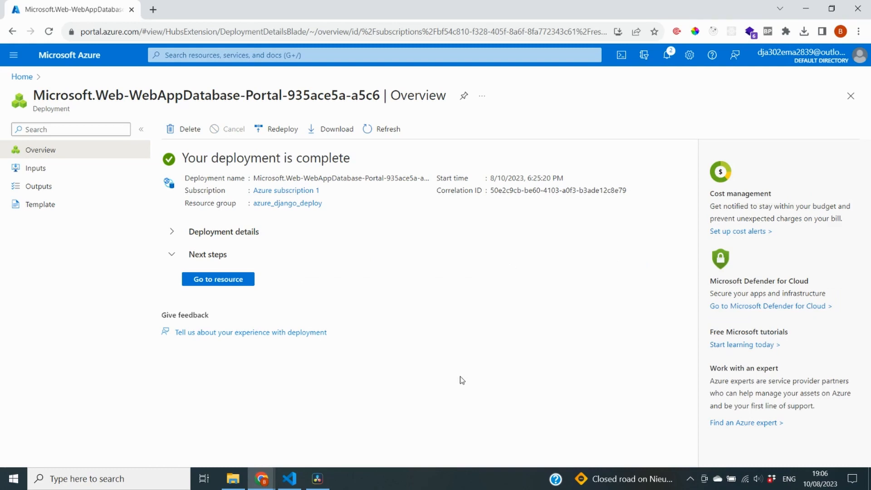
mouse_move(162, 172)
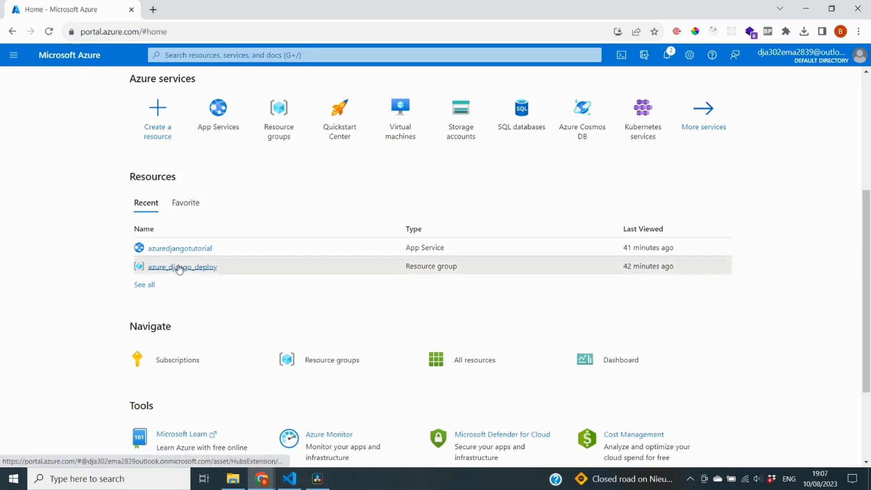
- Open the azure_django_deploy resource group listing its six resources
click(183, 267)
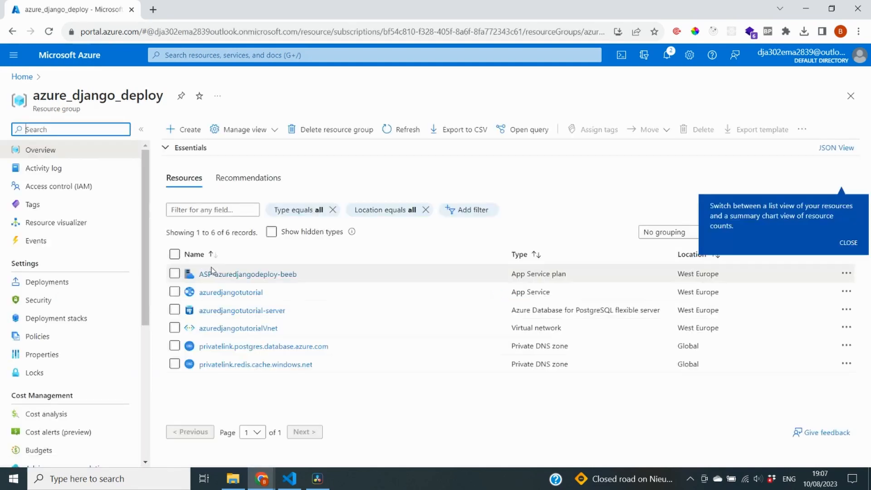
mouse_move(293, 324)
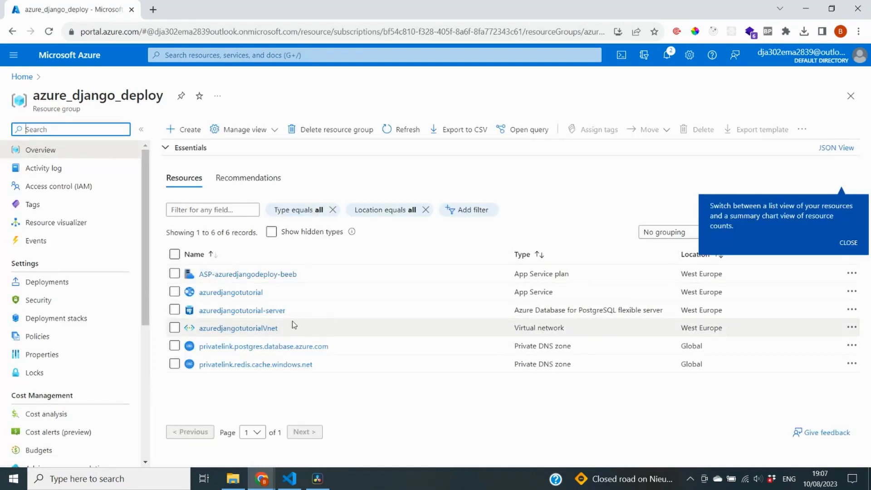
mouse_move(426, 282)
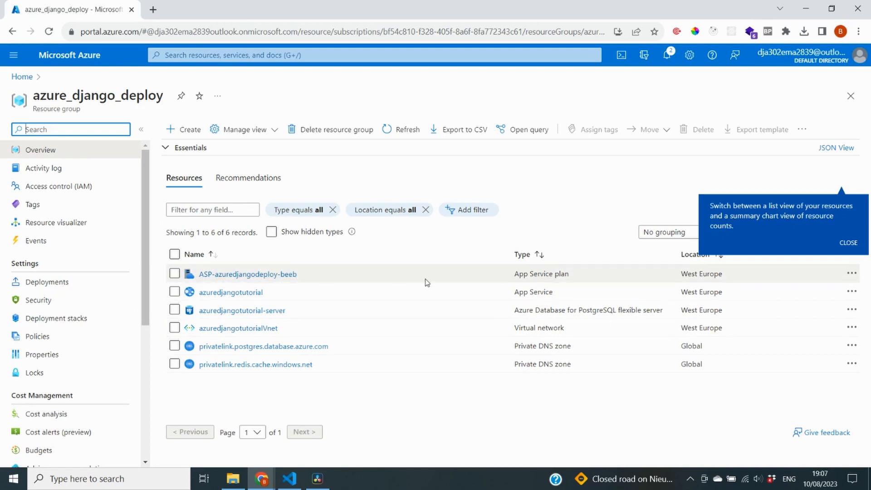
mouse_move(526, 271)
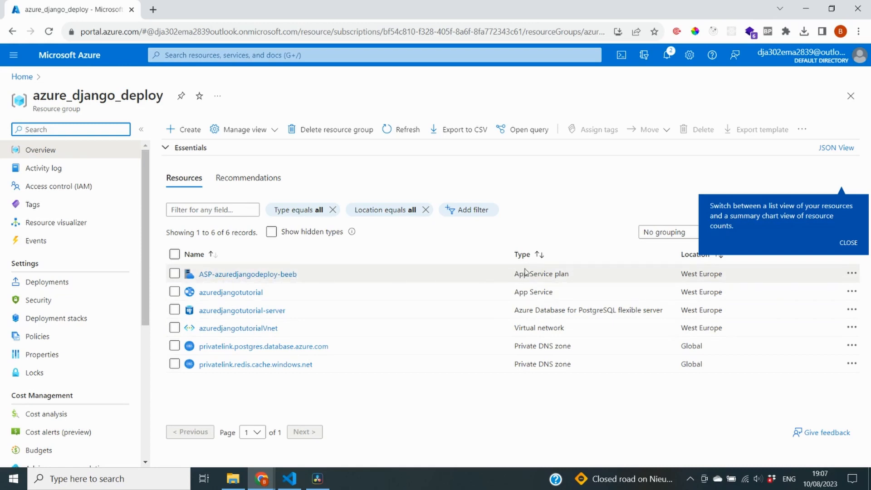
mouse_move(532, 291)
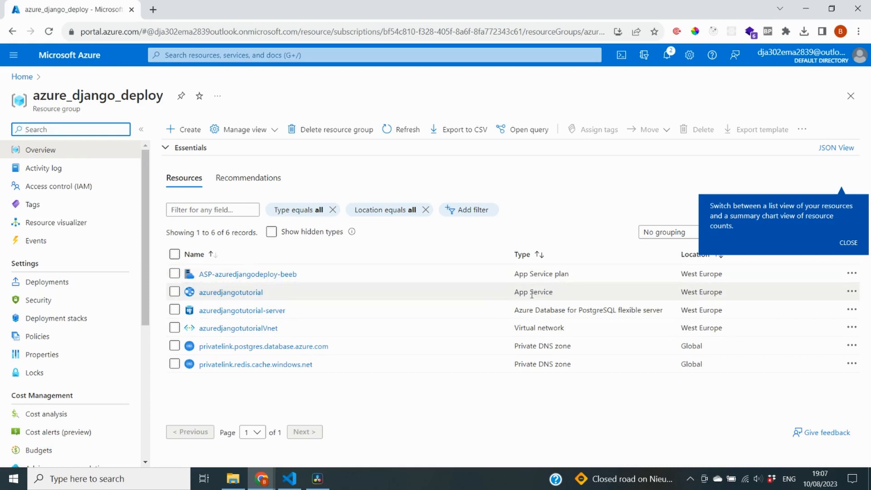
mouse_move(230, 292)
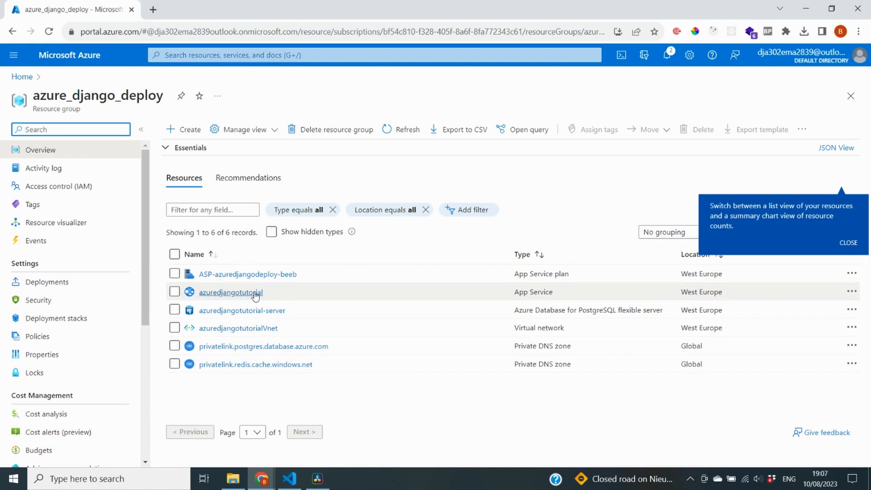
mouse_move(230, 292)
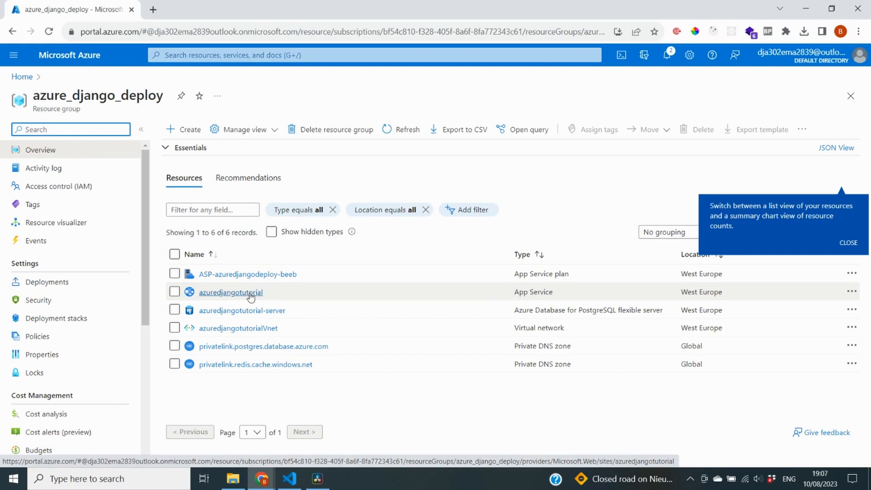
mouse_move(253, 293)
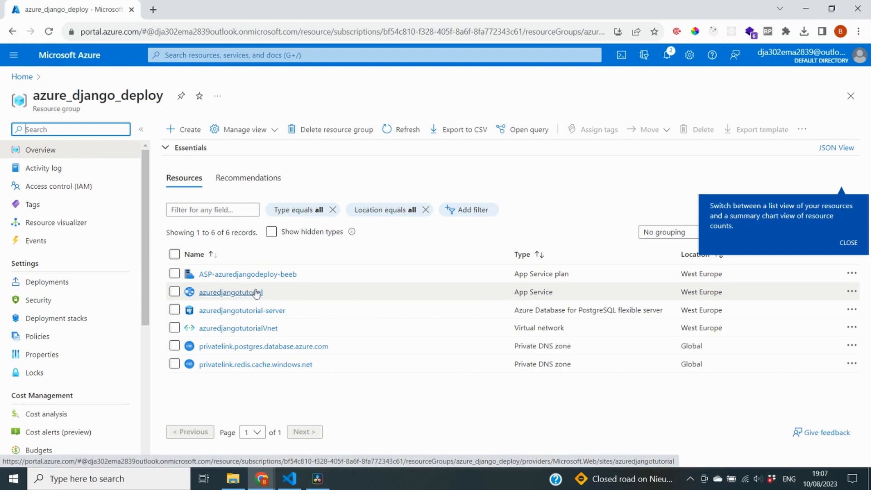
mouse_move(283, 293)
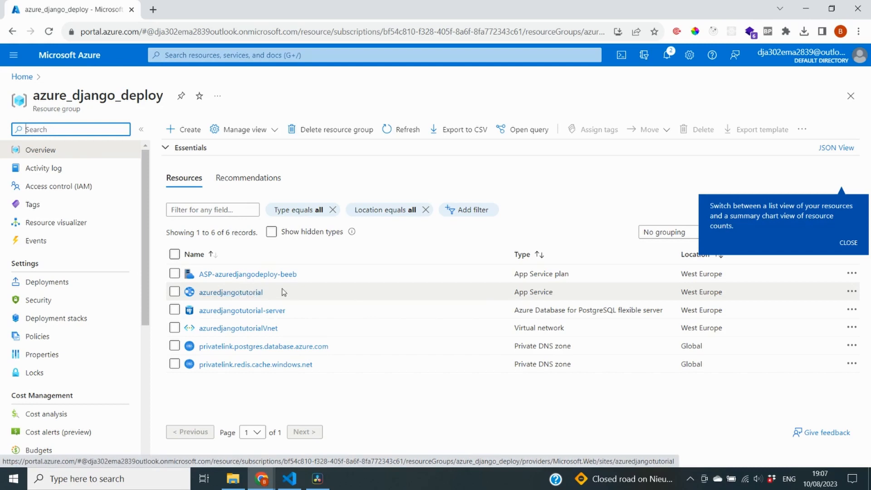
mouse_move(241, 310)
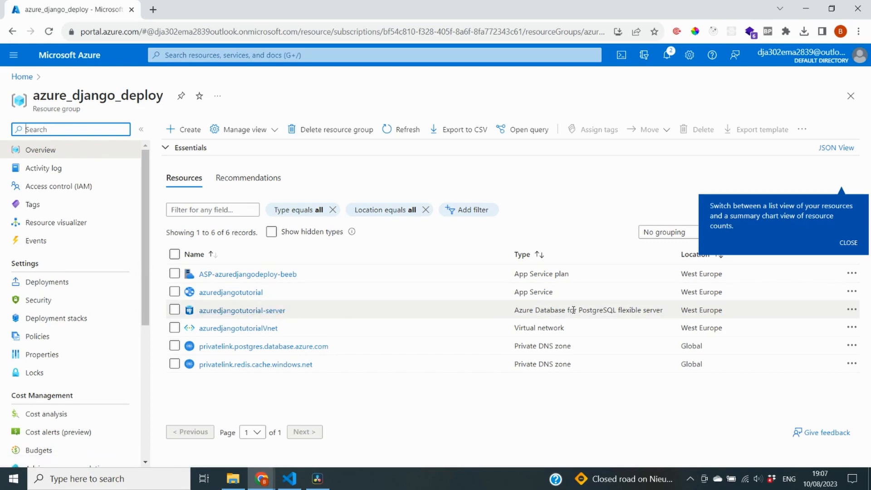
mouse_move(589, 307)
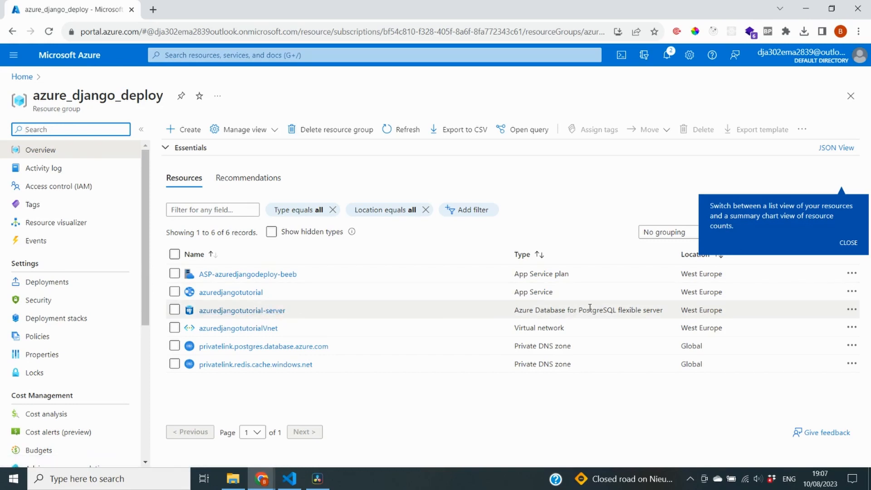
mouse_move(433, 311)
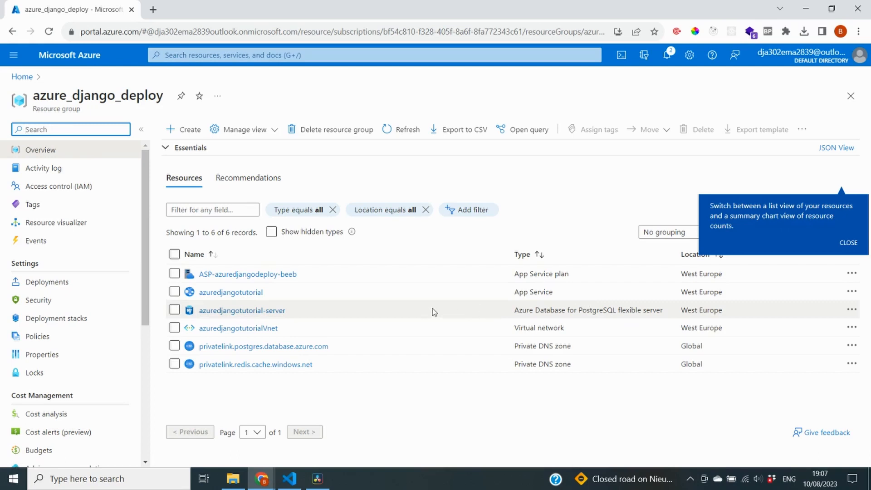
mouse_move(230, 291)
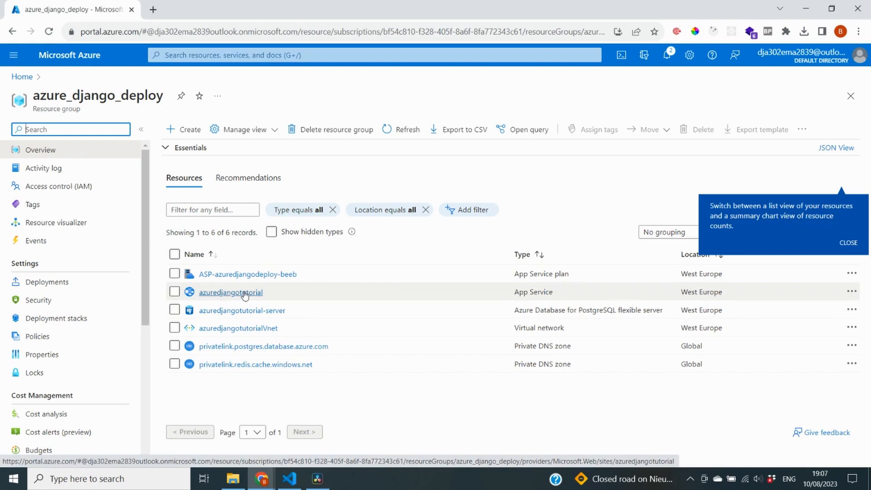
mouse_move(516, 311)
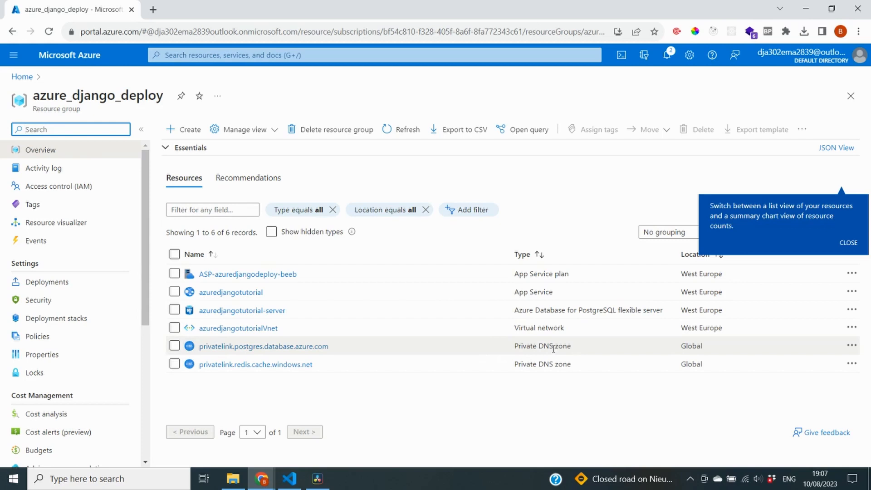
mouse_move(525, 347)
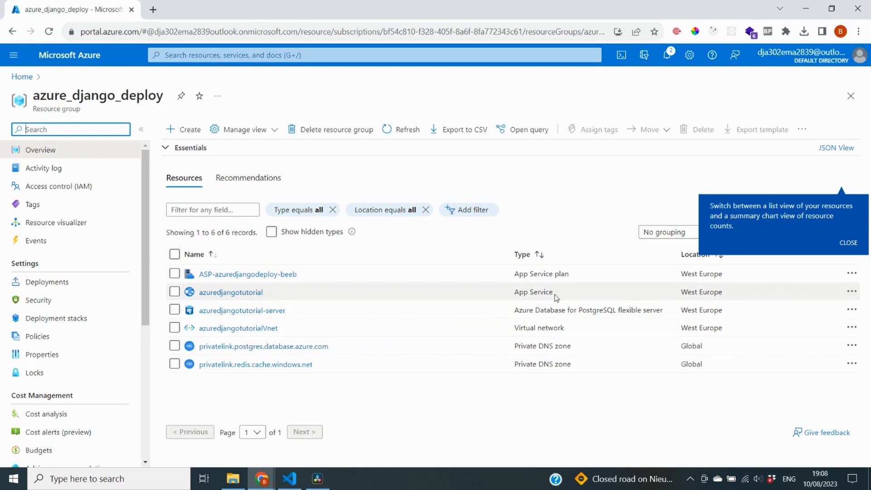
mouse_move(581, 310)
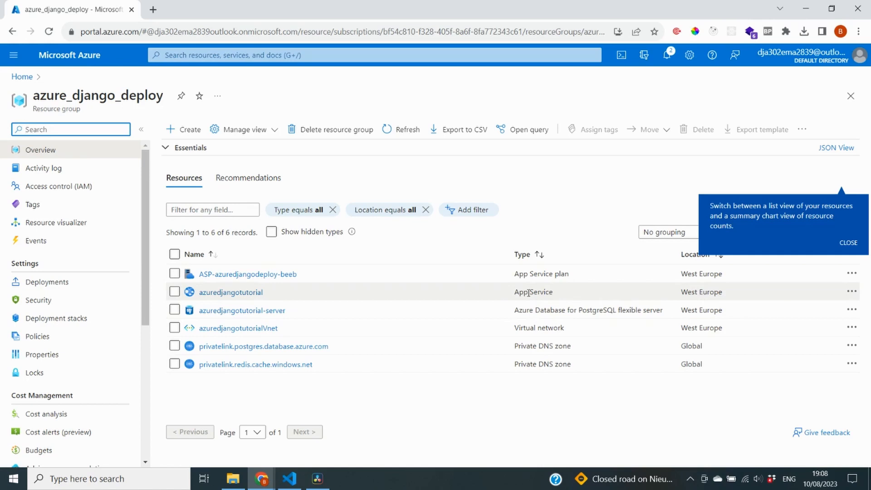
mouse_move(526, 293)
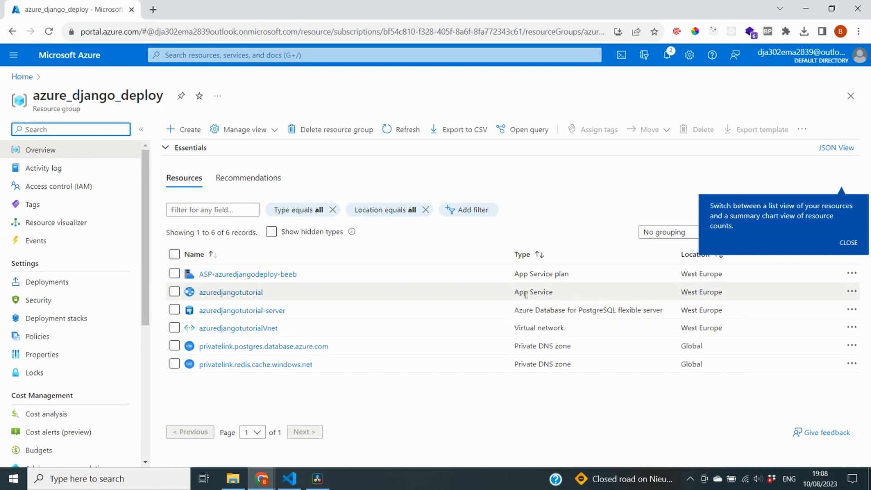
mouse_move(230, 291)
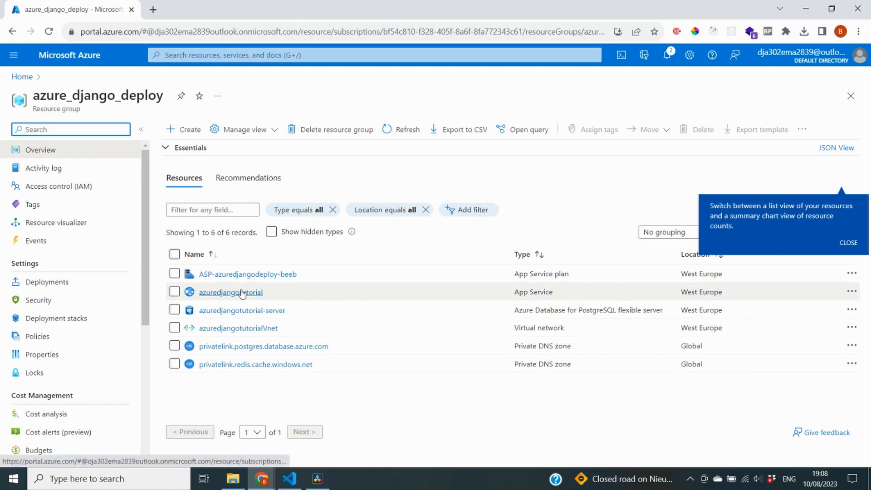
mouse_move(241, 310)
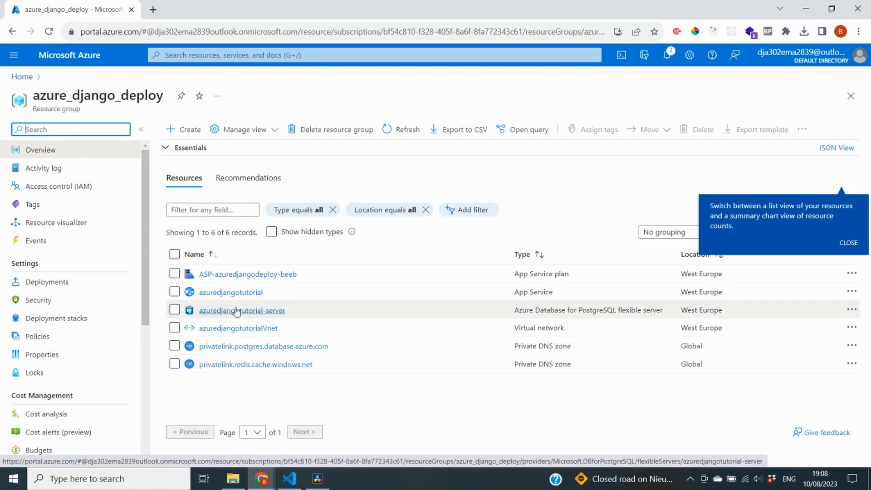
mouse_move(230, 351)
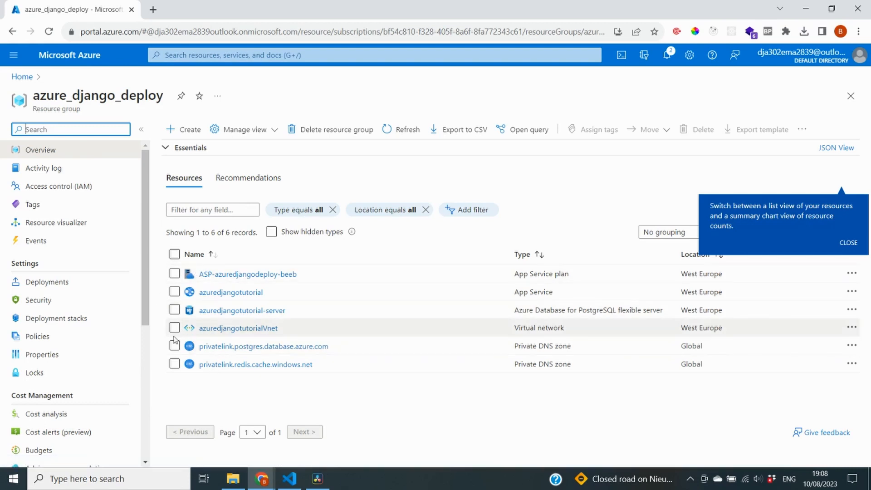
mouse_move(231, 291)
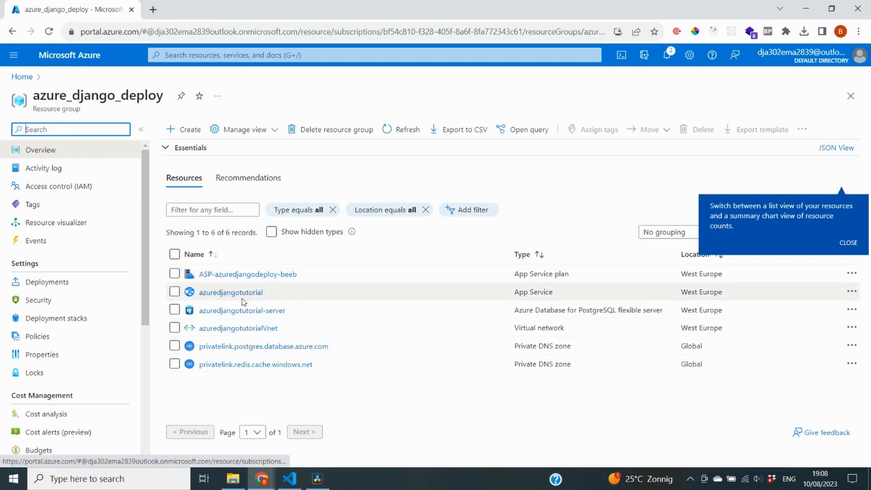
- Open the azuredjangotutorial App Service overview, showing status Running
click(229, 291)
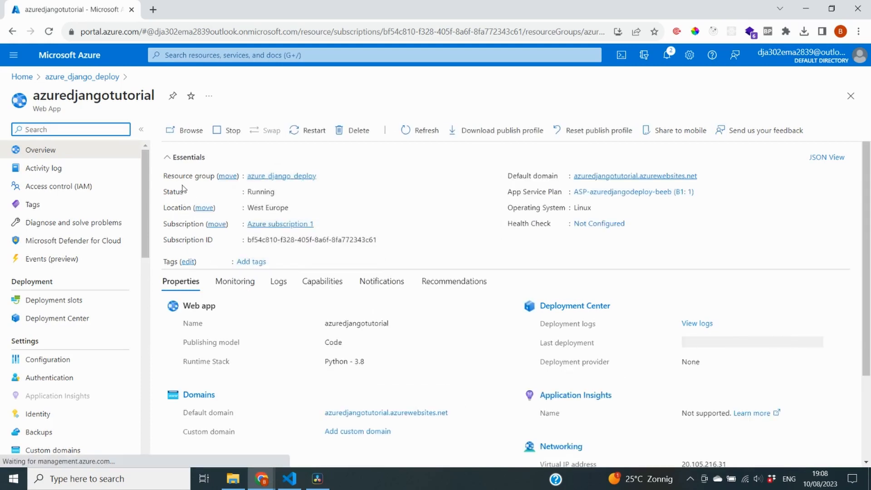
mouse_move(266, 207)
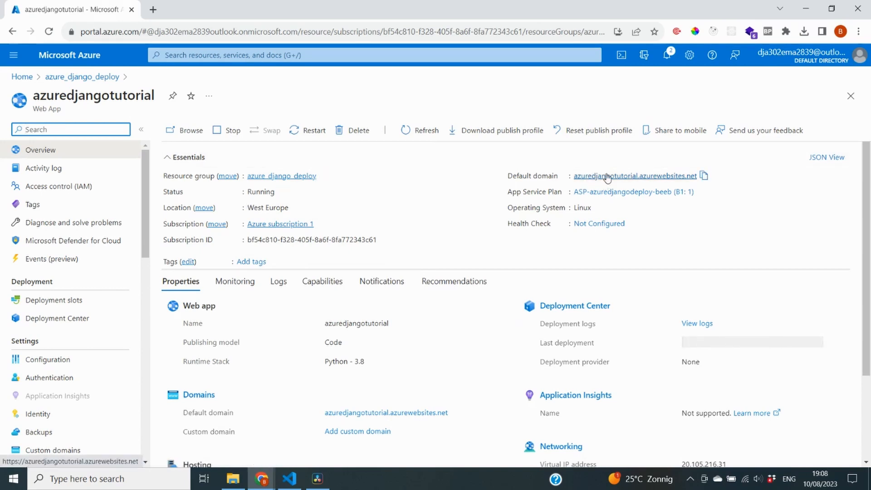
- Visit the live site azuredjangotutorial.azurewebsites.net showing the placeholder page
click(634, 175)
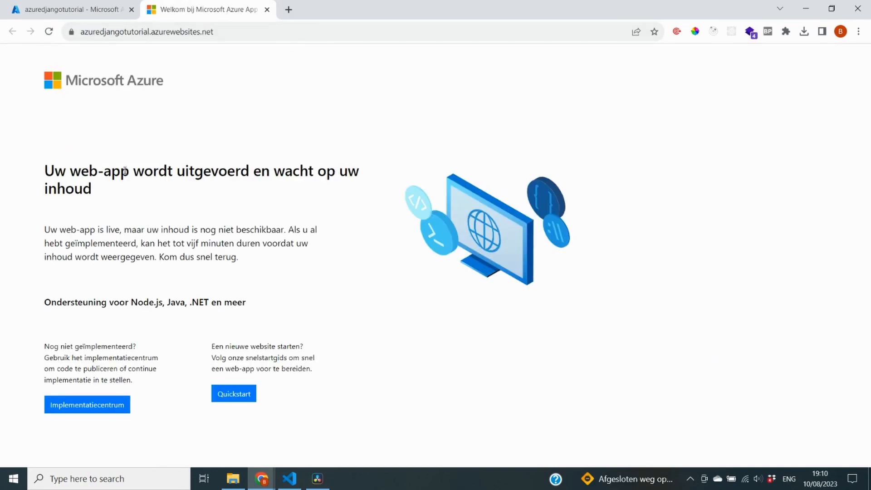
mouse_move(115, 200)
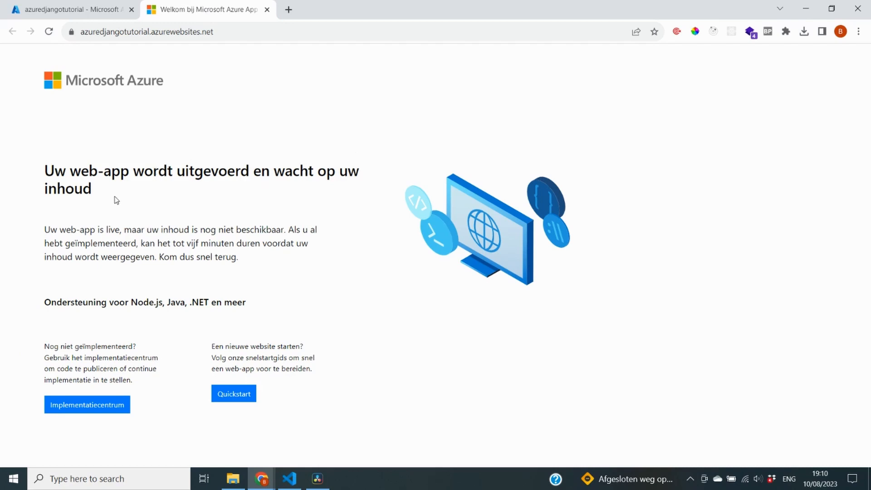
mouse_move(201, 76)
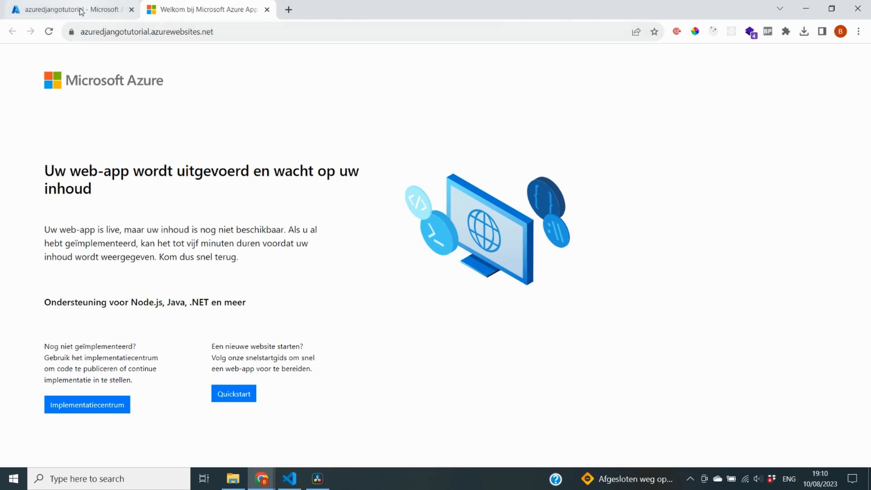
- Return to the web app in the portal and open its Deployment Center
click(72, 9)
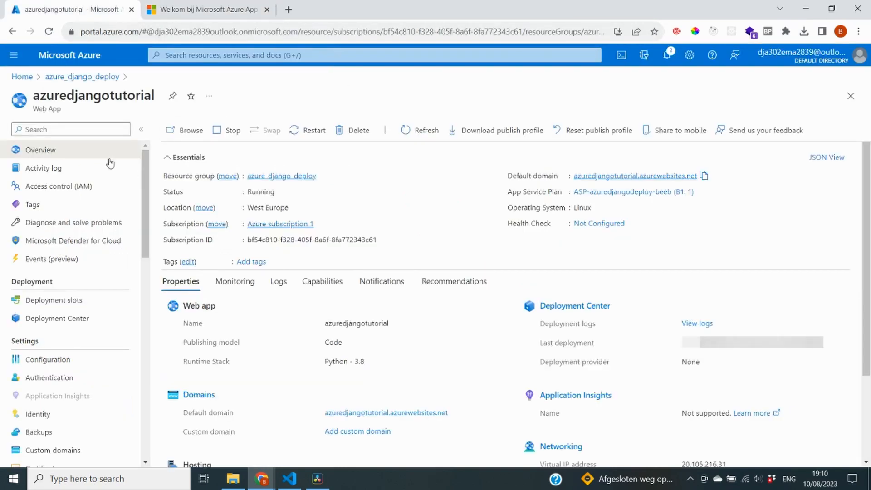
mouse_move(241, 186)
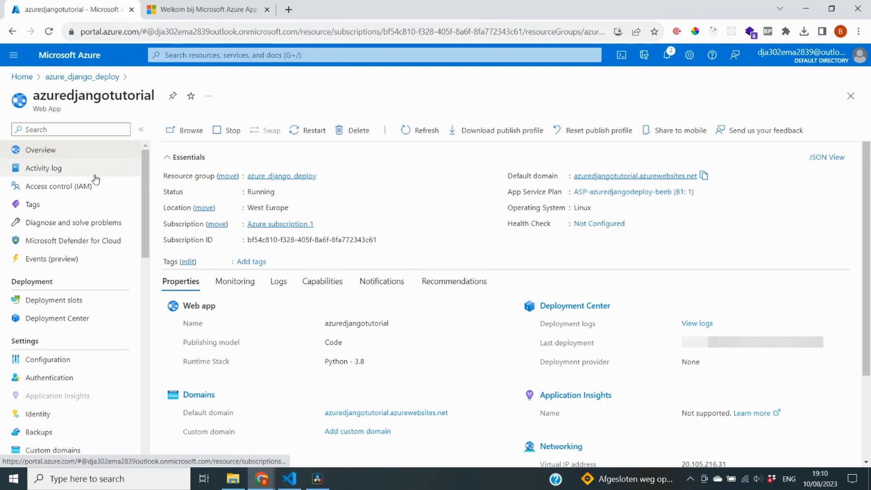
scroll(down, 3)
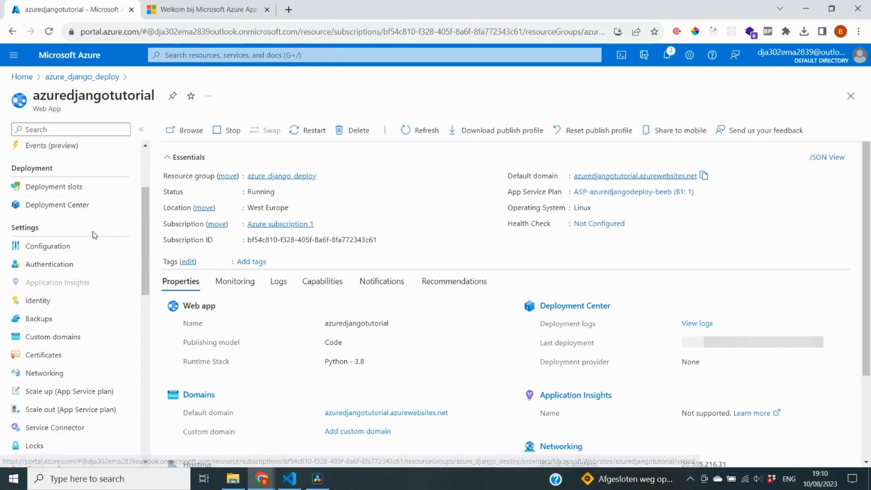
mouse_move(57, 204)
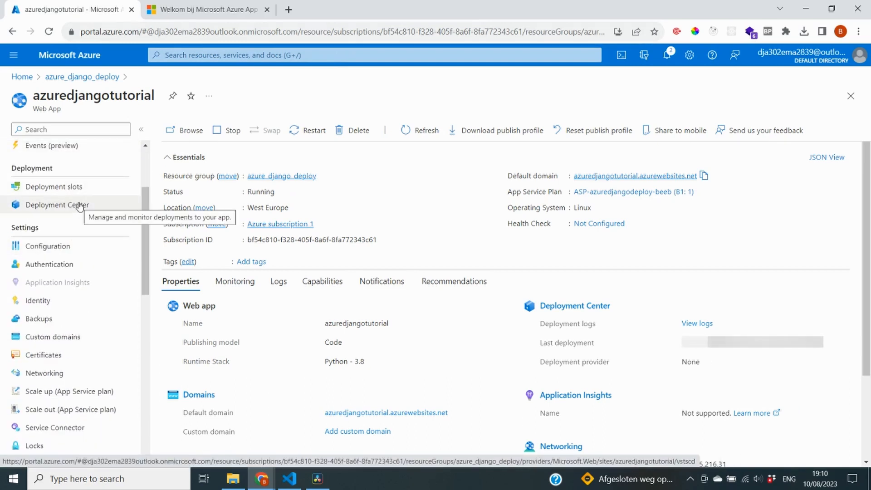
click(57, 204)
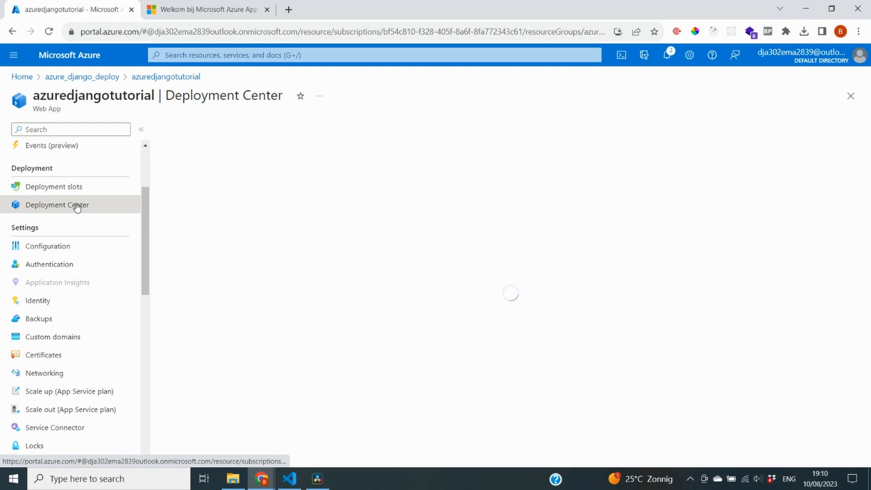
mouse_move(111, 208)
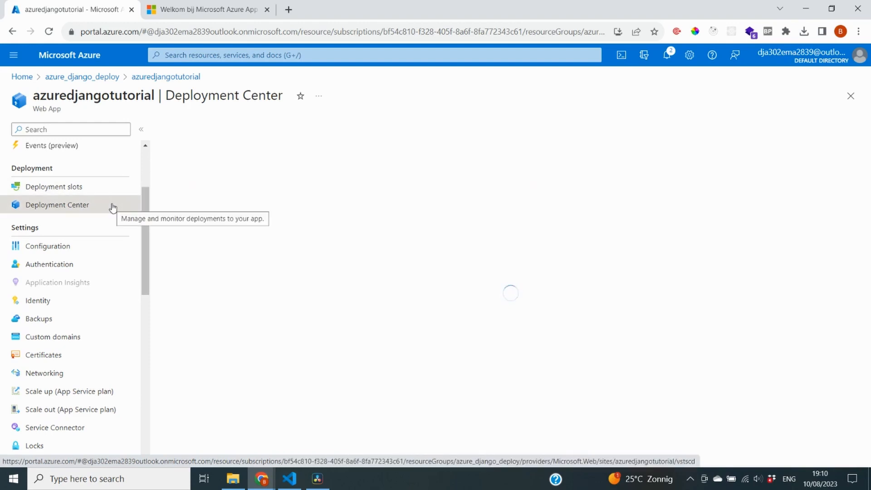
mouse_move(192, 201)
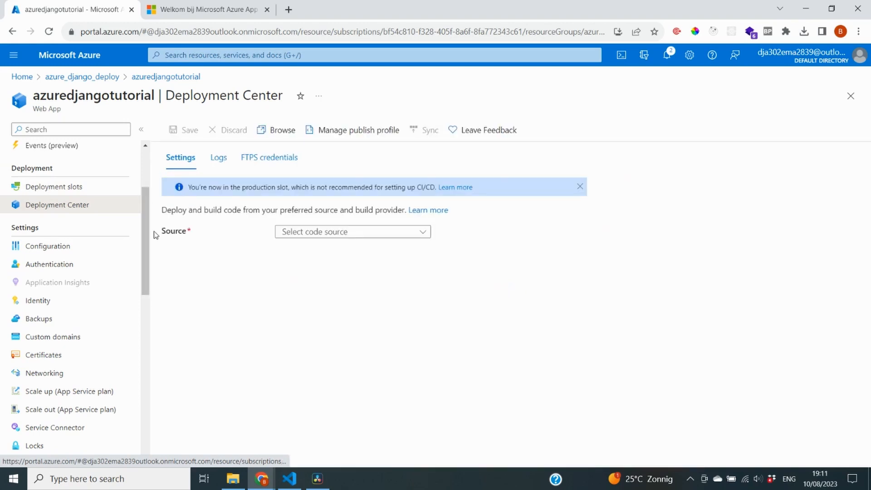
mouse_move(197, 232)
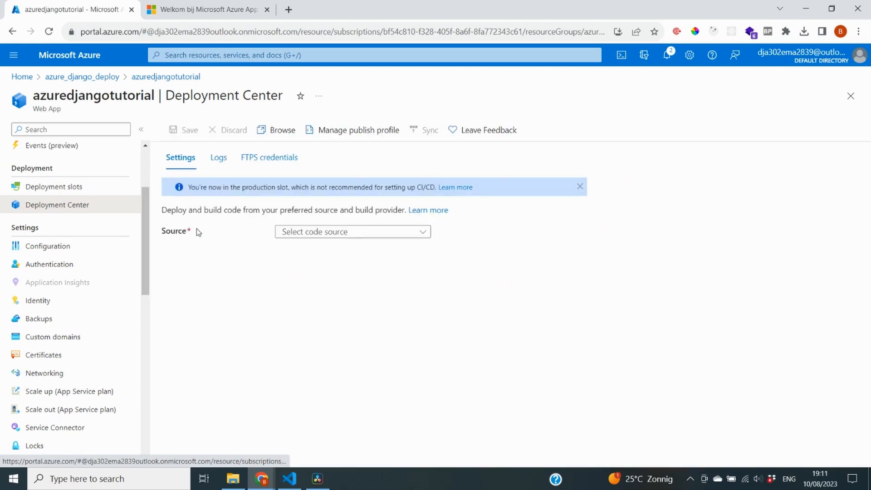
mouse_move(210, 236)
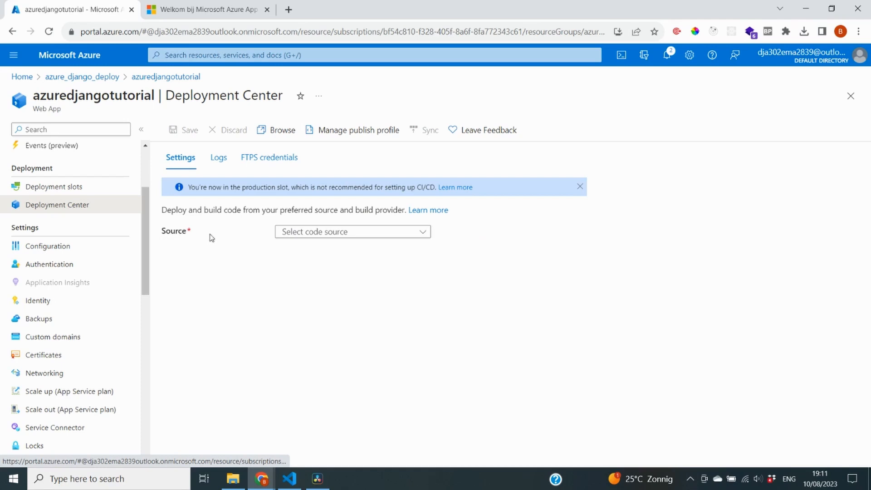
mouse_move(100, 239)
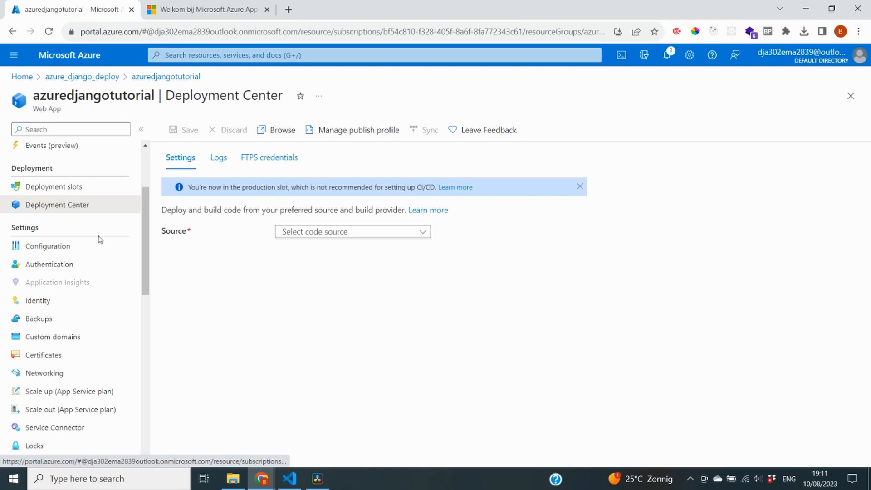
- Open the web app's Configuration, listing the AZURE_POSTGRESQL_CONNECTIONSTRING application setting
click(47, 246)
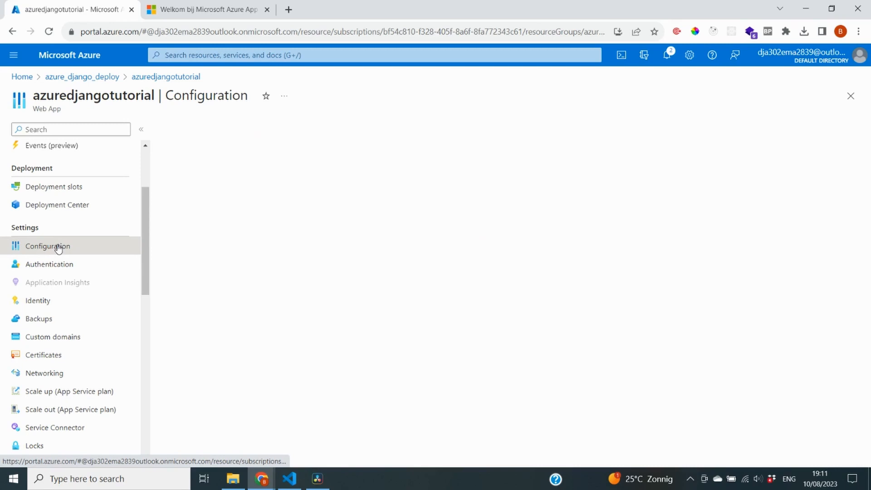
click(47, 246)
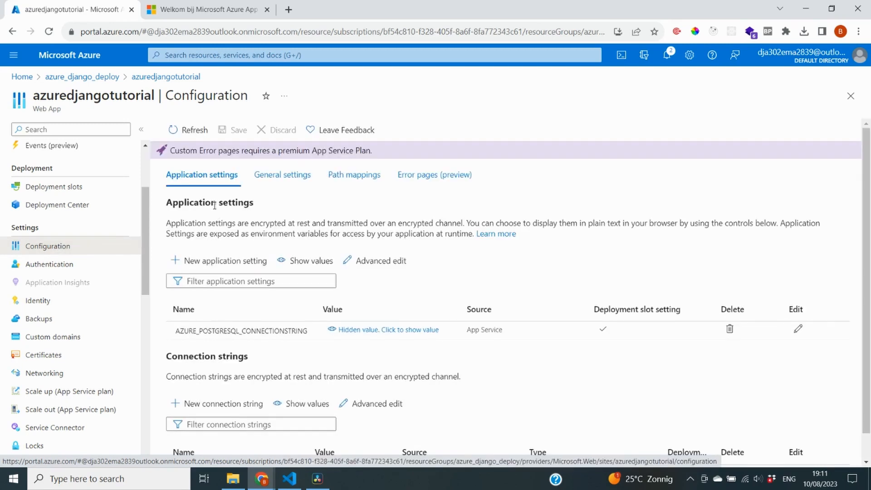
mouse_move(503, 243)
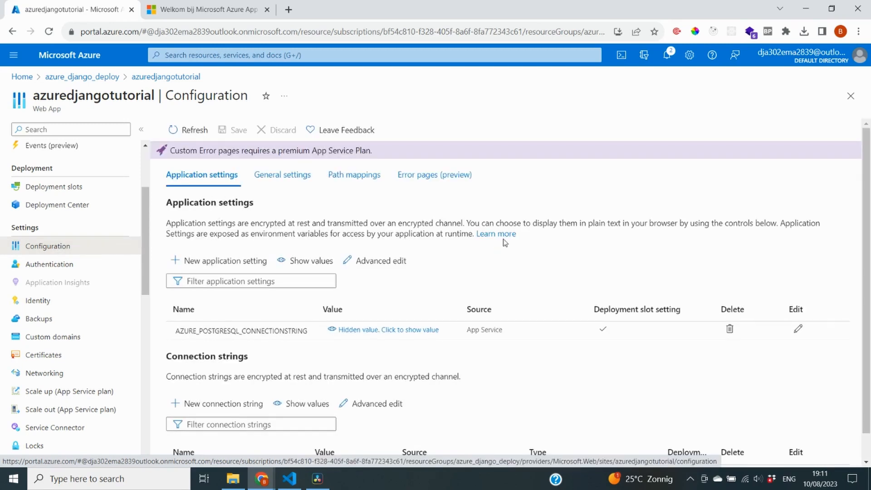
scroll(down, 3)
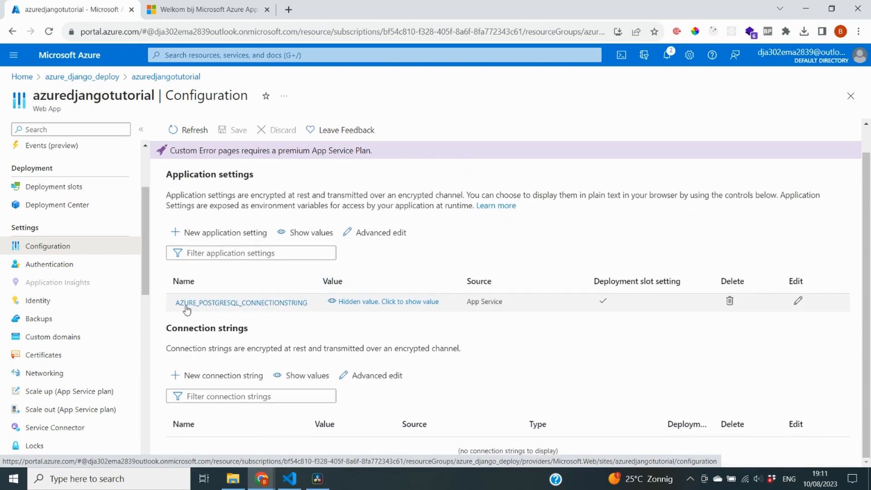
mouse_move(266, 306)
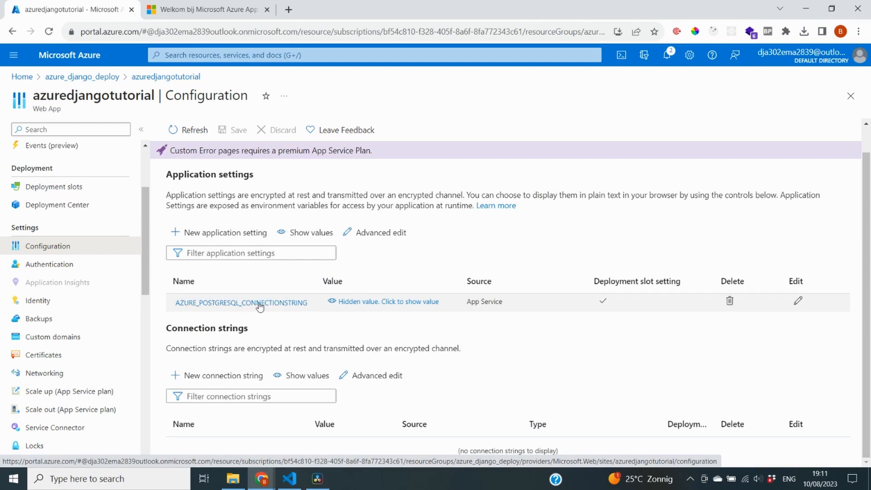
mouse_move(422, 313)
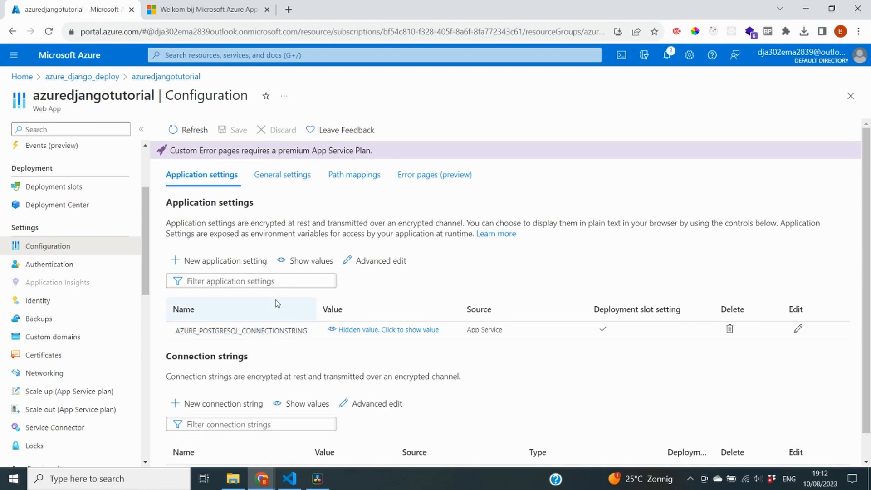
mouse_move(246, 273)
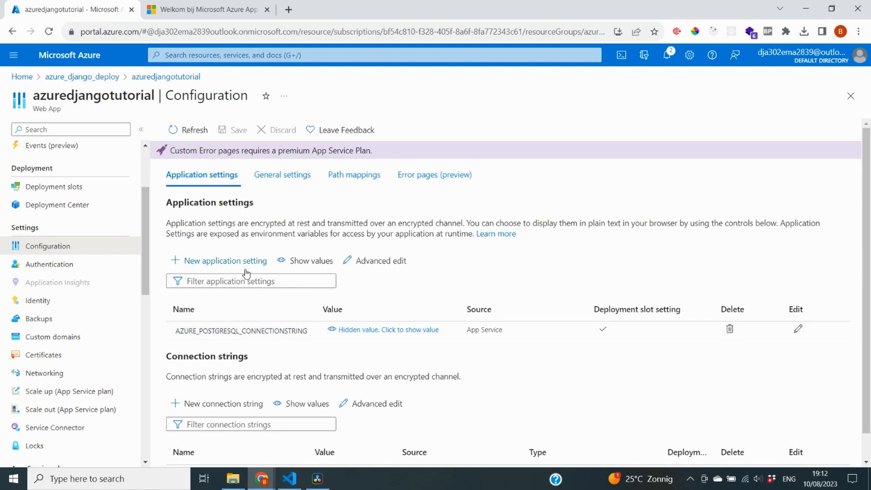
mouse_move(271, 312)
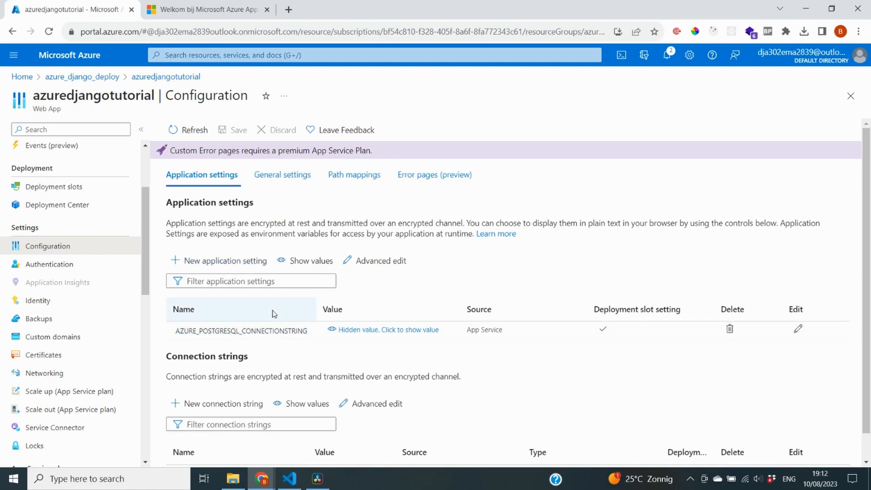
mouse_move(273, 314)
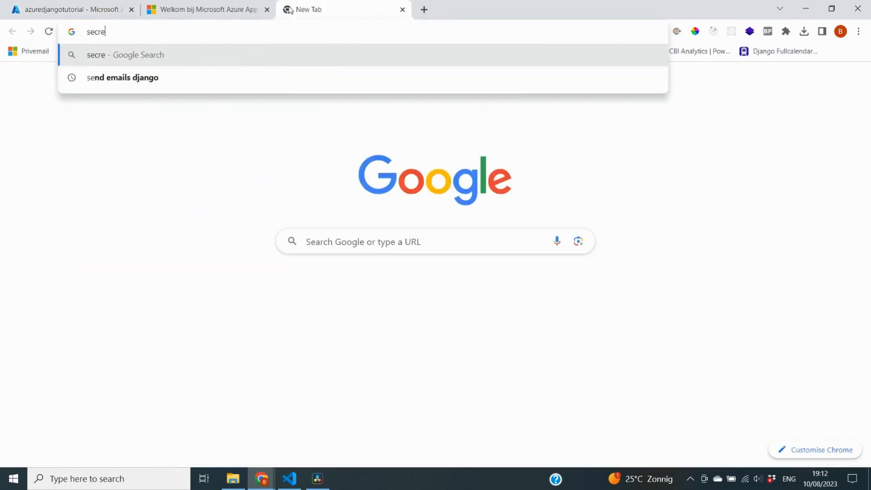
- Search Google for 'secret generator', open RandomKeygen, and return to the Azure configuration tab
key(Return)
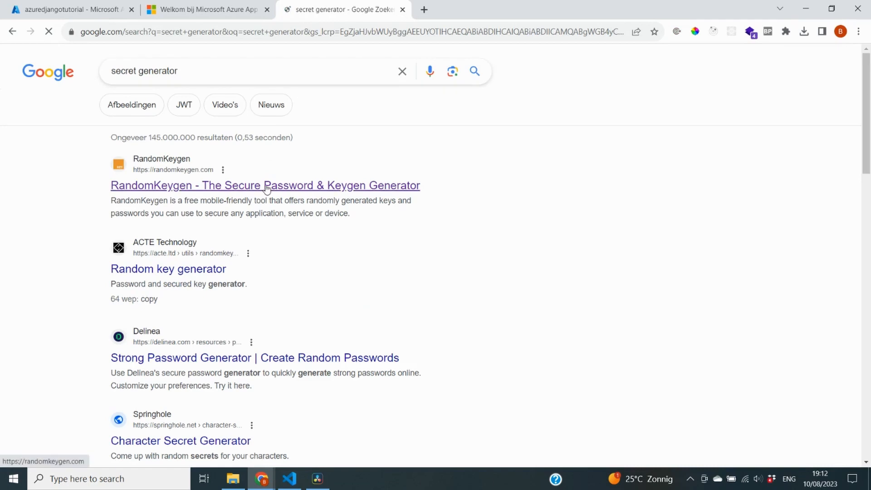
click(265, 185)
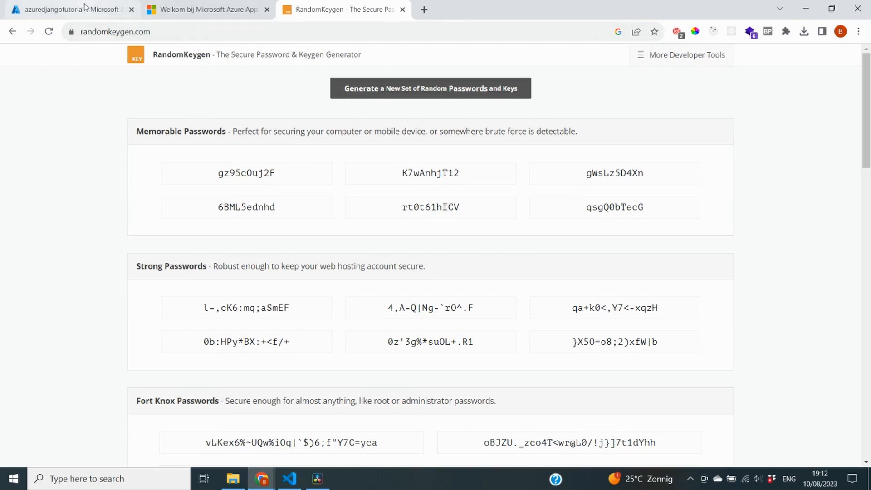
click(67, 9)
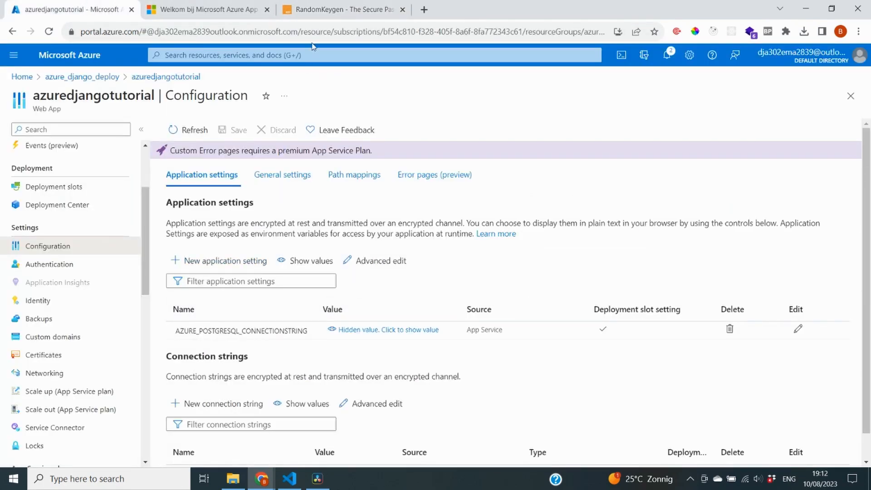
click(224, 261)
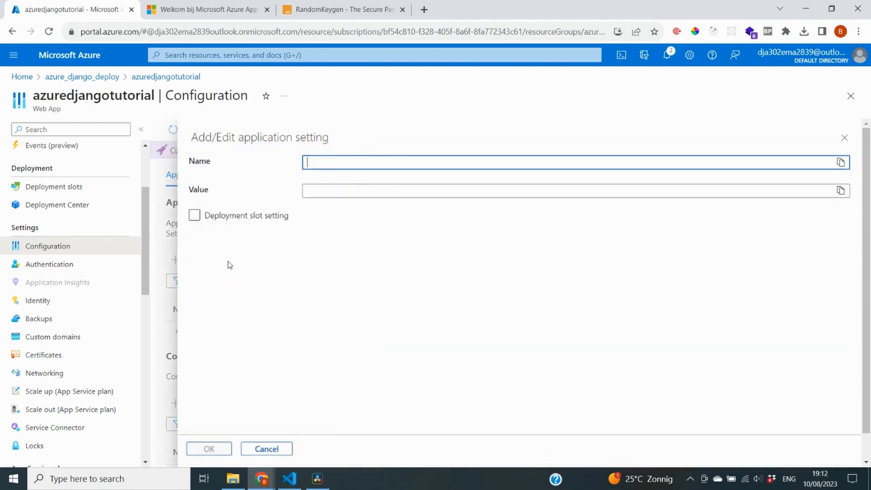
text(SECRET)
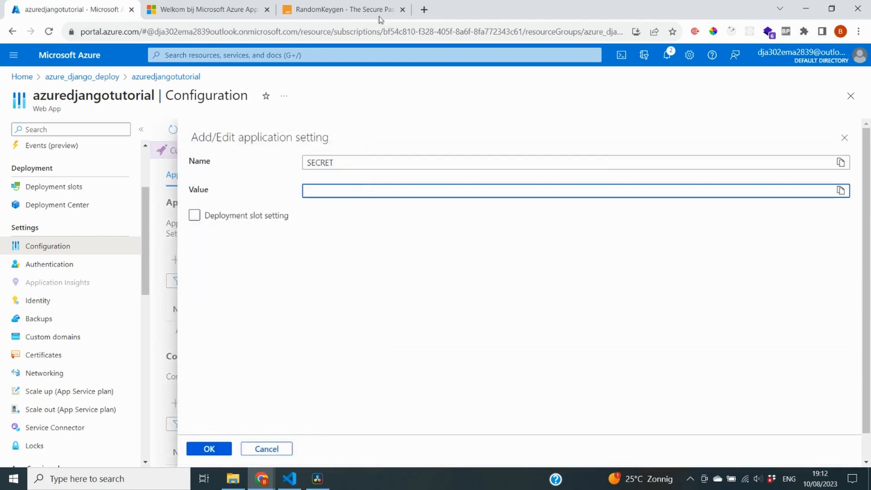
click(343, 9)
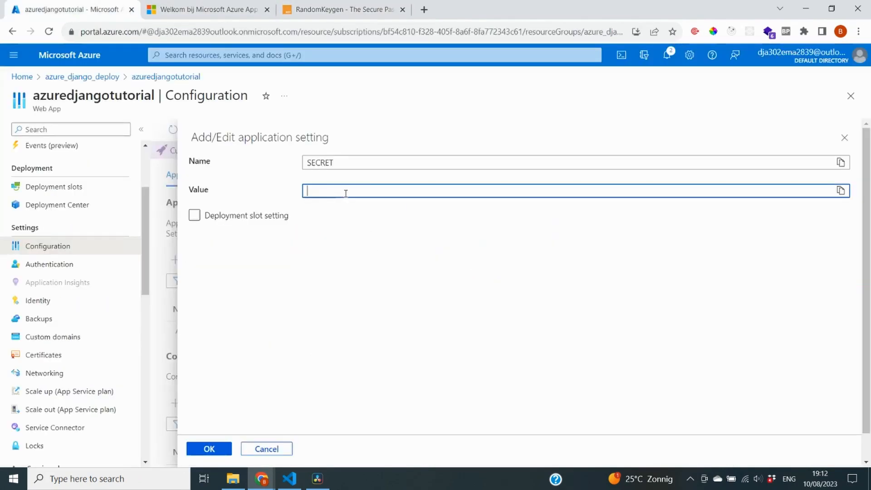
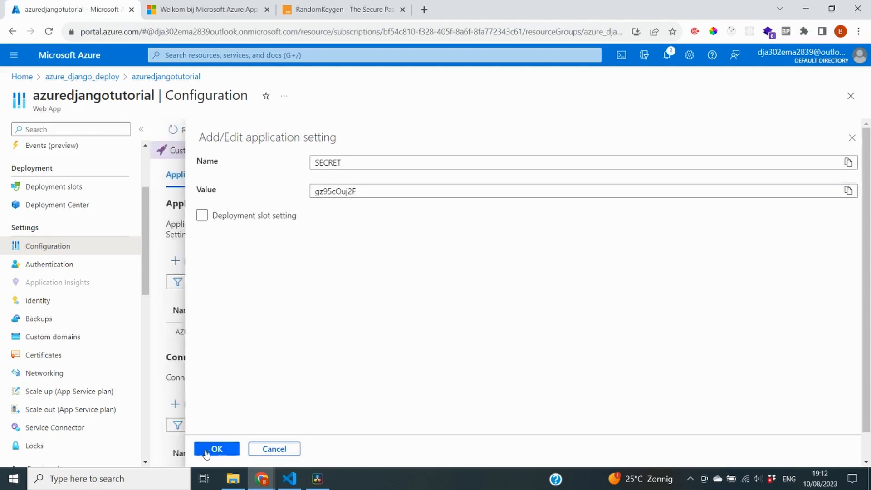
click(216, 449)
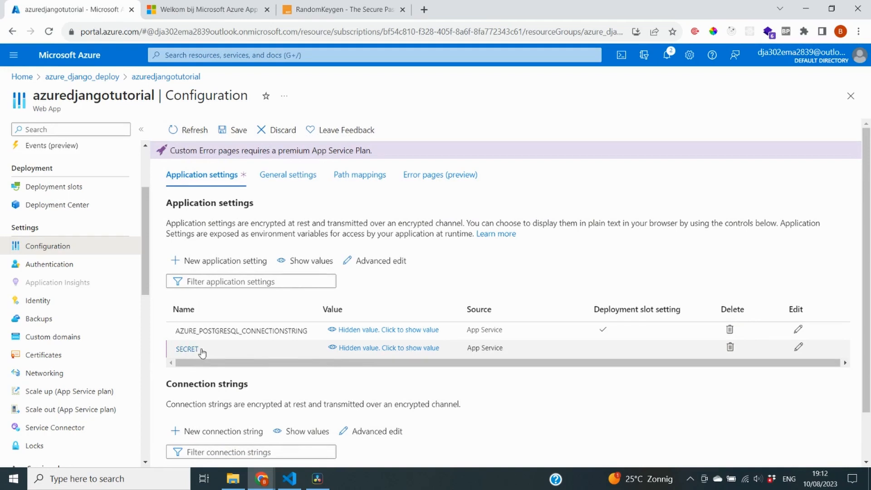
mouse_move(255, 142)
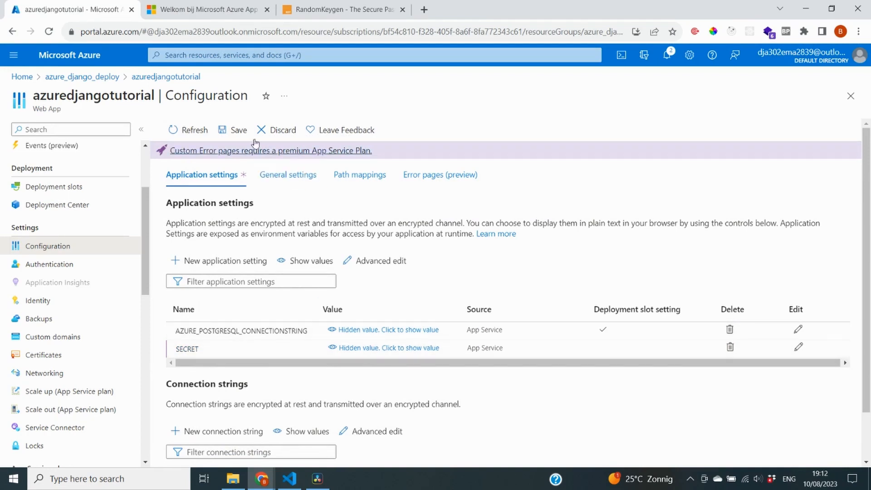
- Save the application settings, confirming the app restart, then switch to the project code
click(233, 129)
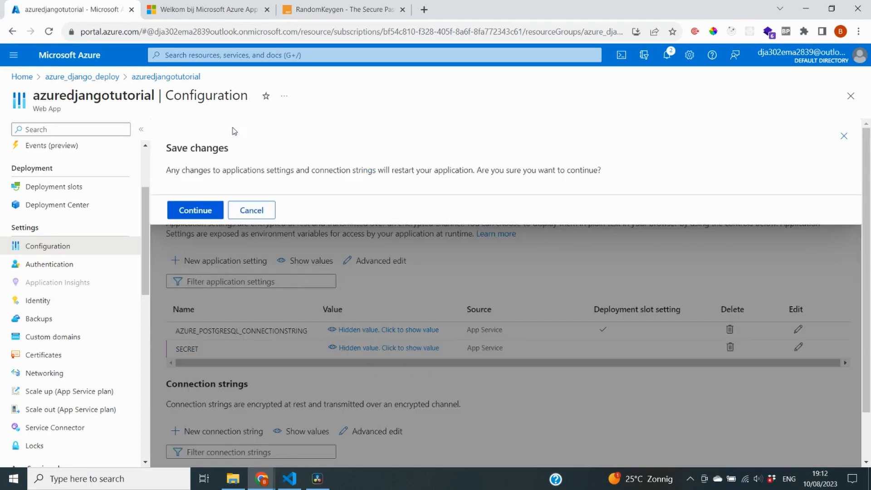
click(195, 209)
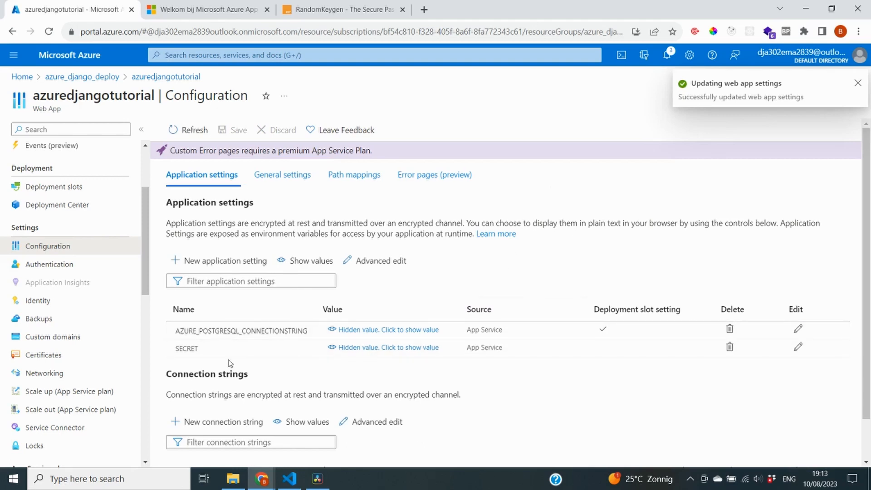
mouse_move(314, 348)
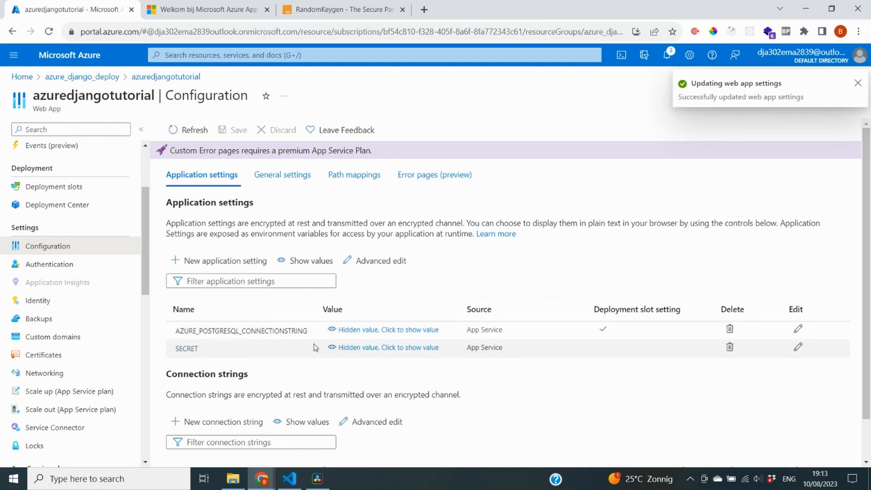
click(857, 84)
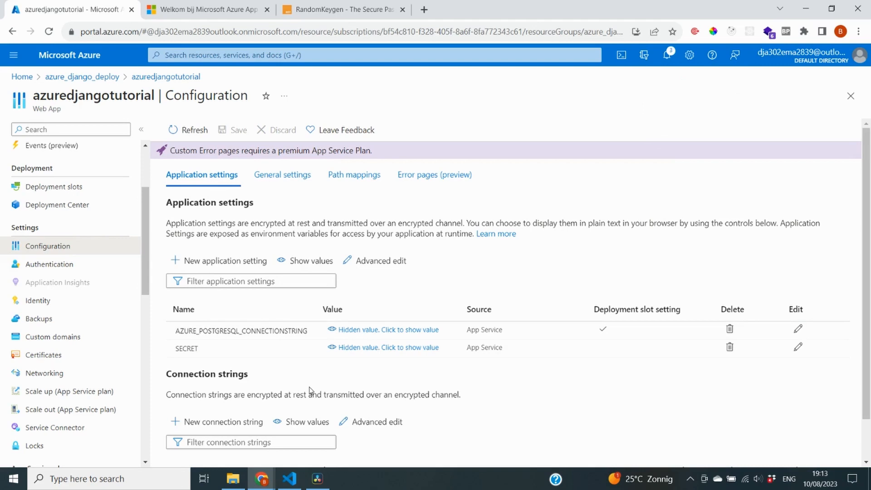
mouse_move(213, 393)
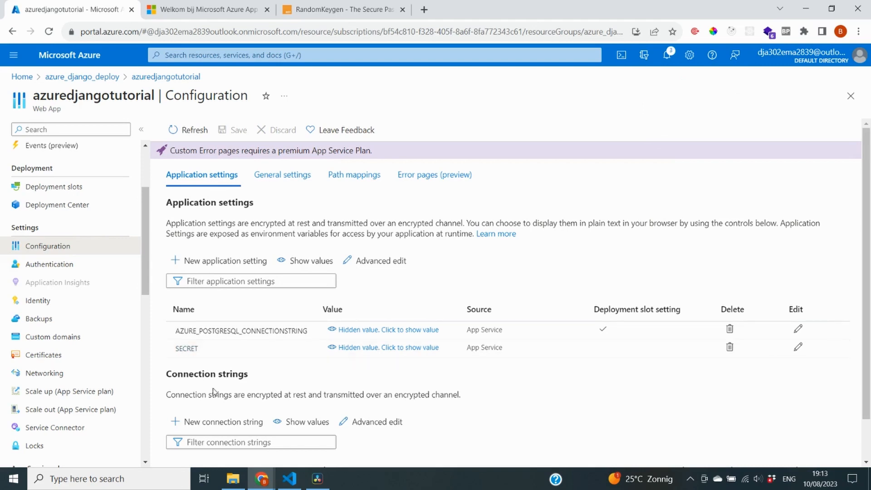
mouse_move(281, 379)
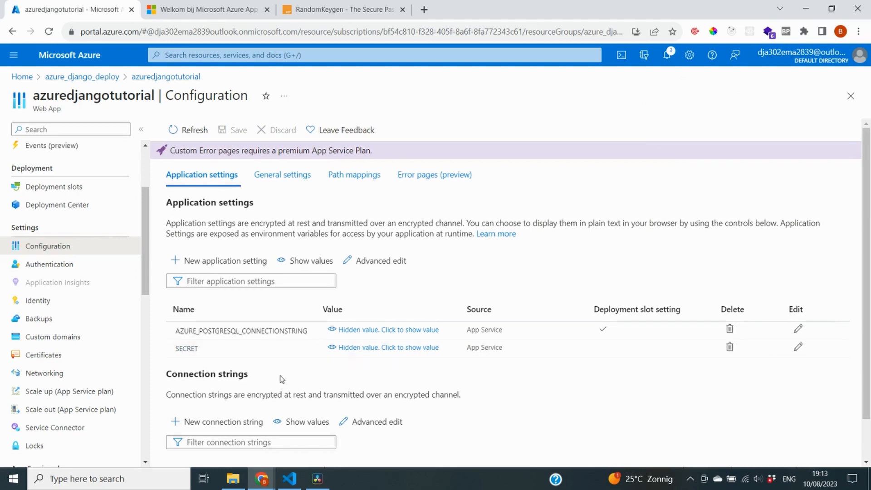
mouse_move(316, 373)
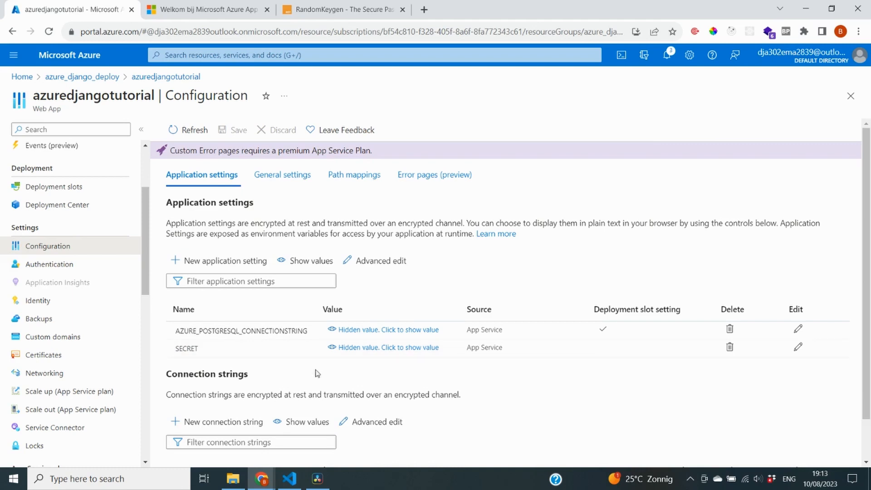
click(317, 478)
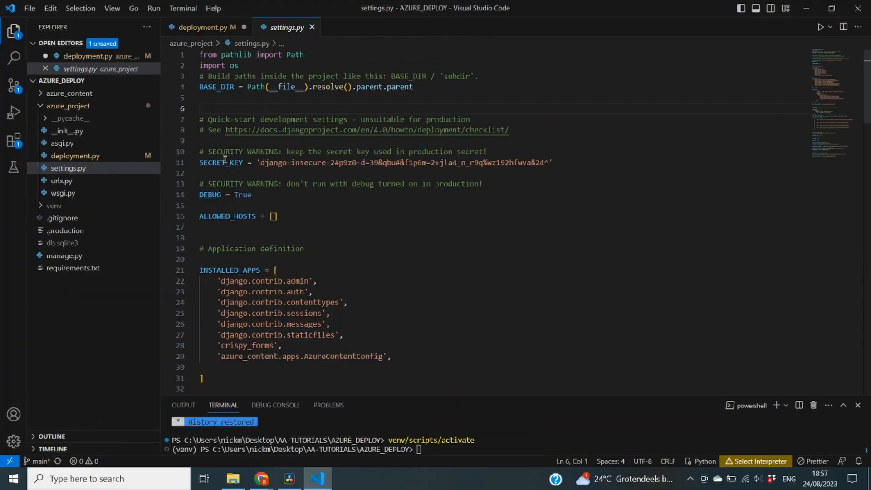
mouse_move(483, 159)
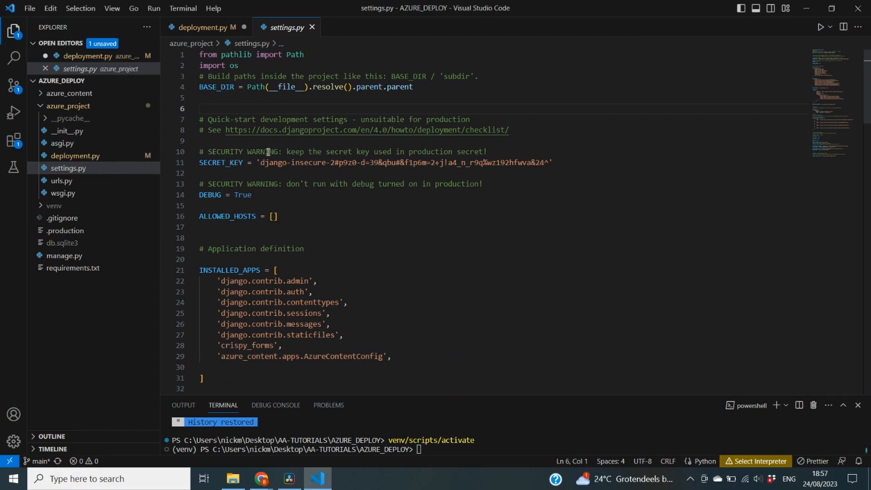
mouse_move(436, 153)
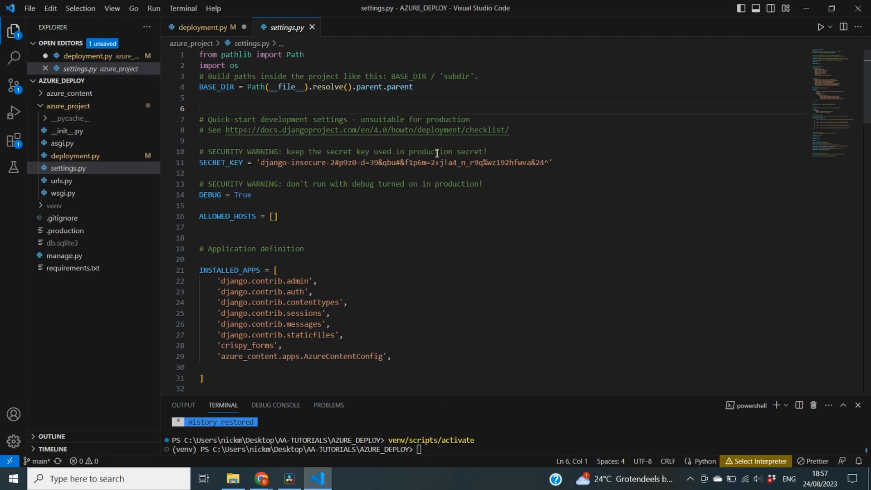
mouse_move(528, 152)
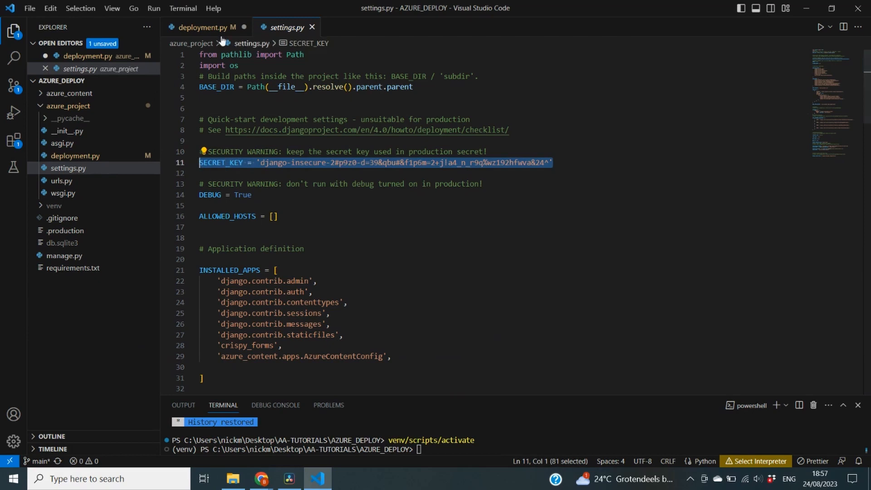
- In deployment.py set SECRET_KEY = os.environ['SECRET'] and save the file
click(203, 28)
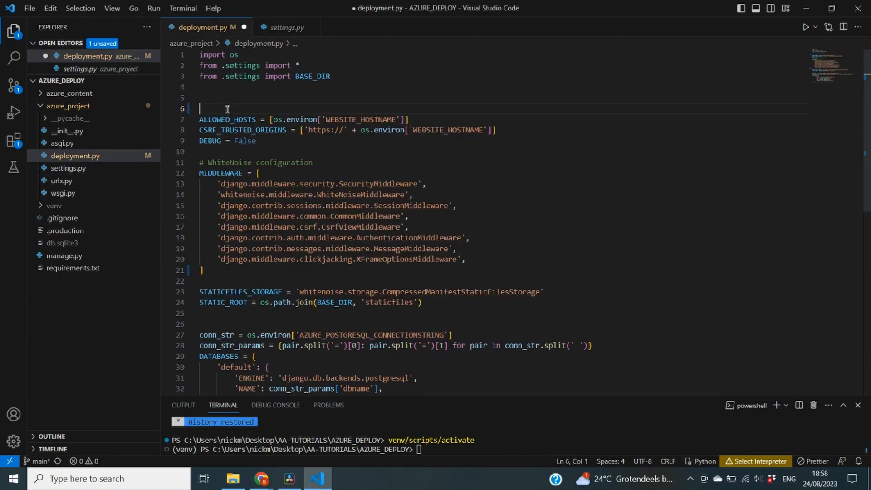
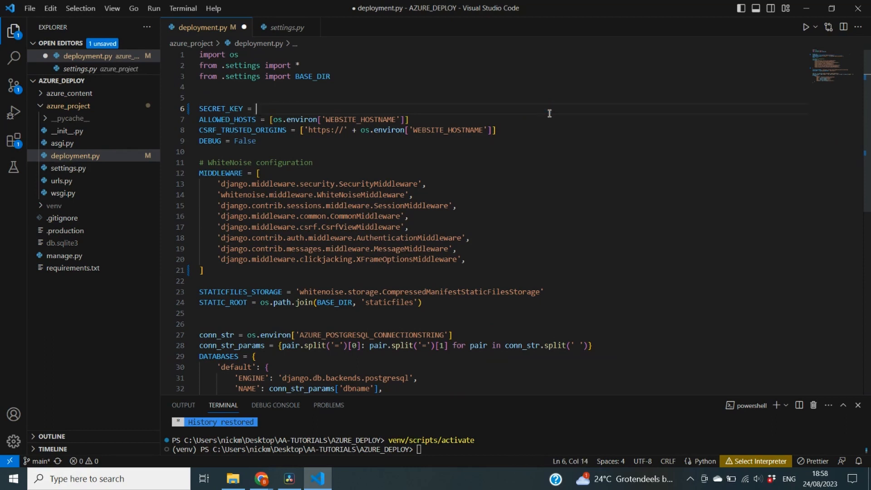
text(os)
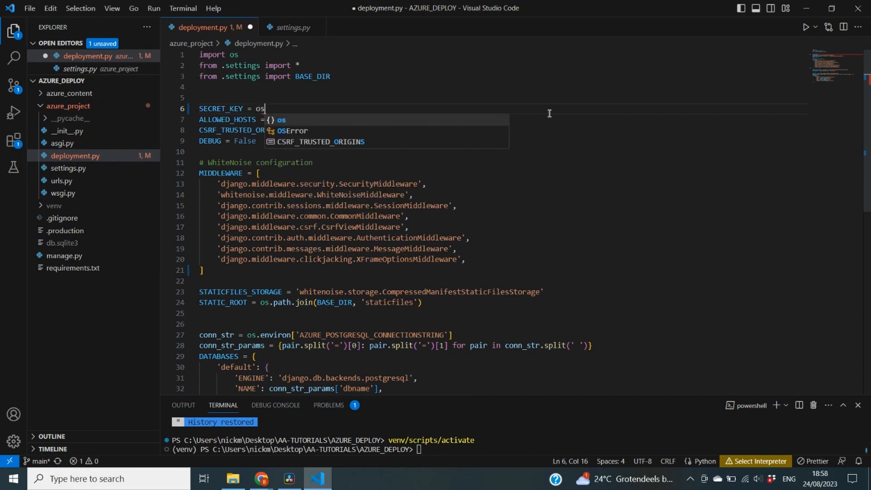
text(.environ[)
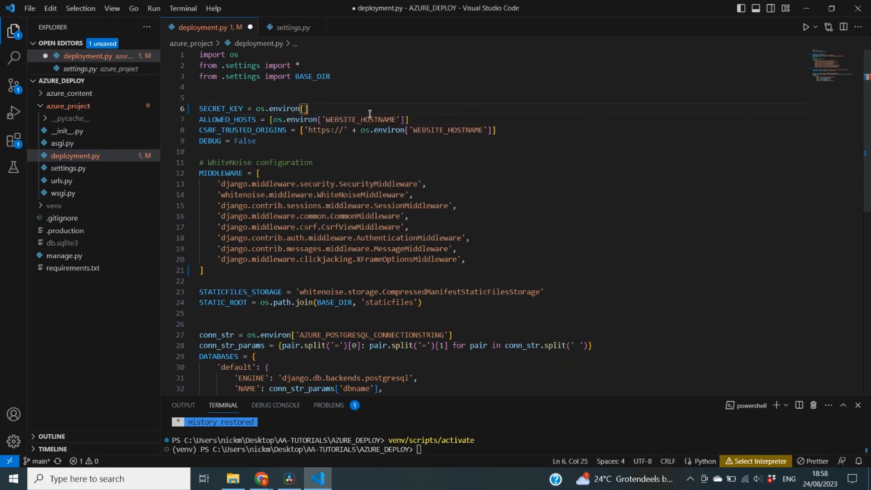
text('SE')
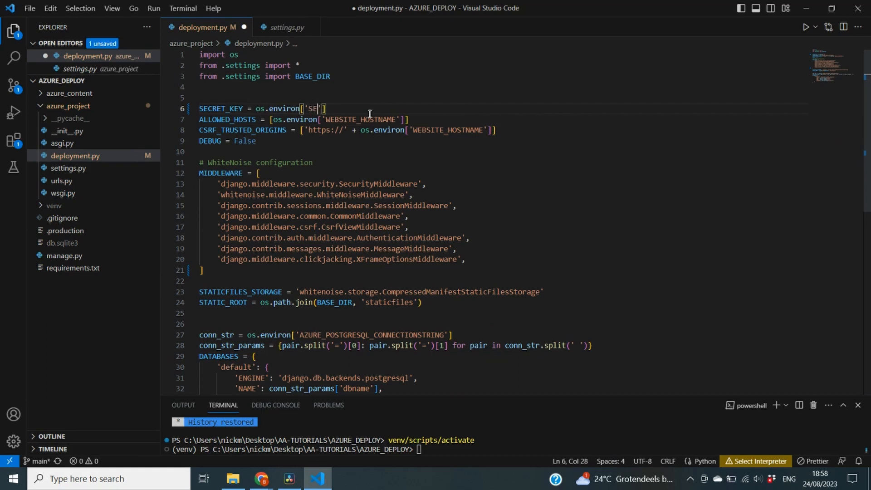
text(CRET)
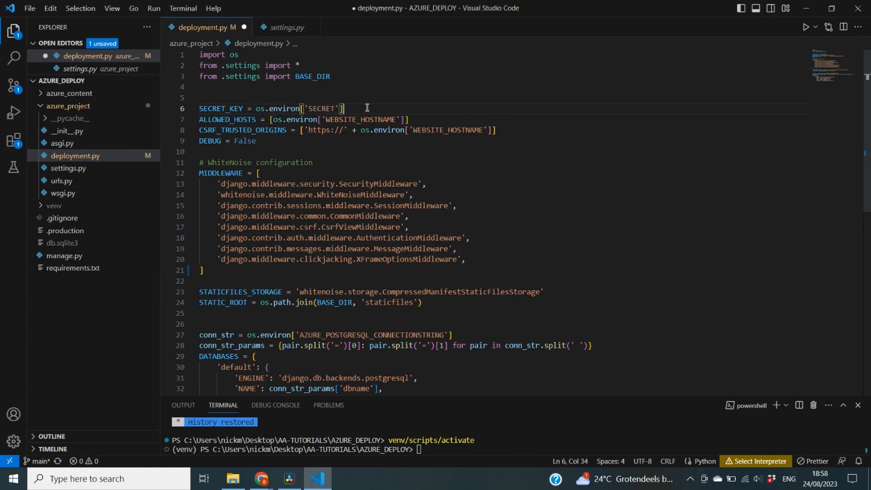
mouse_move(361, 117)
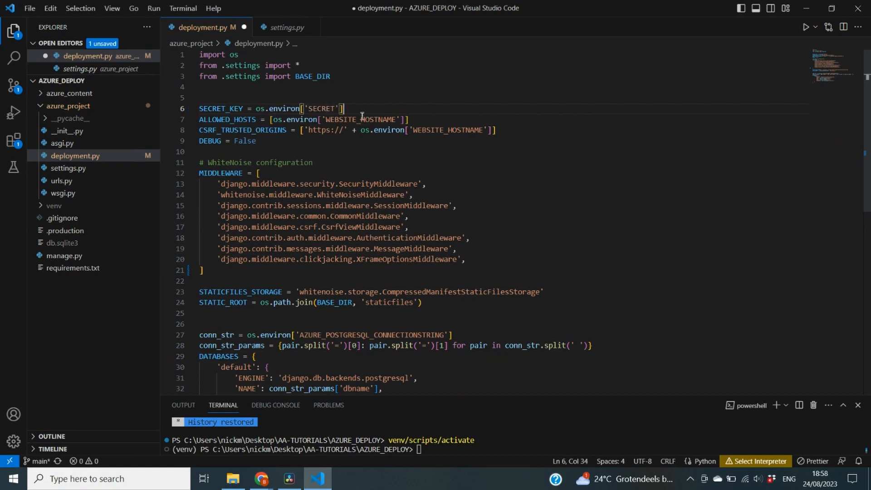
key(ctrl+s)
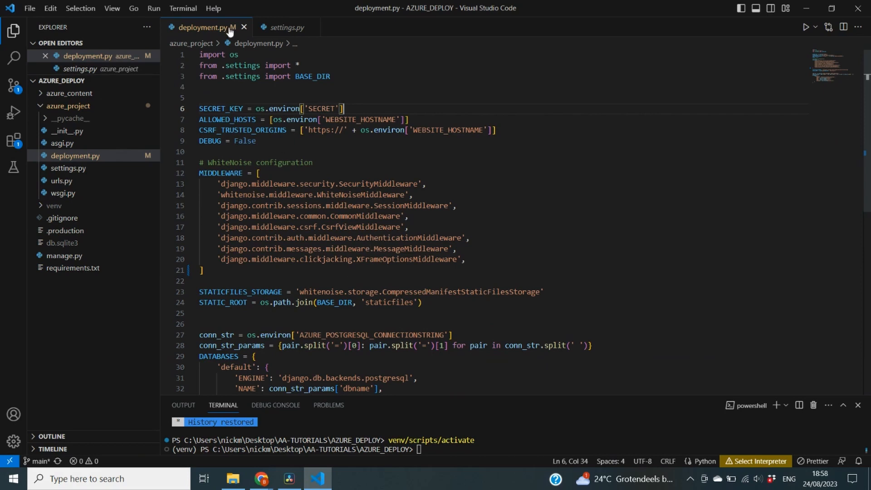
mouse_move(147, 159)
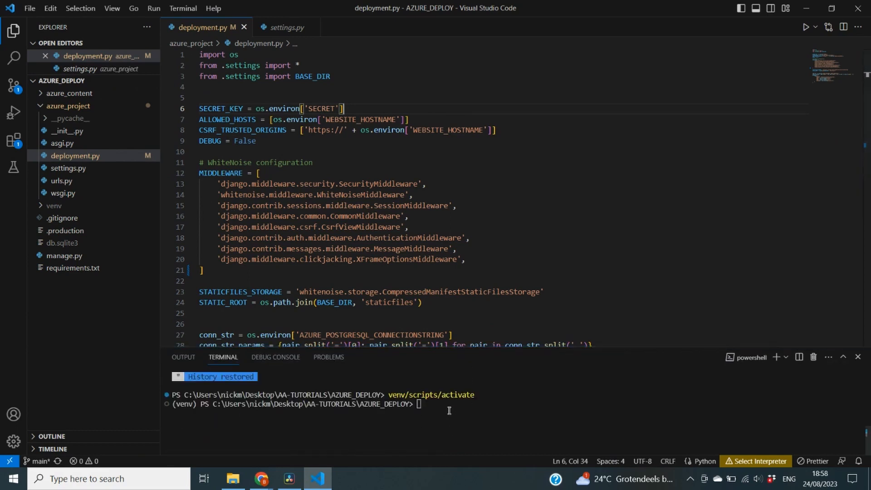
- Stage, commit as 'adding secret key', and push to GitHub, then view the repository online
text(git add .)
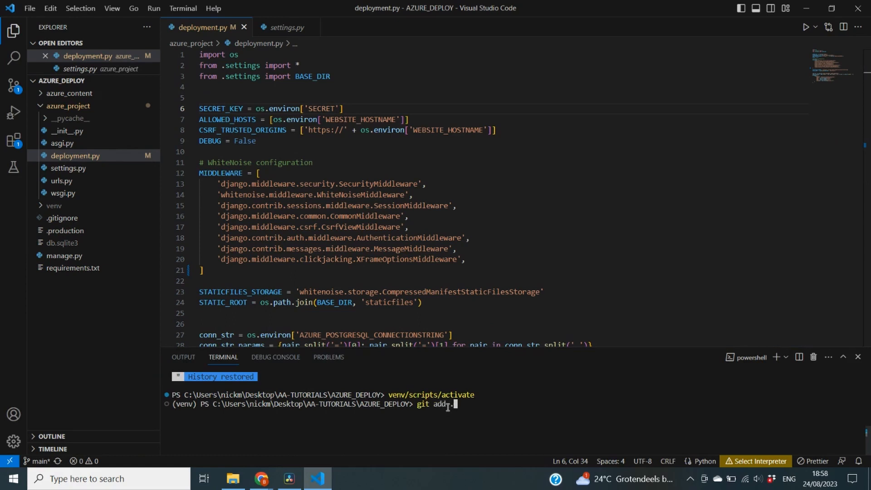
key(Return)
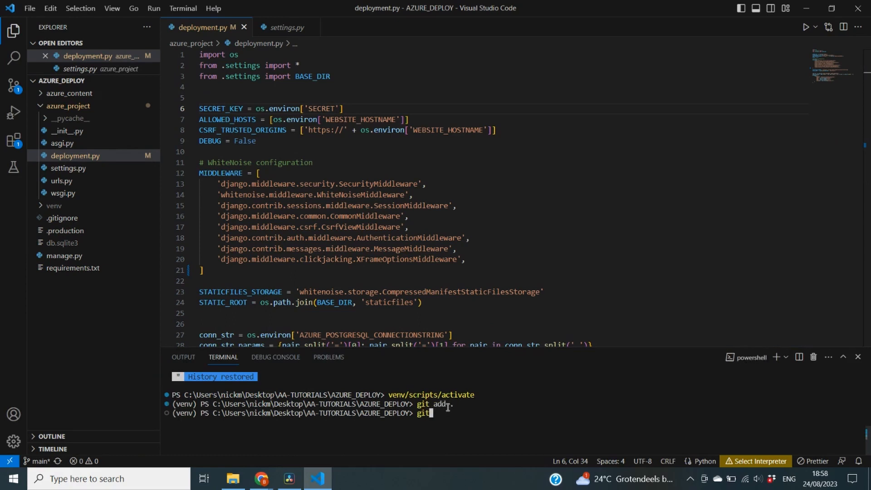
text(commit)
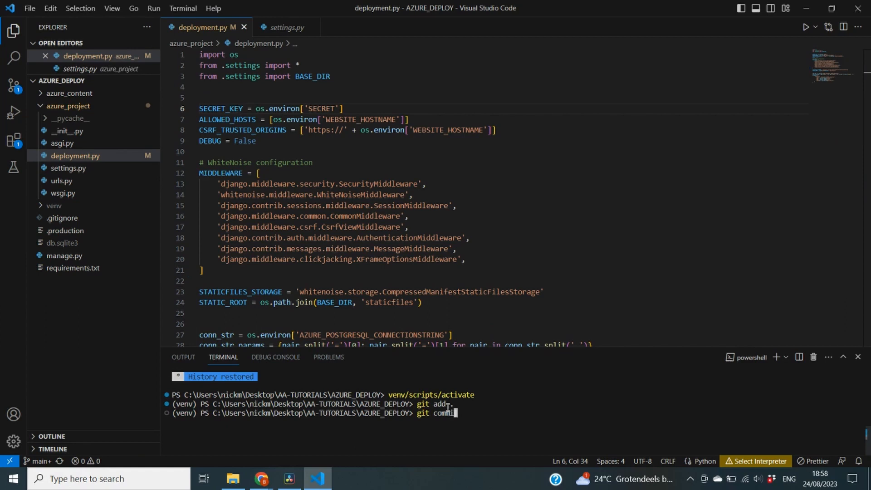
text(-am)
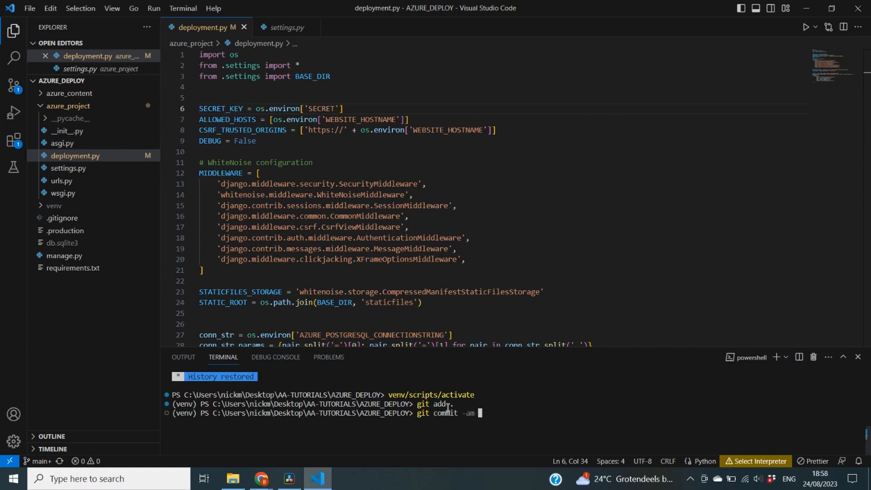
text('adding secret key)
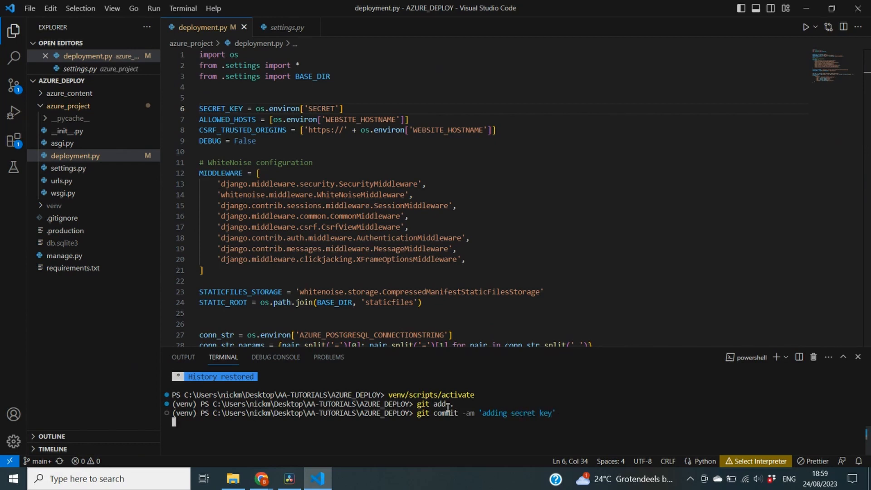
key(Return)
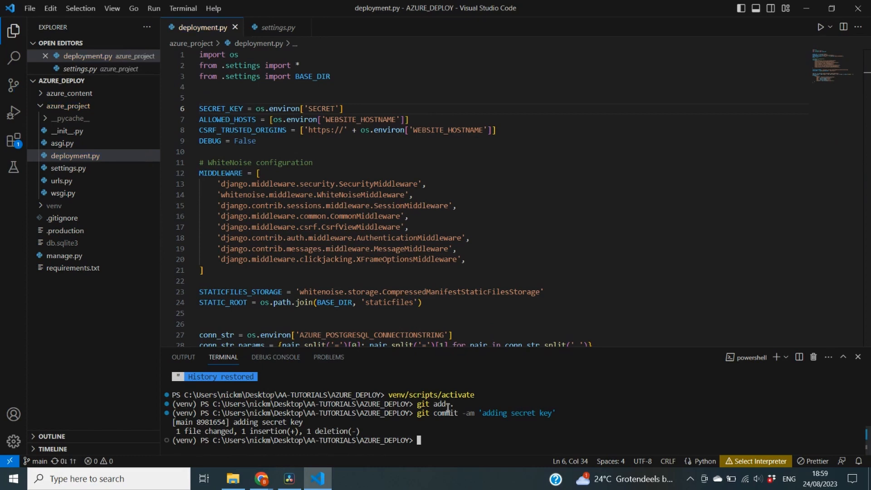
text(git push)
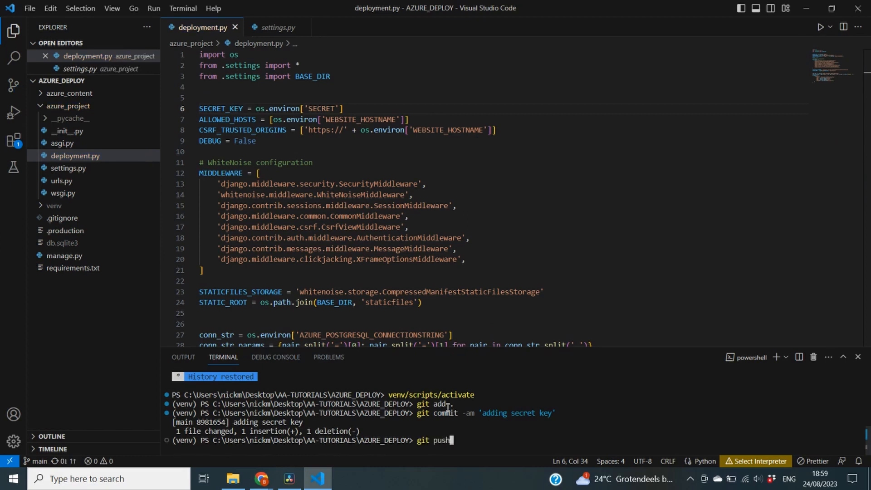
key(Return)
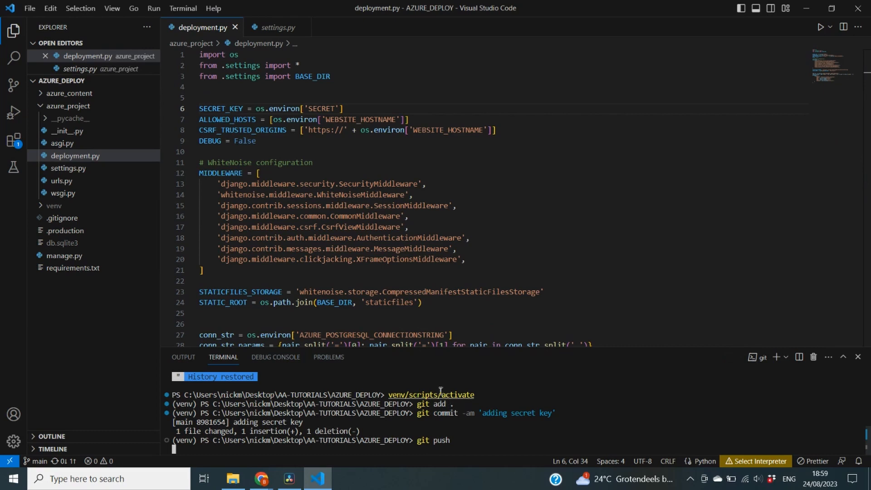
mouse_move(449, 412)
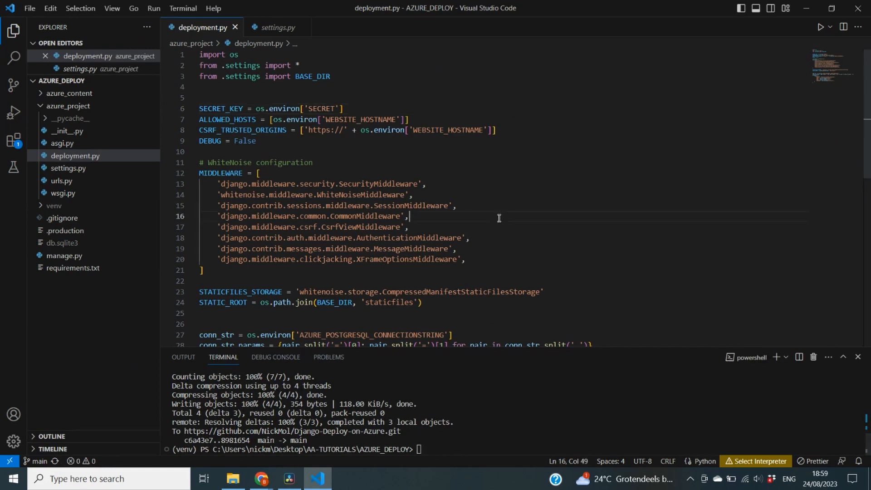
mouse_move(347, 394)
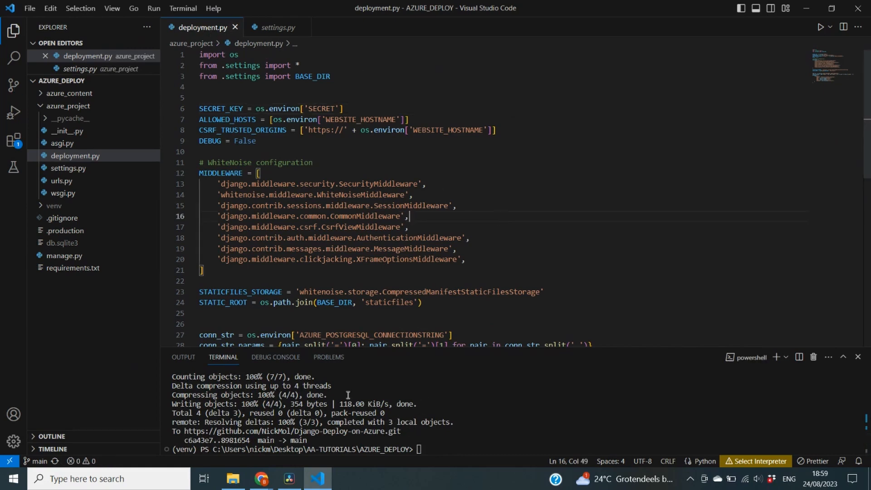
click(260, 478)
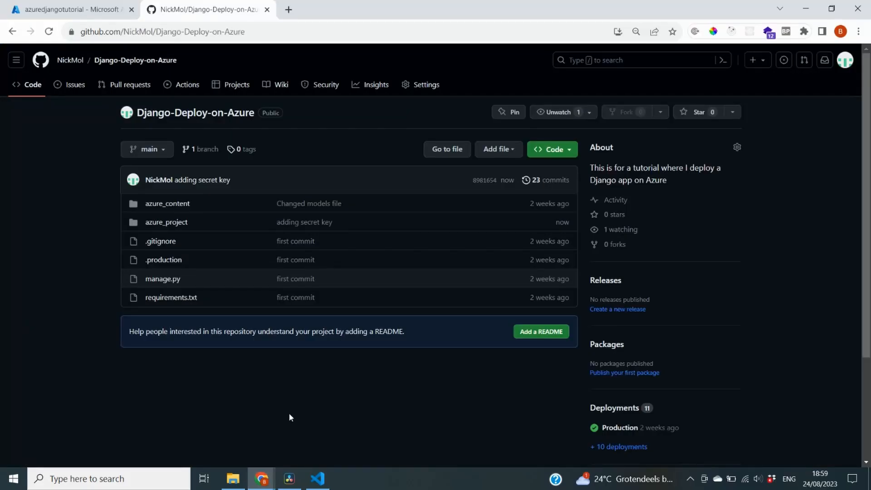
mouse_move(303, 221)
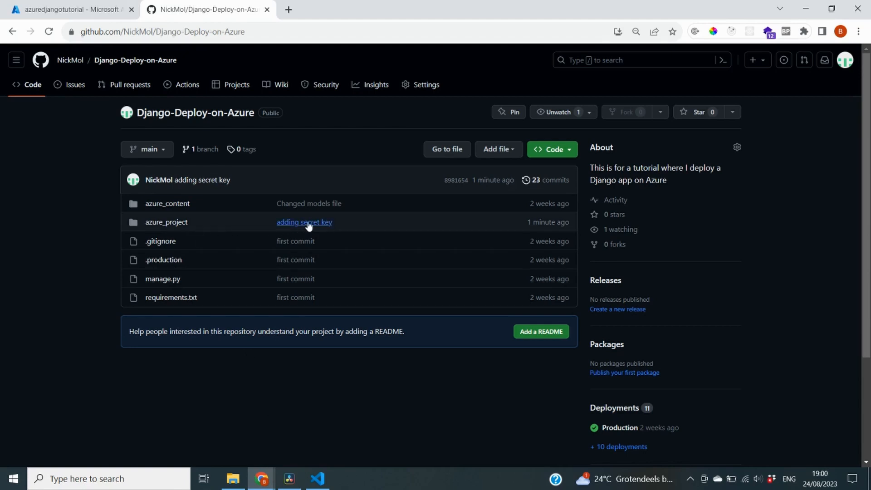
mouse_move(285, 224)
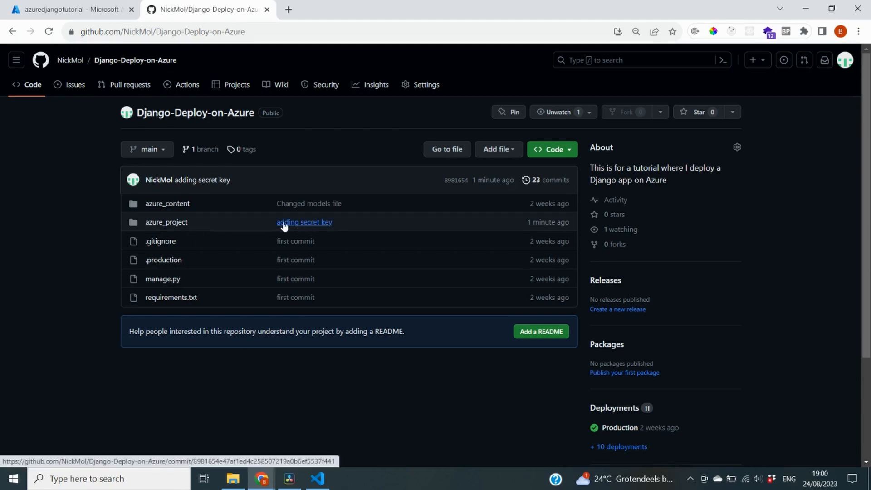
- View deployment.py in the azure_project folder on GitHub, confirming SECRET_KEY reads os.environ['SECRET']
click(166, 221)
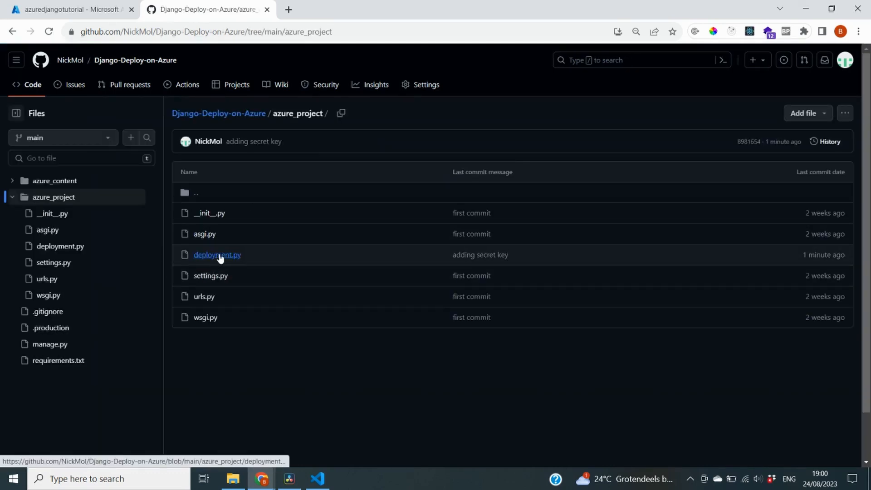
click(217, 254)
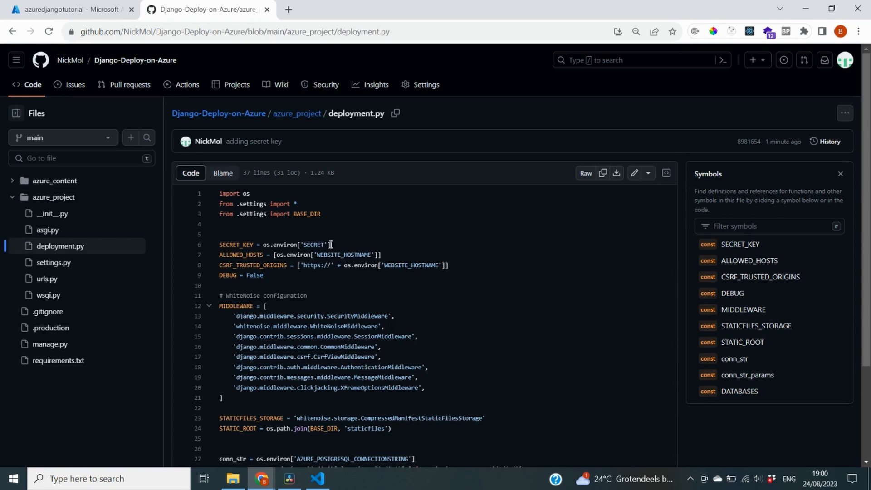
mouse_move(324, 264)
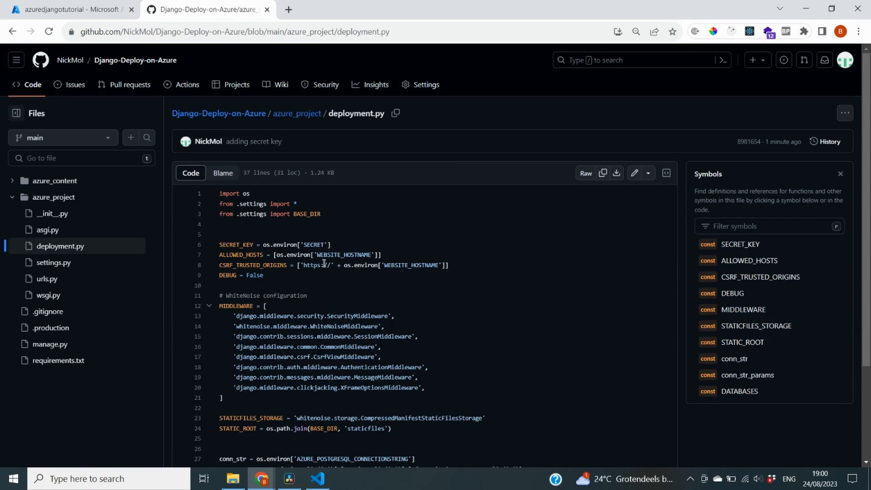